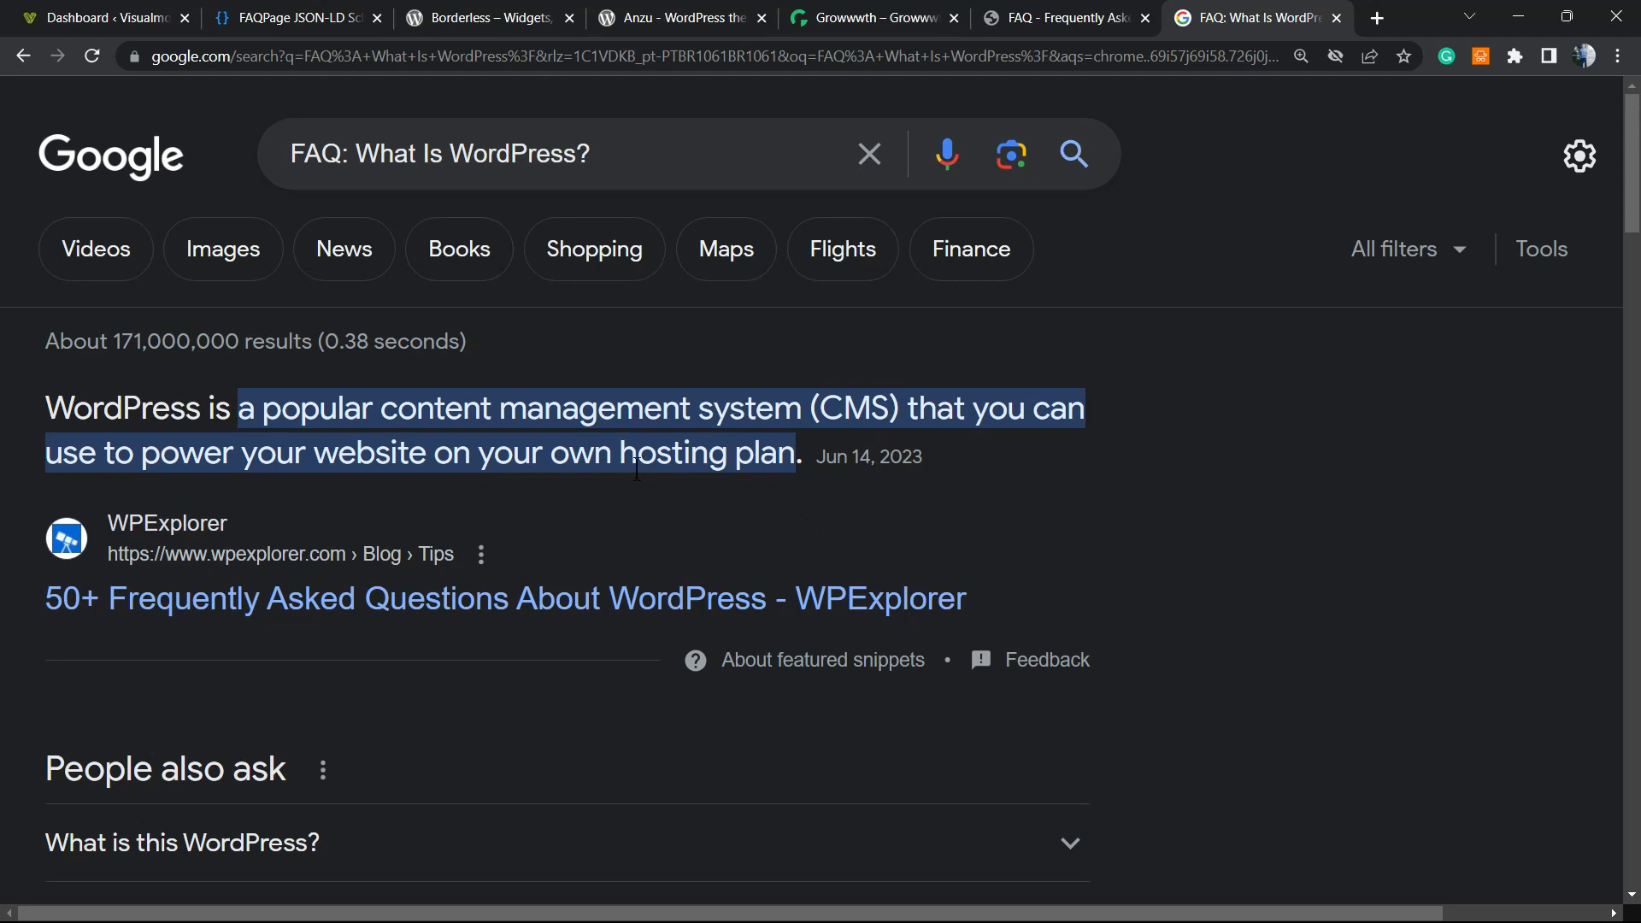
# Browse the Visualmodo FAQ page and collapse the 'What Is WordPress?' answer.
pyautogui.scroll(-3)
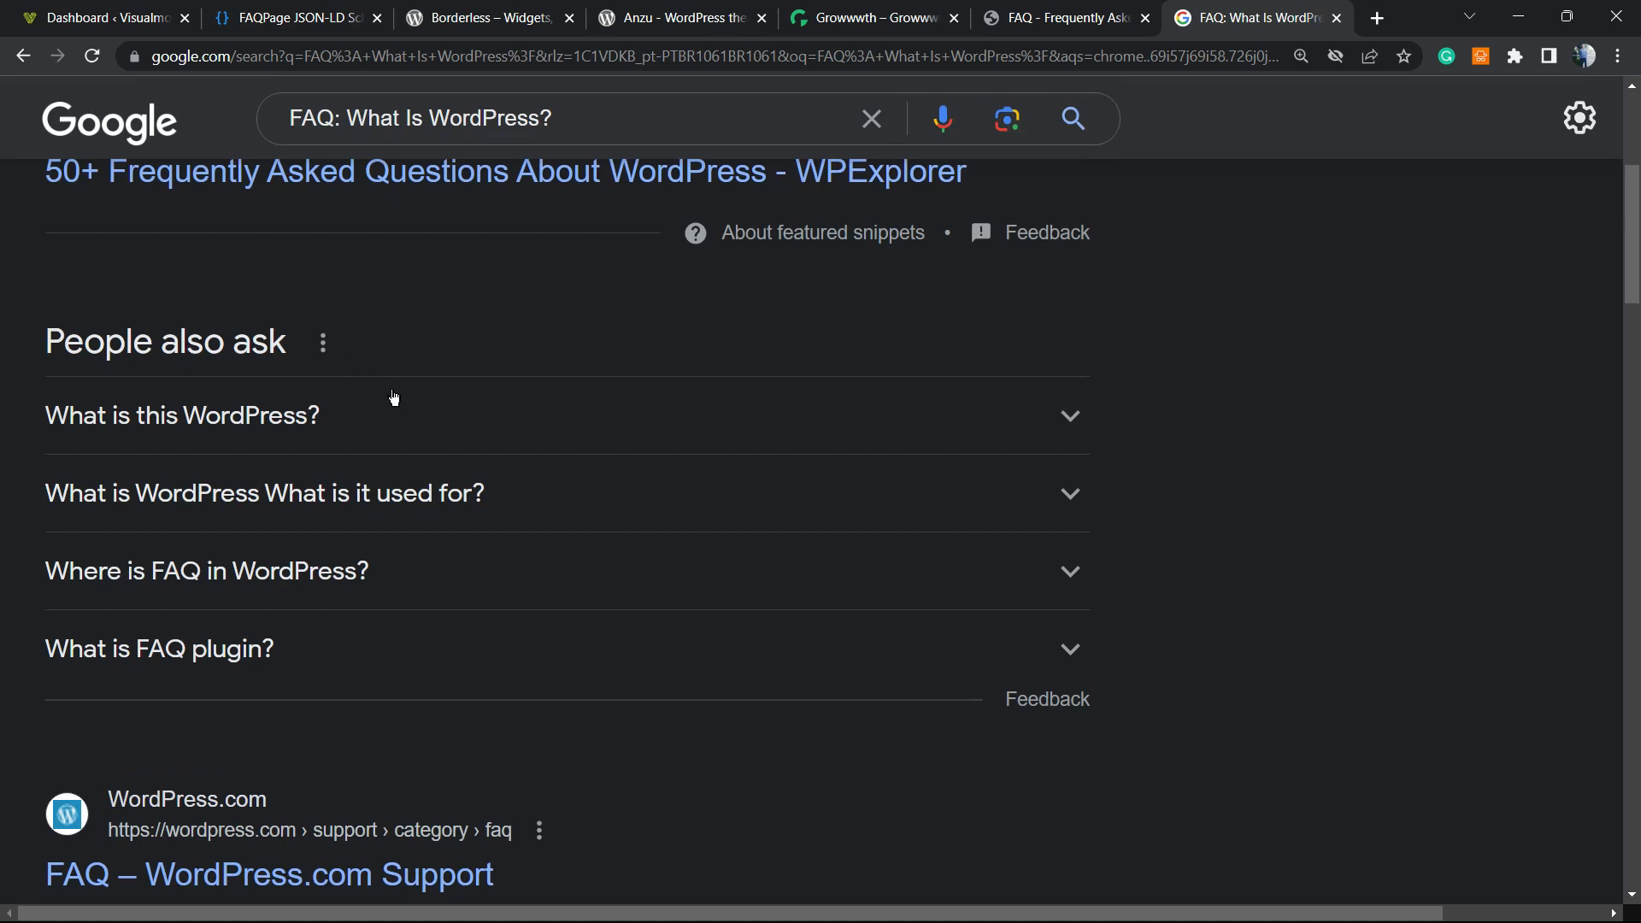
pyautogui.moveTo(493, 565)
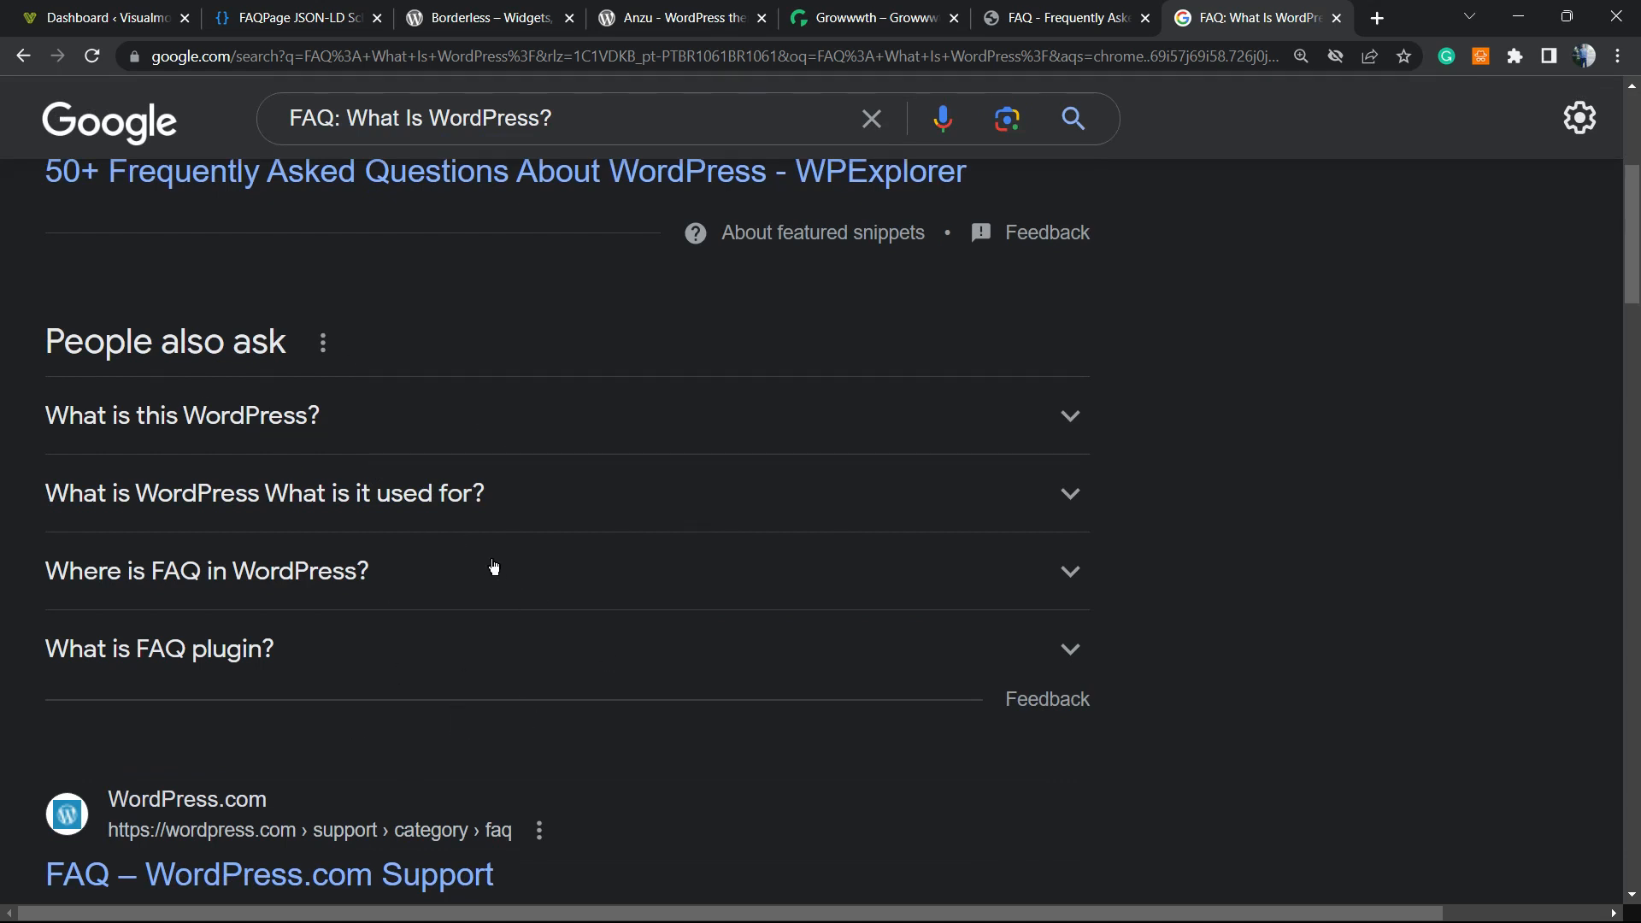
pyautogui.moveTo(426, 619)
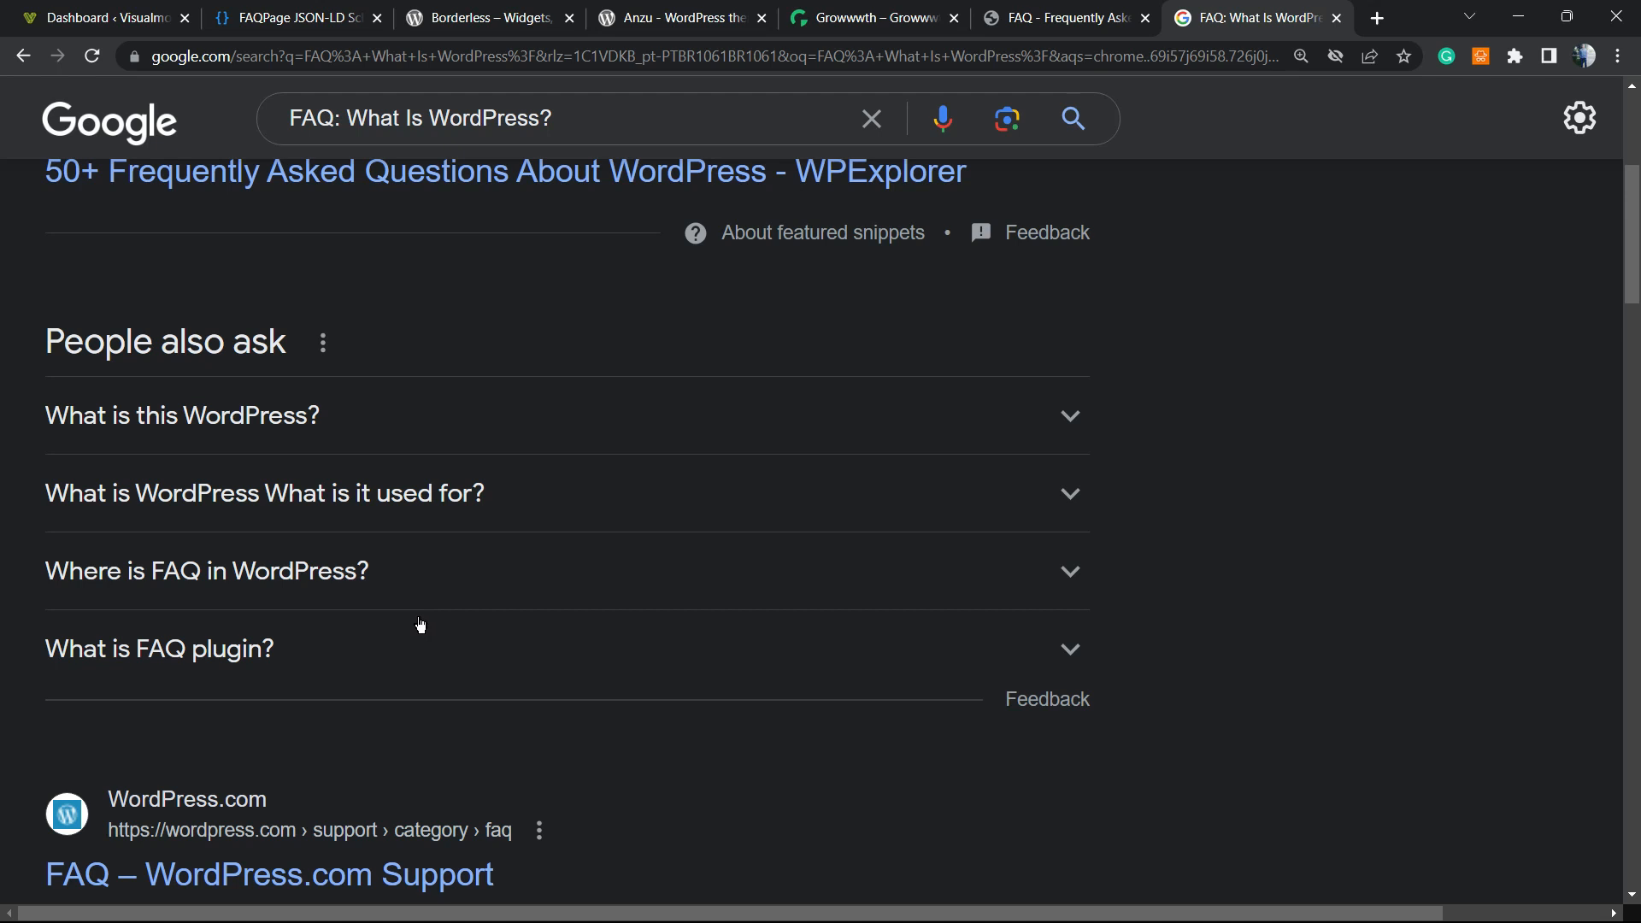
pyautogui.scroll(3)
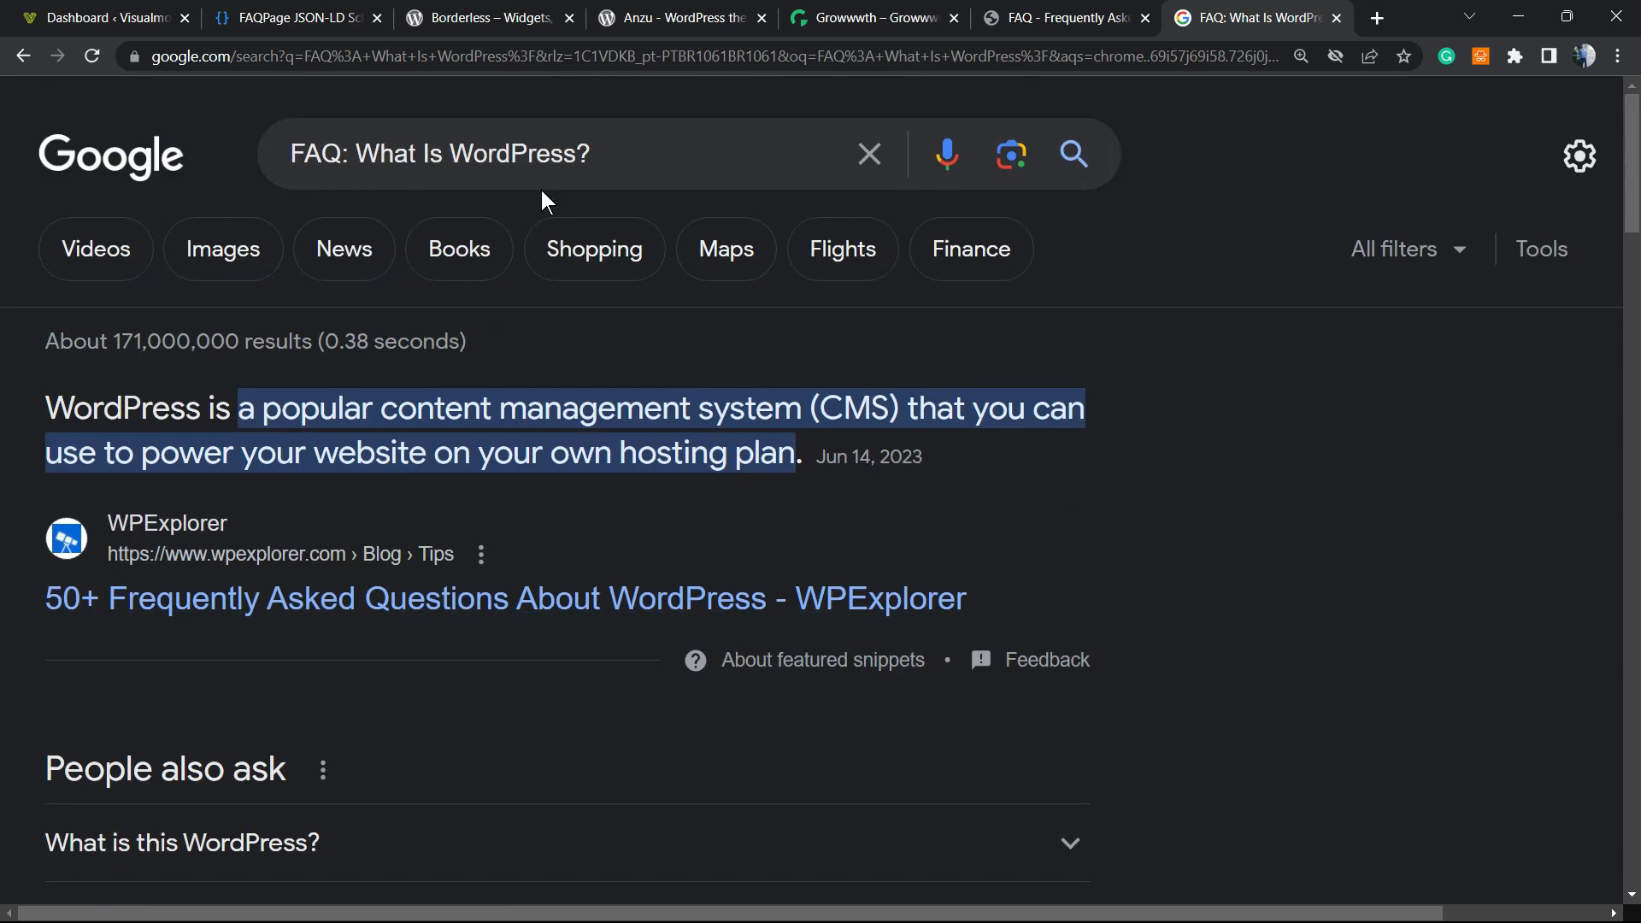
pyautogui.scroll(-3)
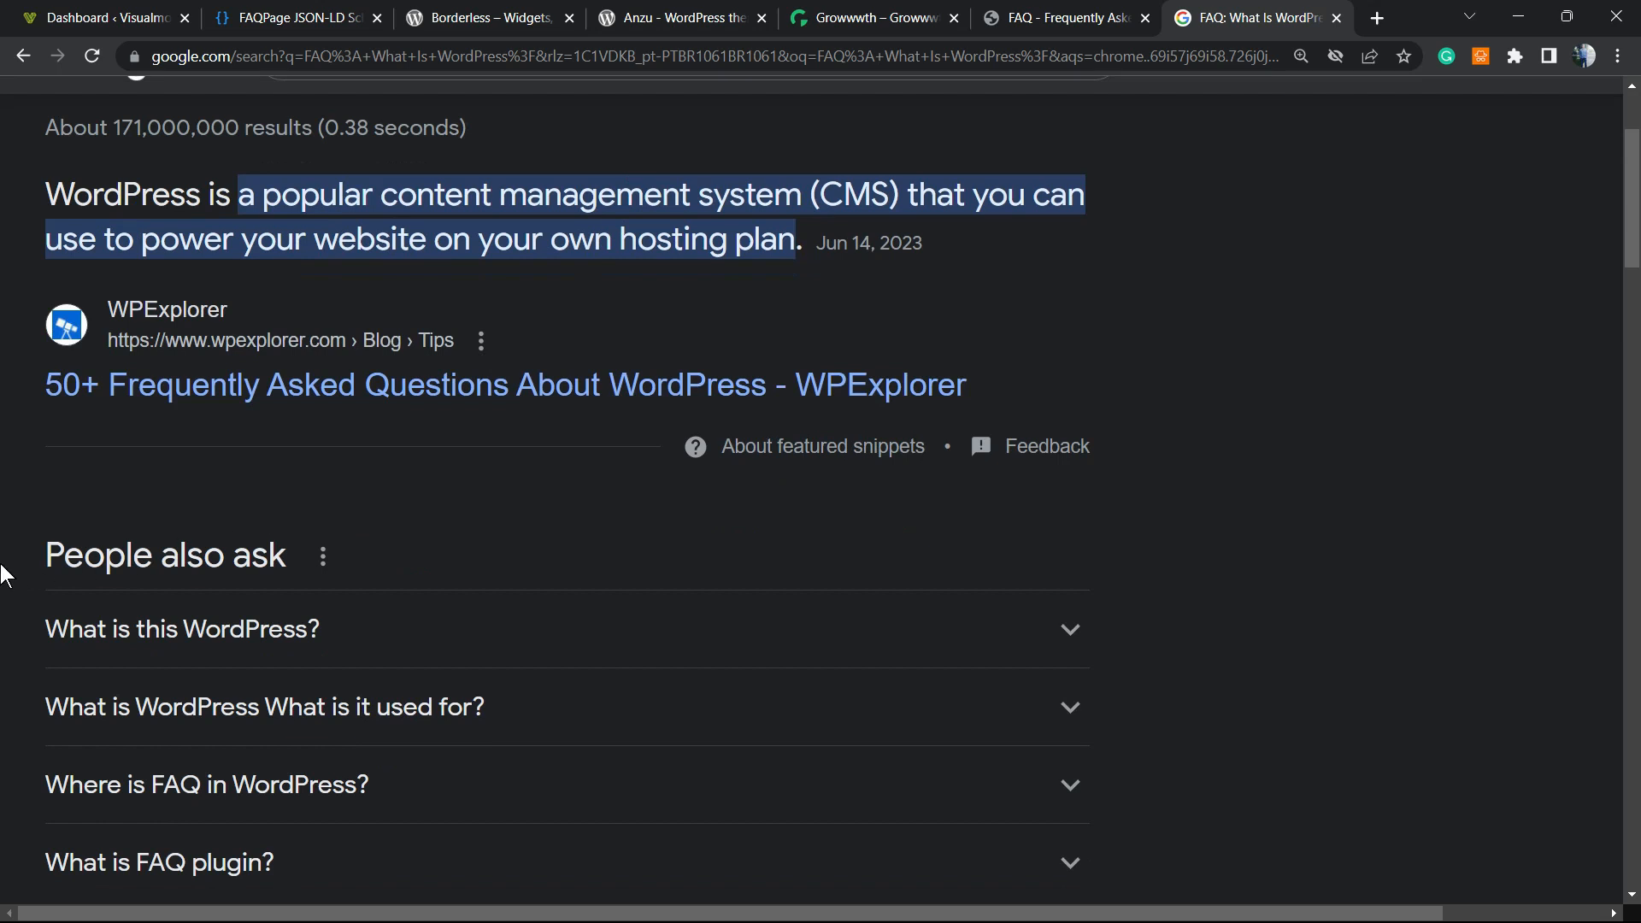
pyautogui.moveTo(141, 551)
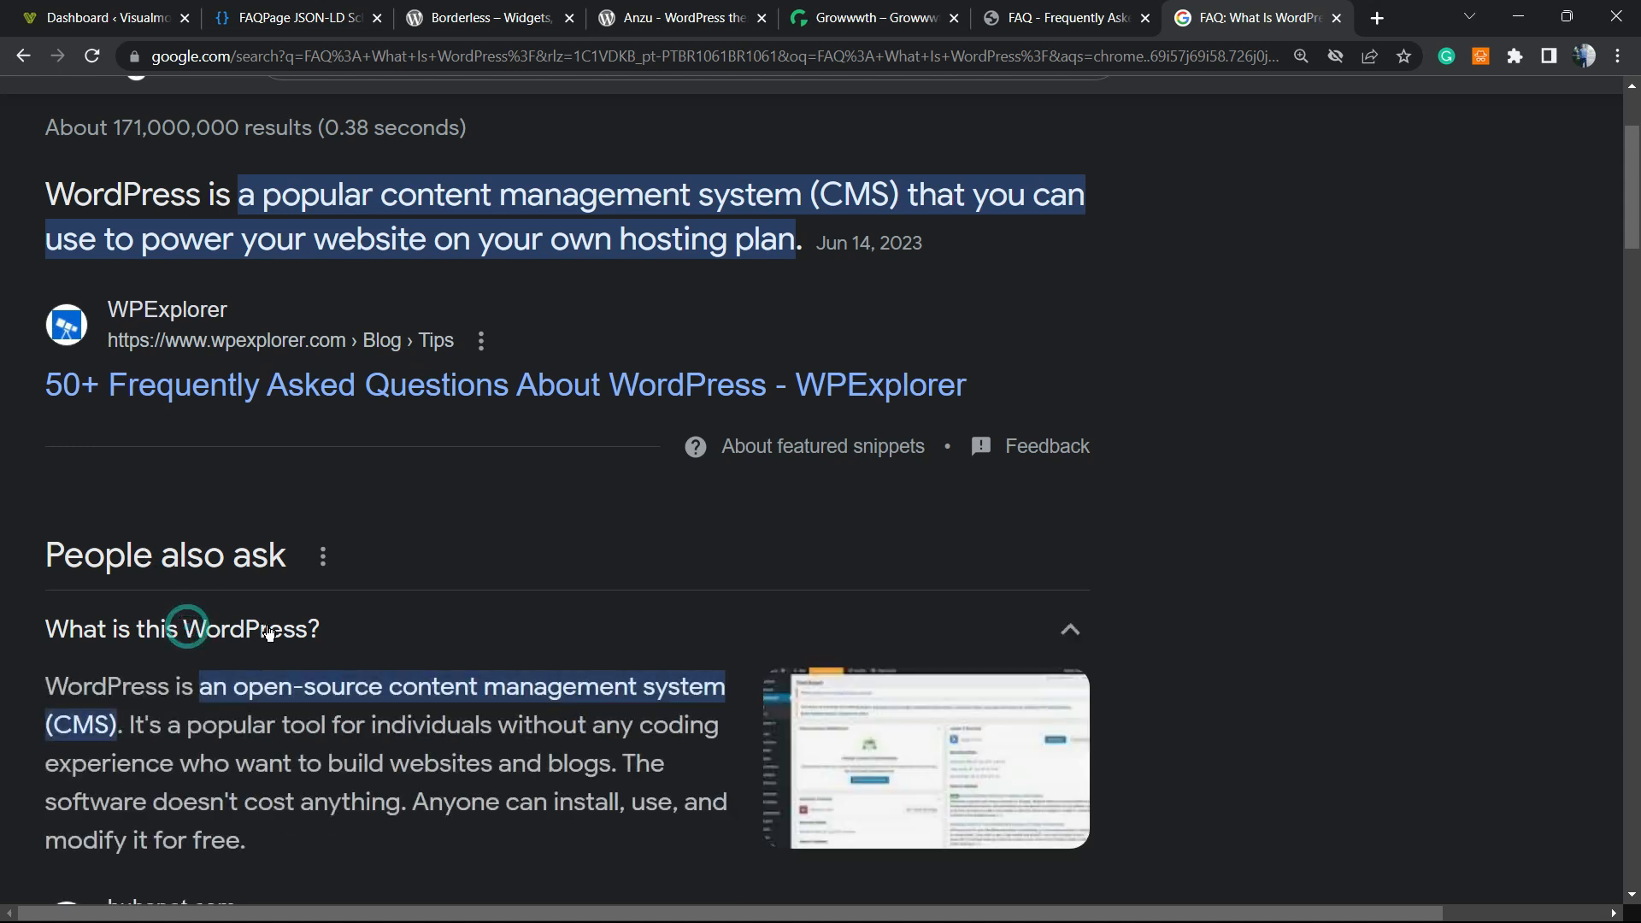
pyautogui.click(1069, 629)
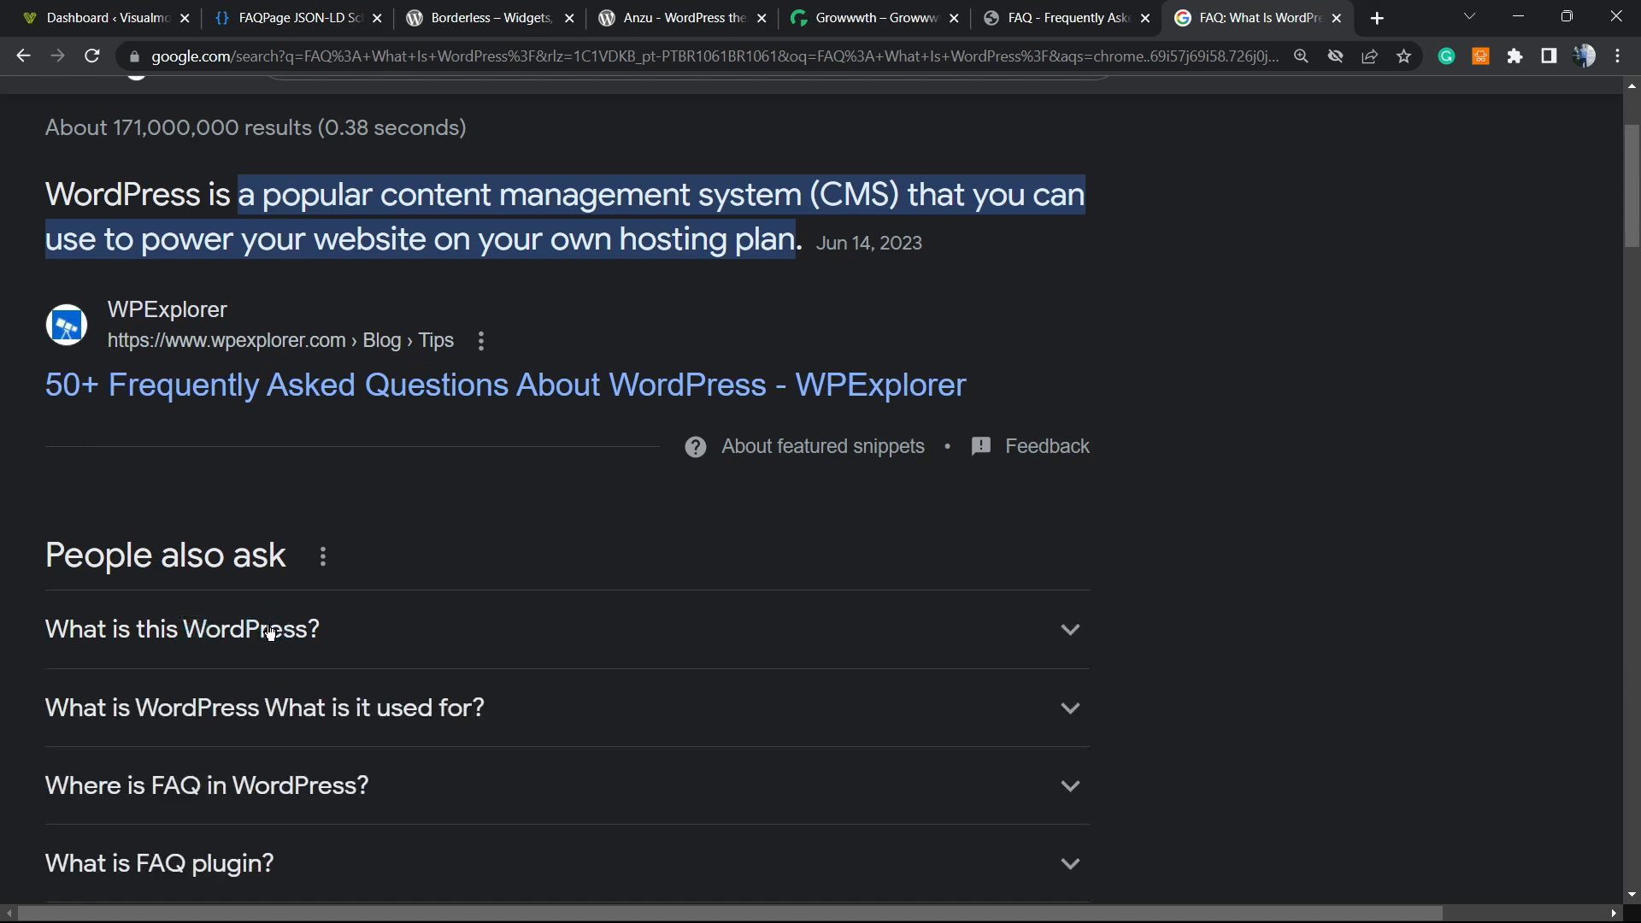
pyautogui.moveTo(290, 635)
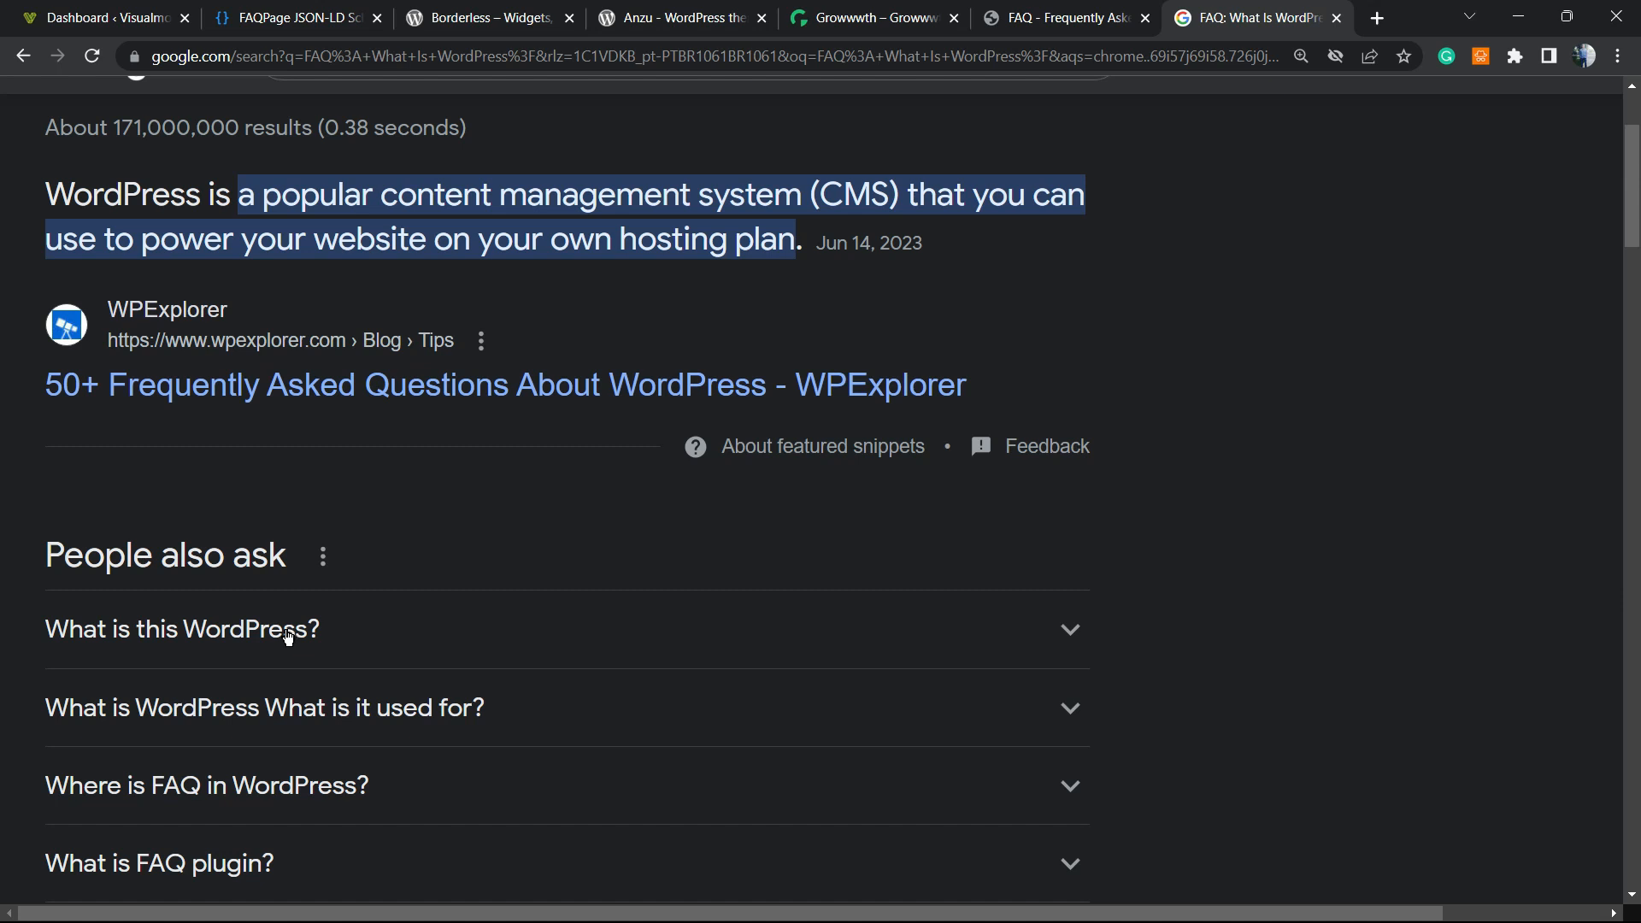
pyautogui.moveTo(401, 533)
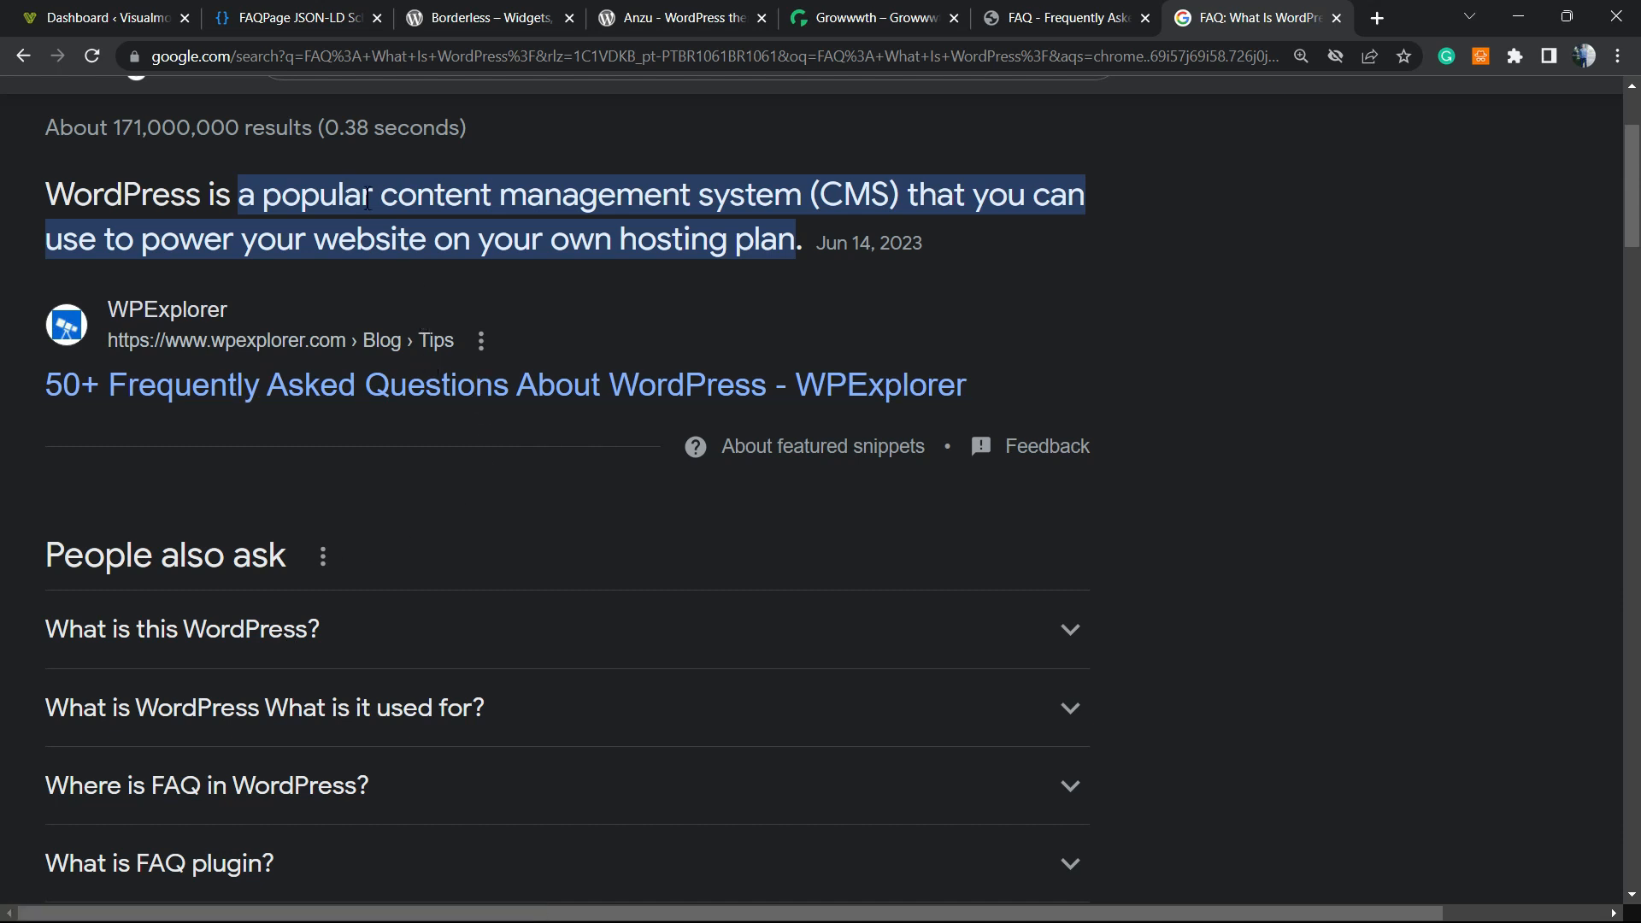
pyautogui.moveTo(816, 127)
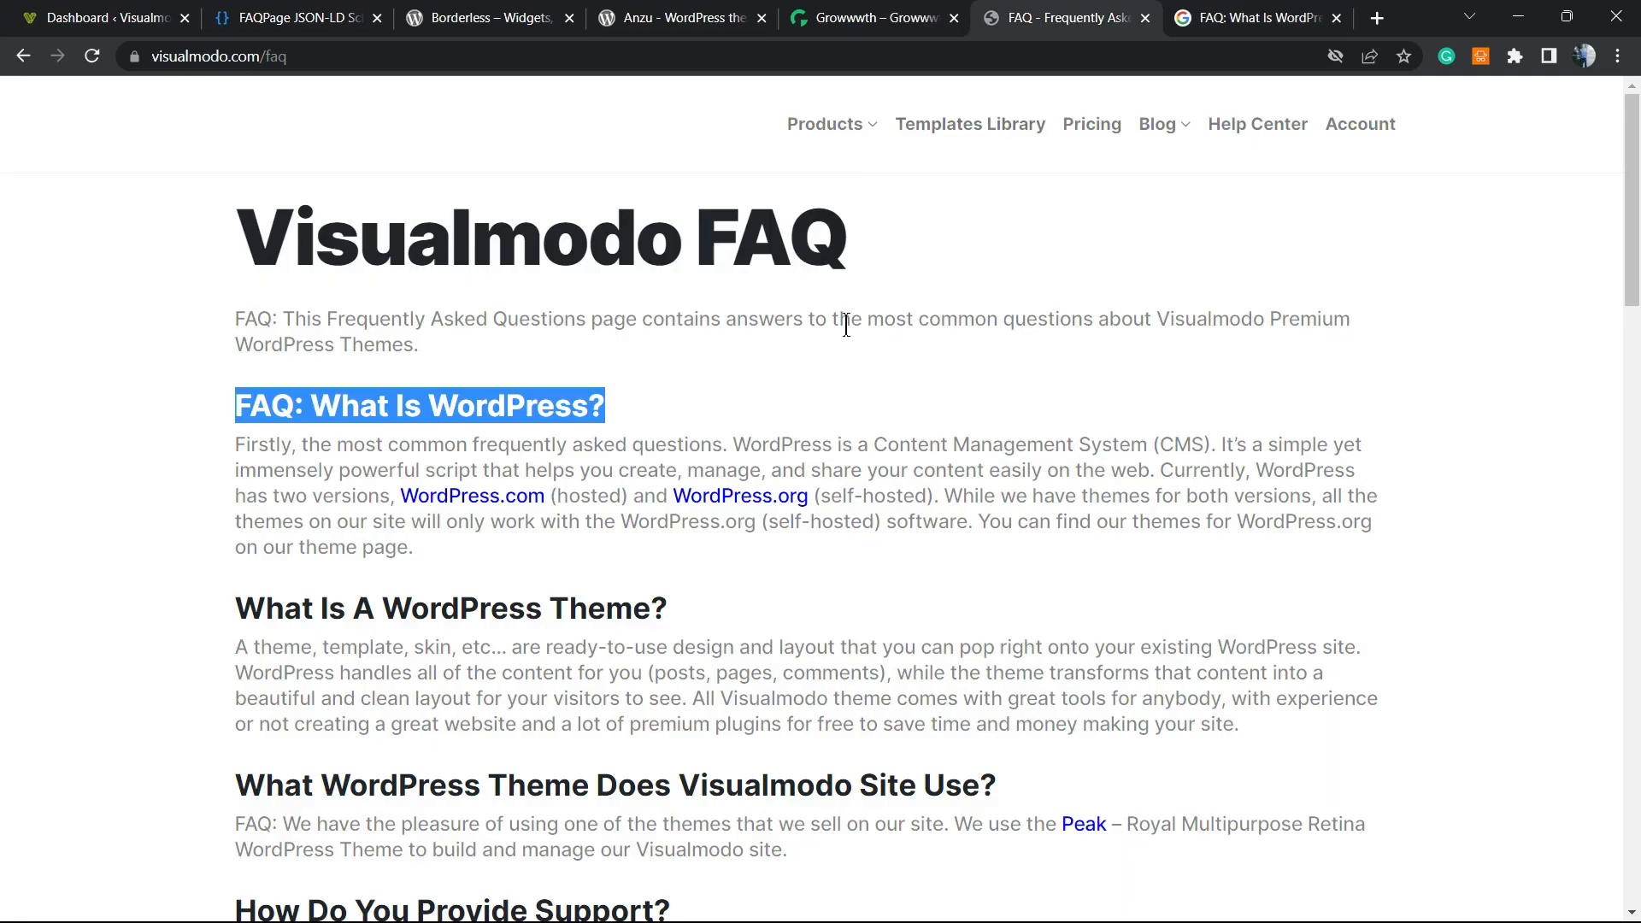
pyautogui.moveTo(653, 209)
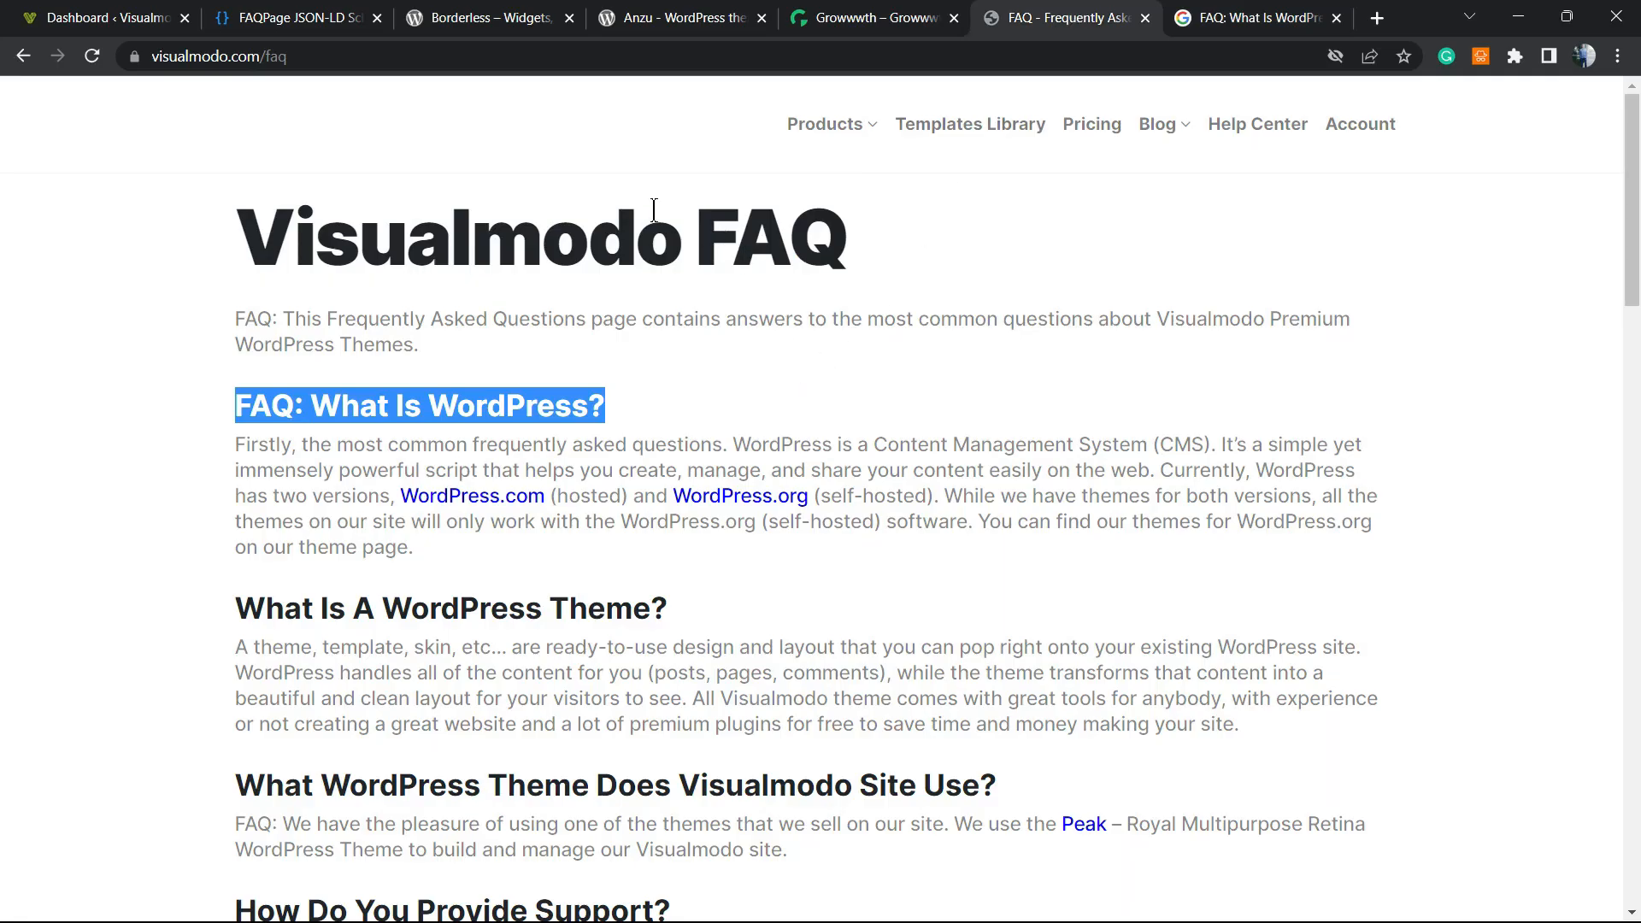
pyautogui.click(610, 264)
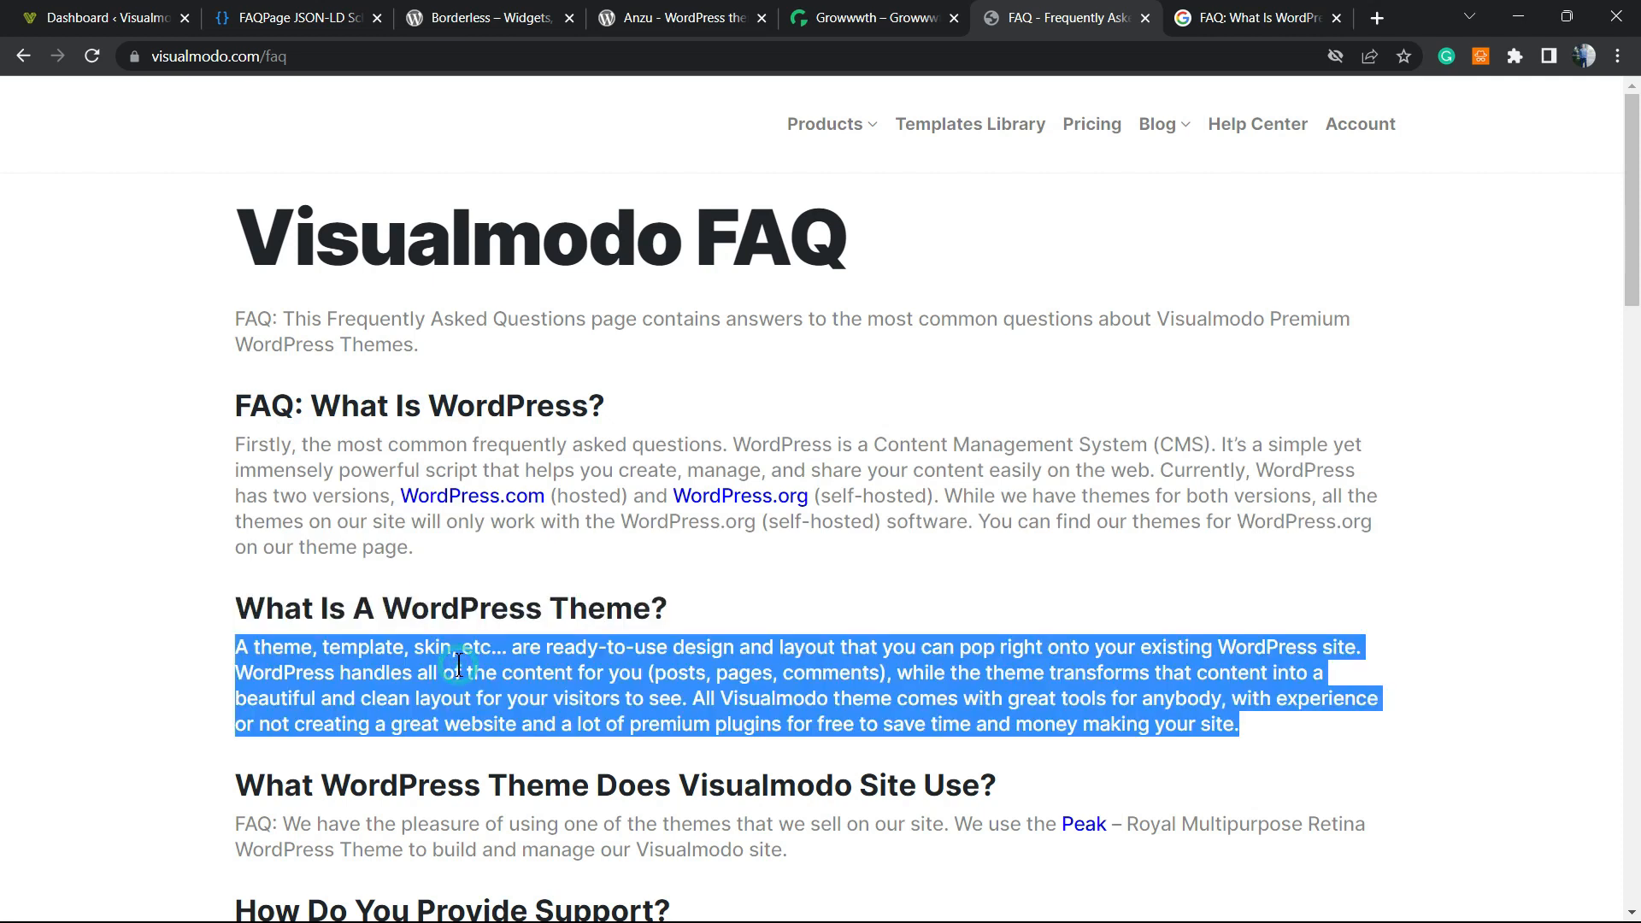
# Look over the FAQPage schema generator, then return to the Visualmodo FAQ page.
pyautogui.click(293, 18)
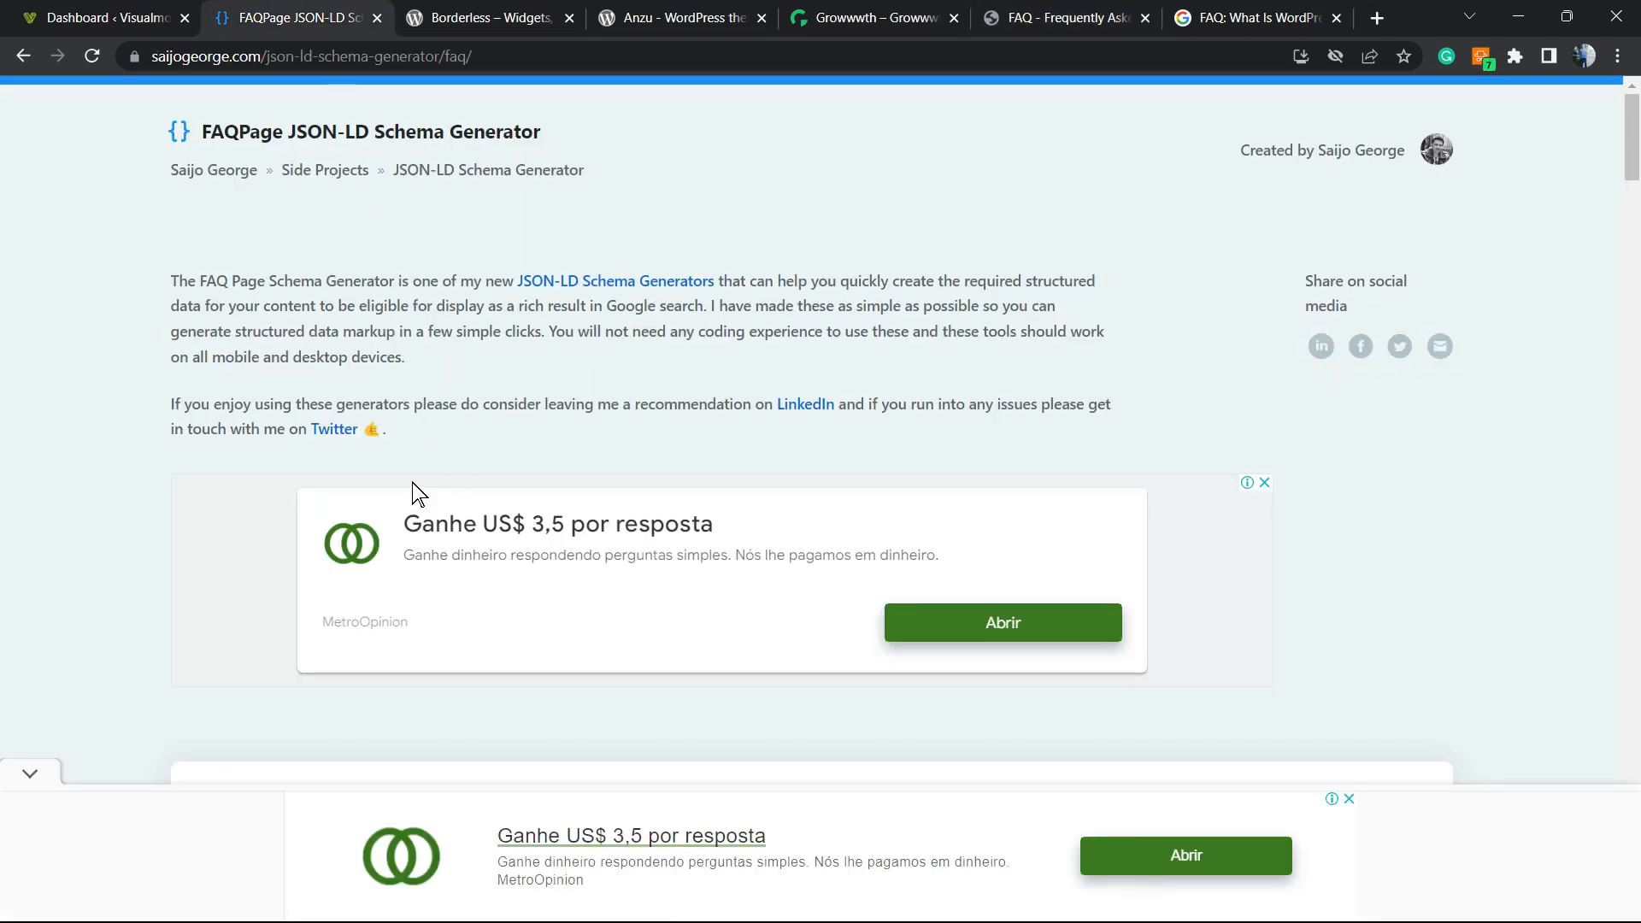
pyautogui.moveTo(238, 123)
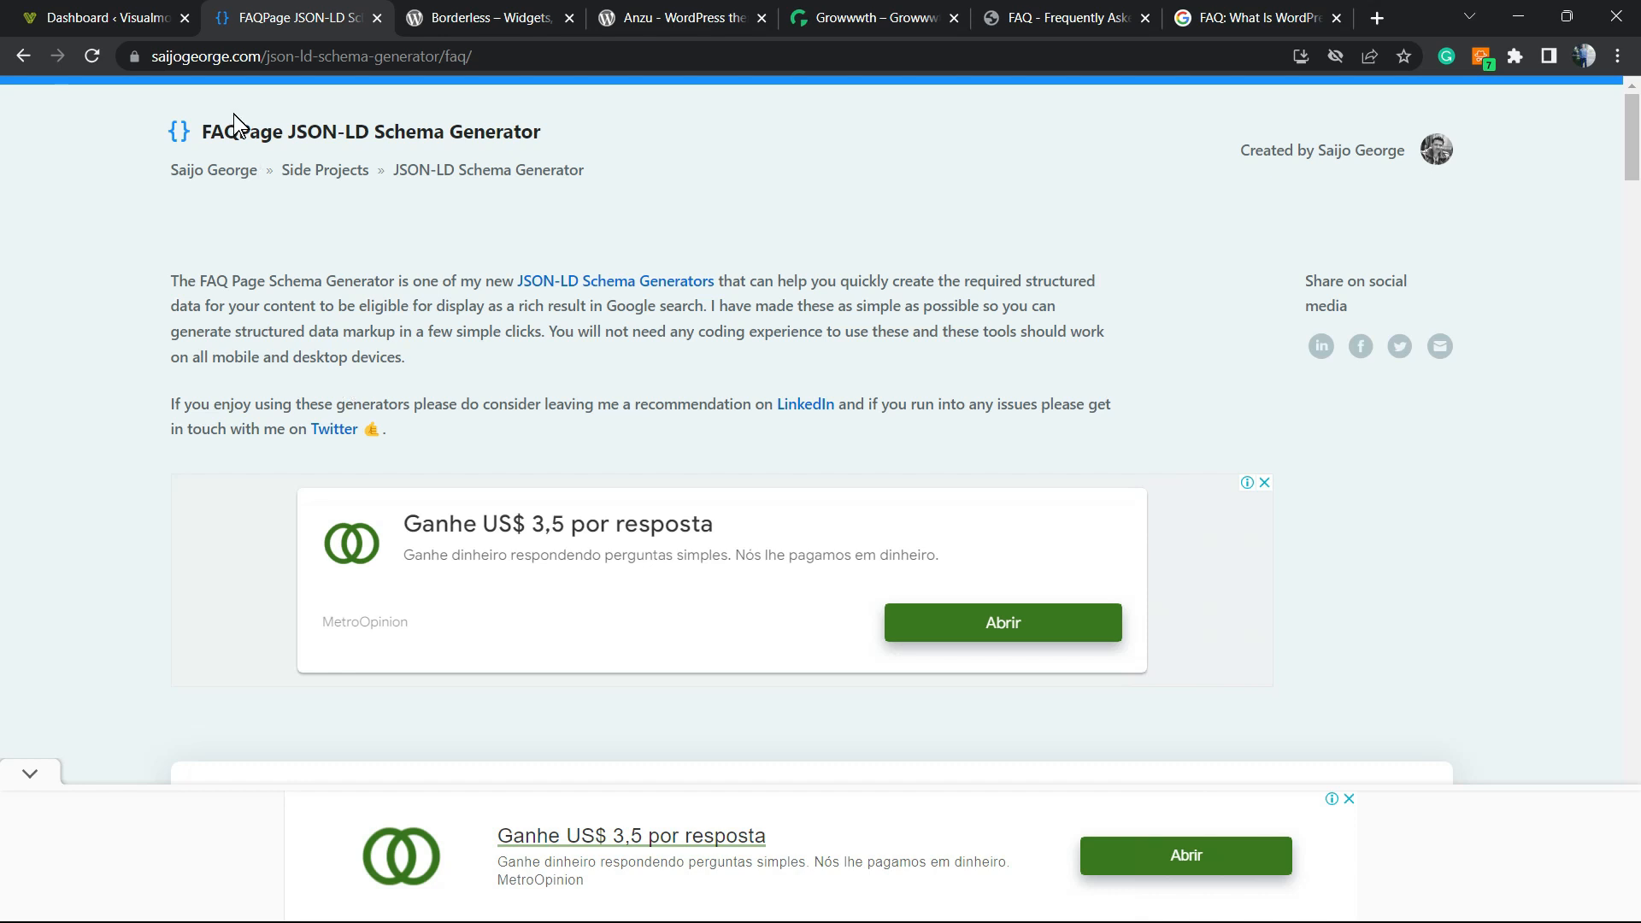
pyautogui.moveTo(216, 135)
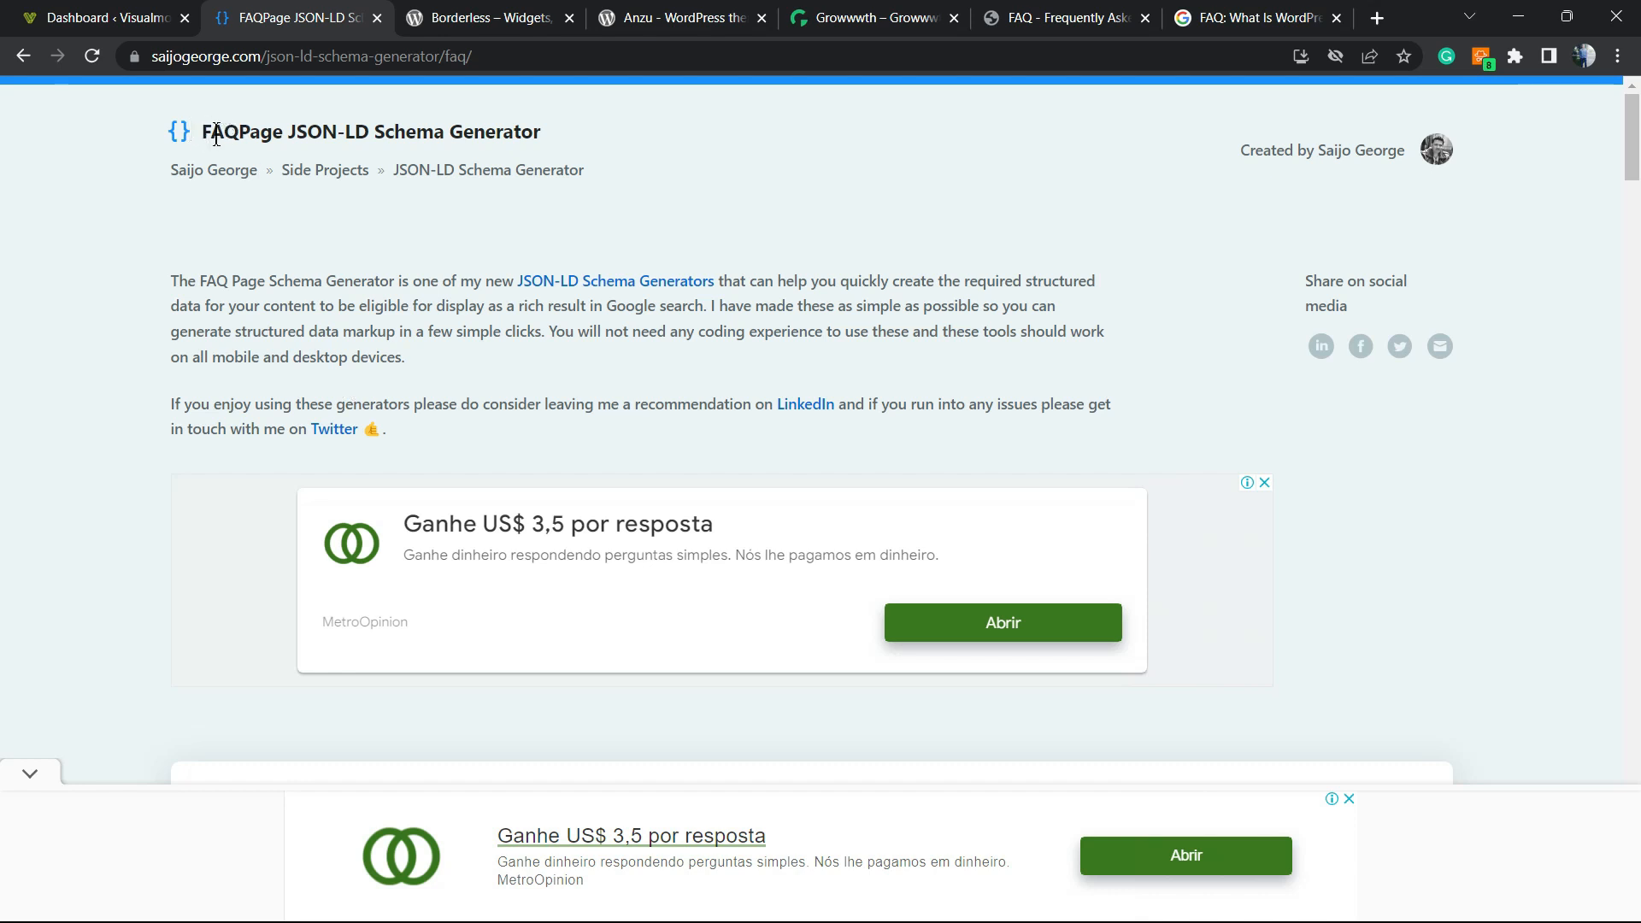
pyautogui.moveTo(371, 129)
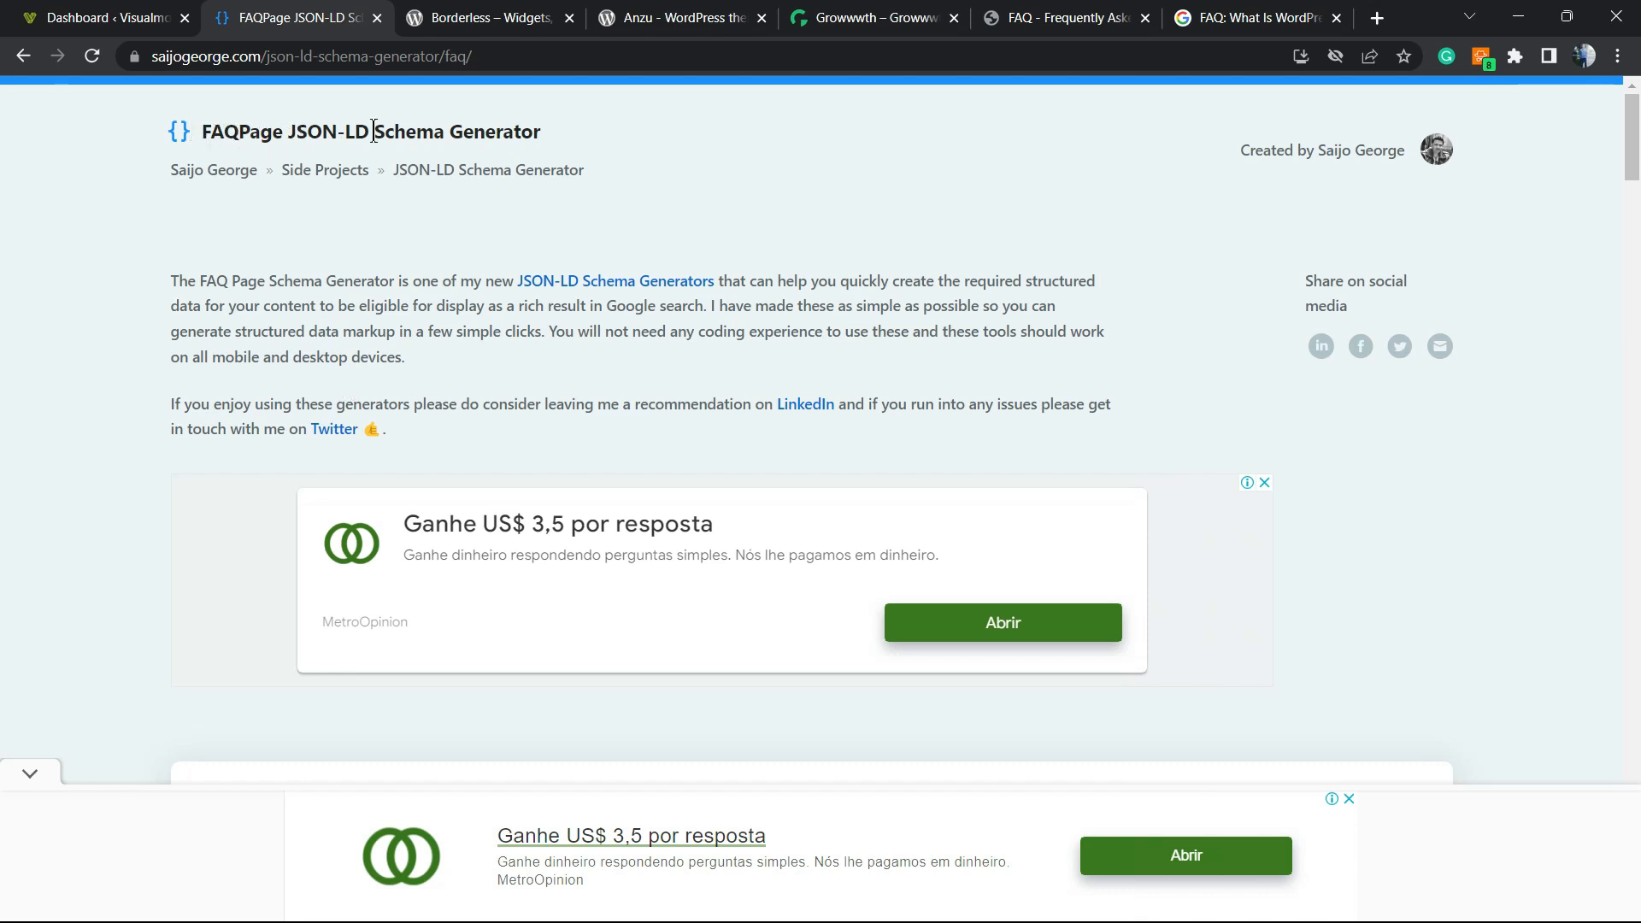
pyautogui.tripleClick(371, 131)
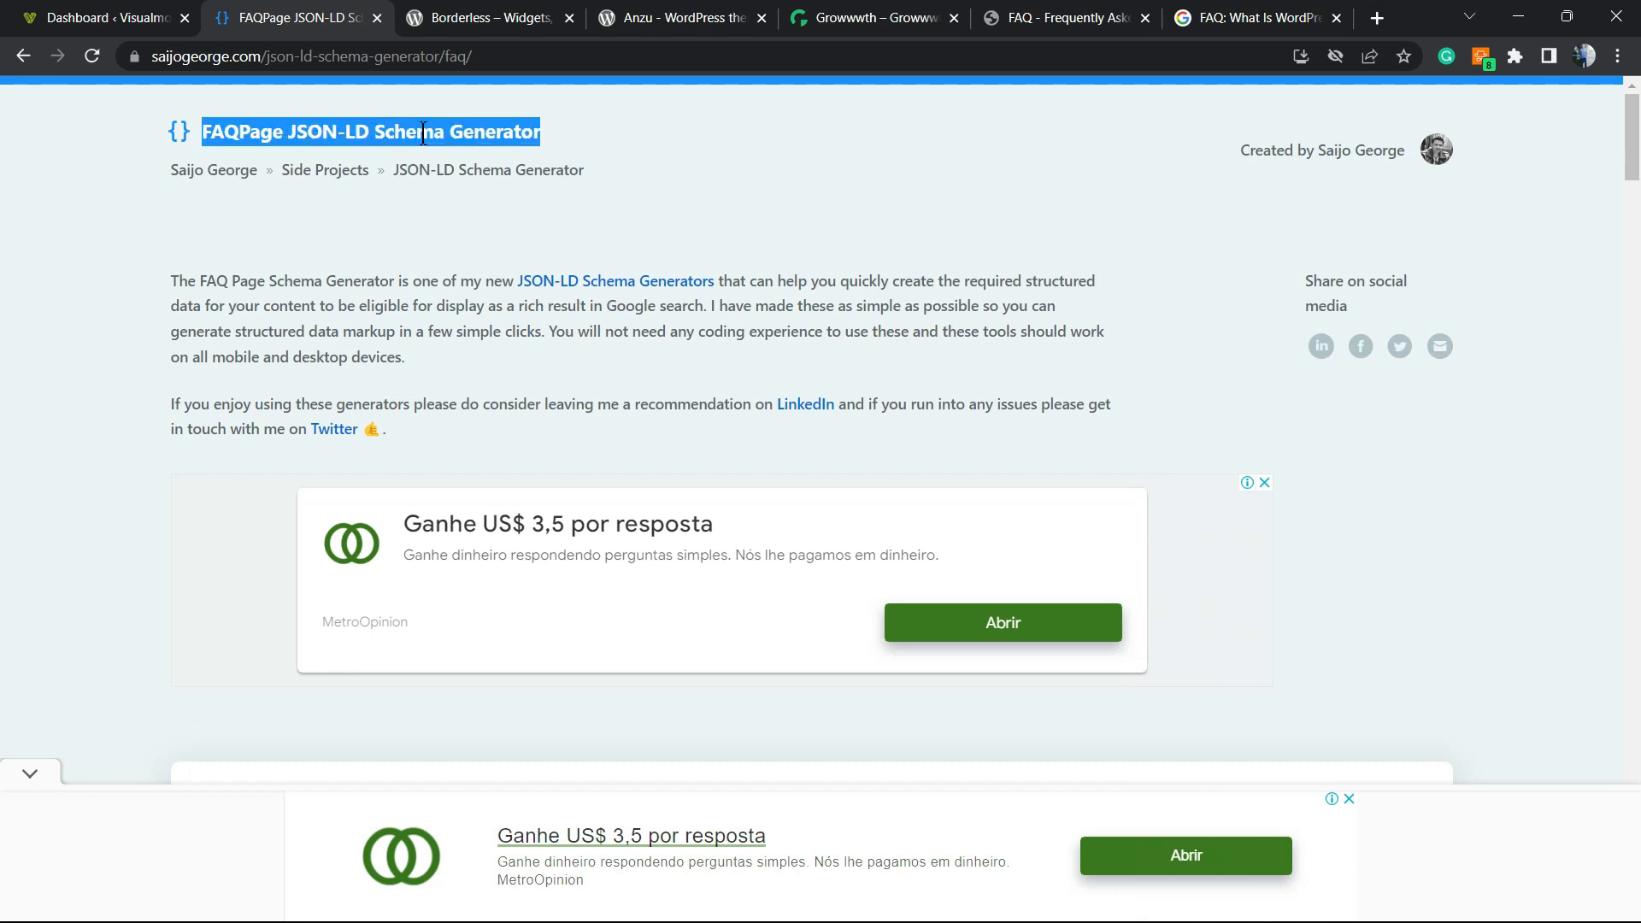
pyautogui.moveTo(229, 195)
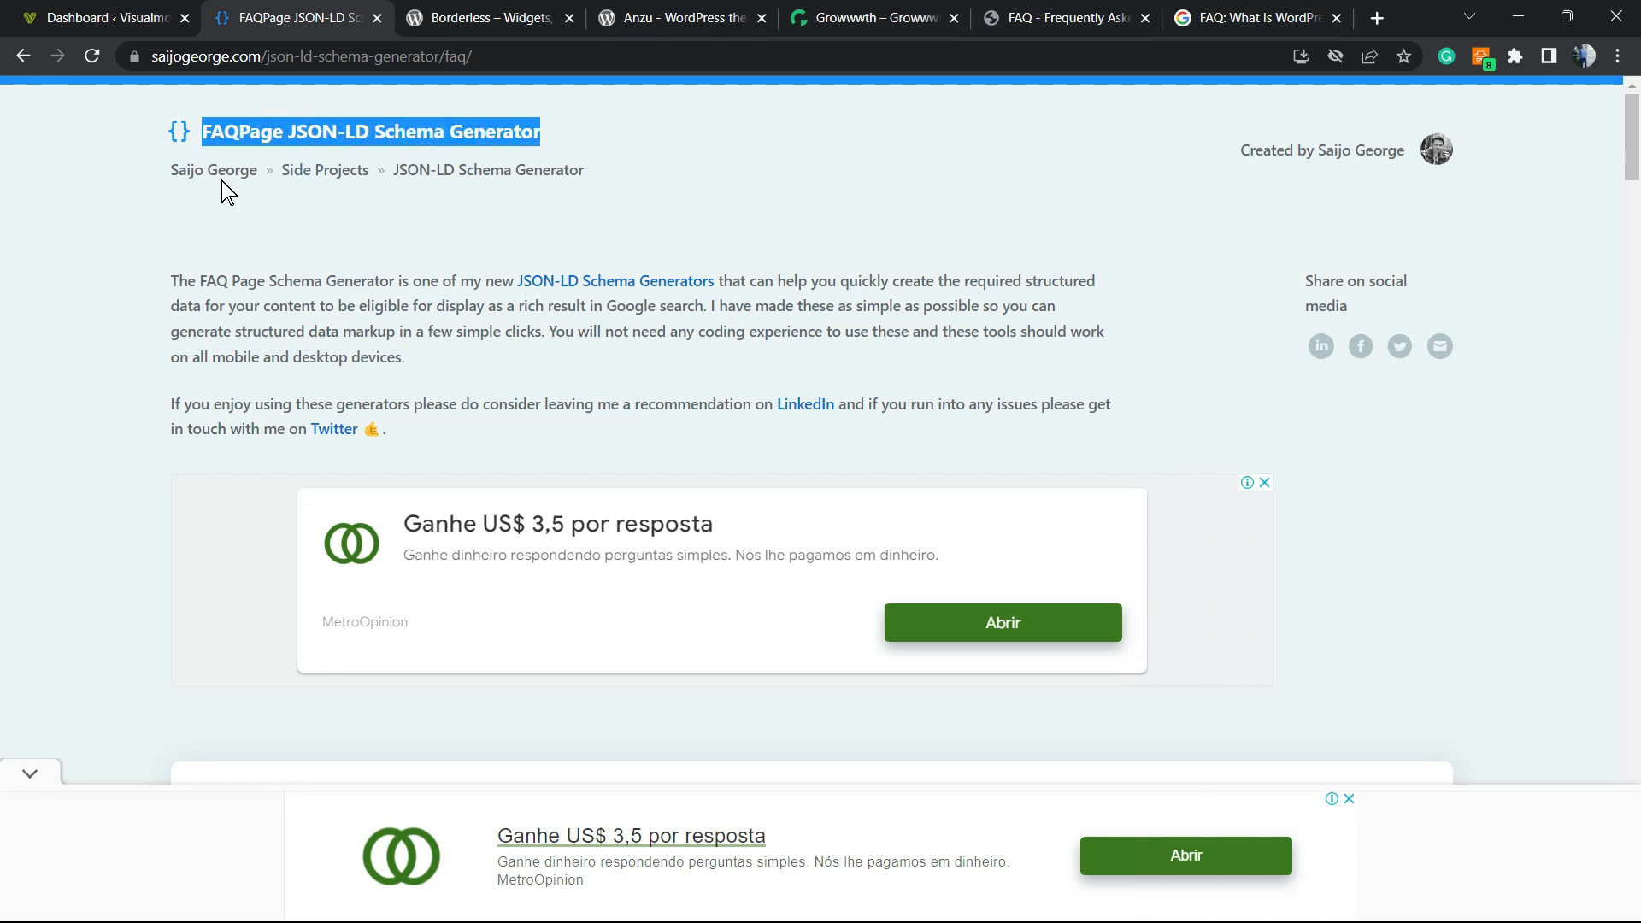
pyautogui.scroll(-3)
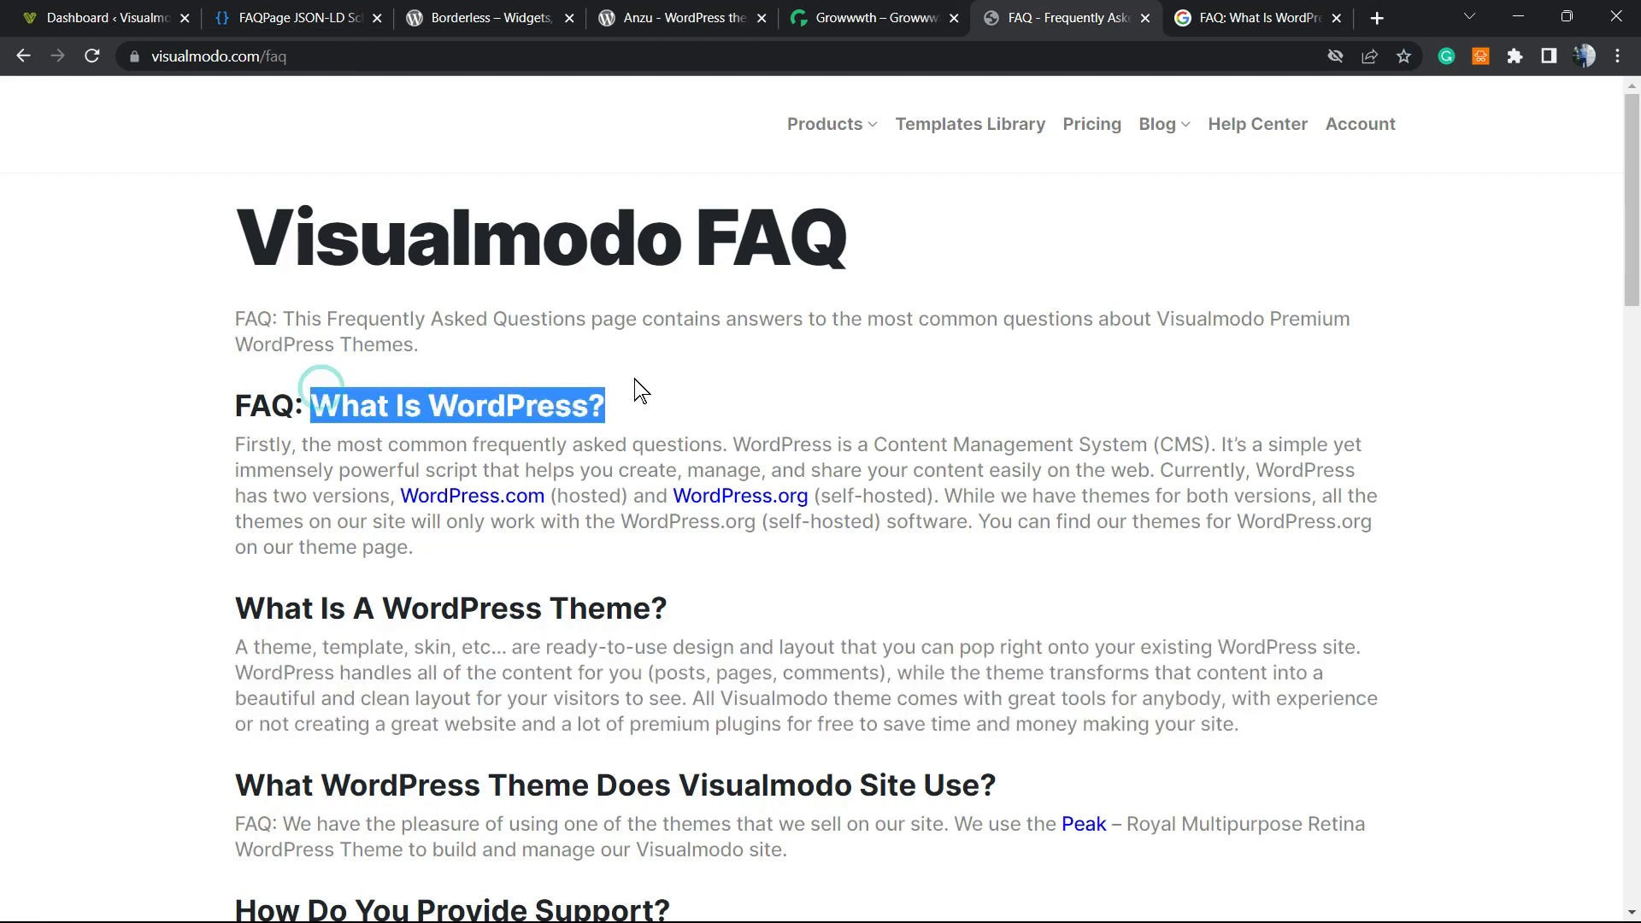
pyautogui.click(297, 18)
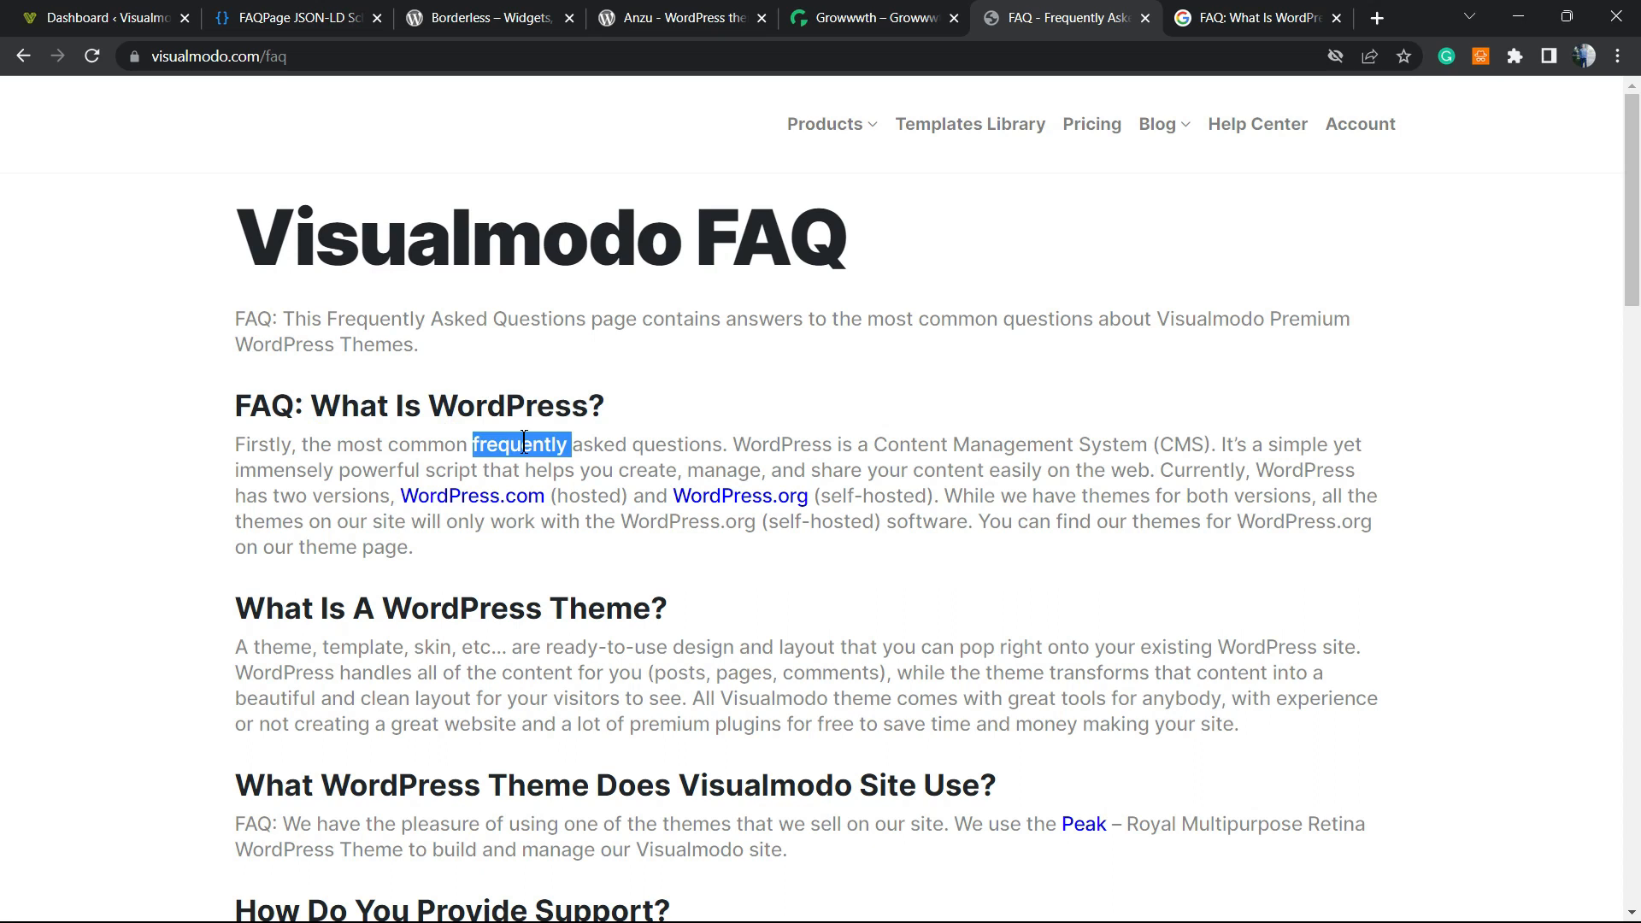
pyautogui.click(297, 18)
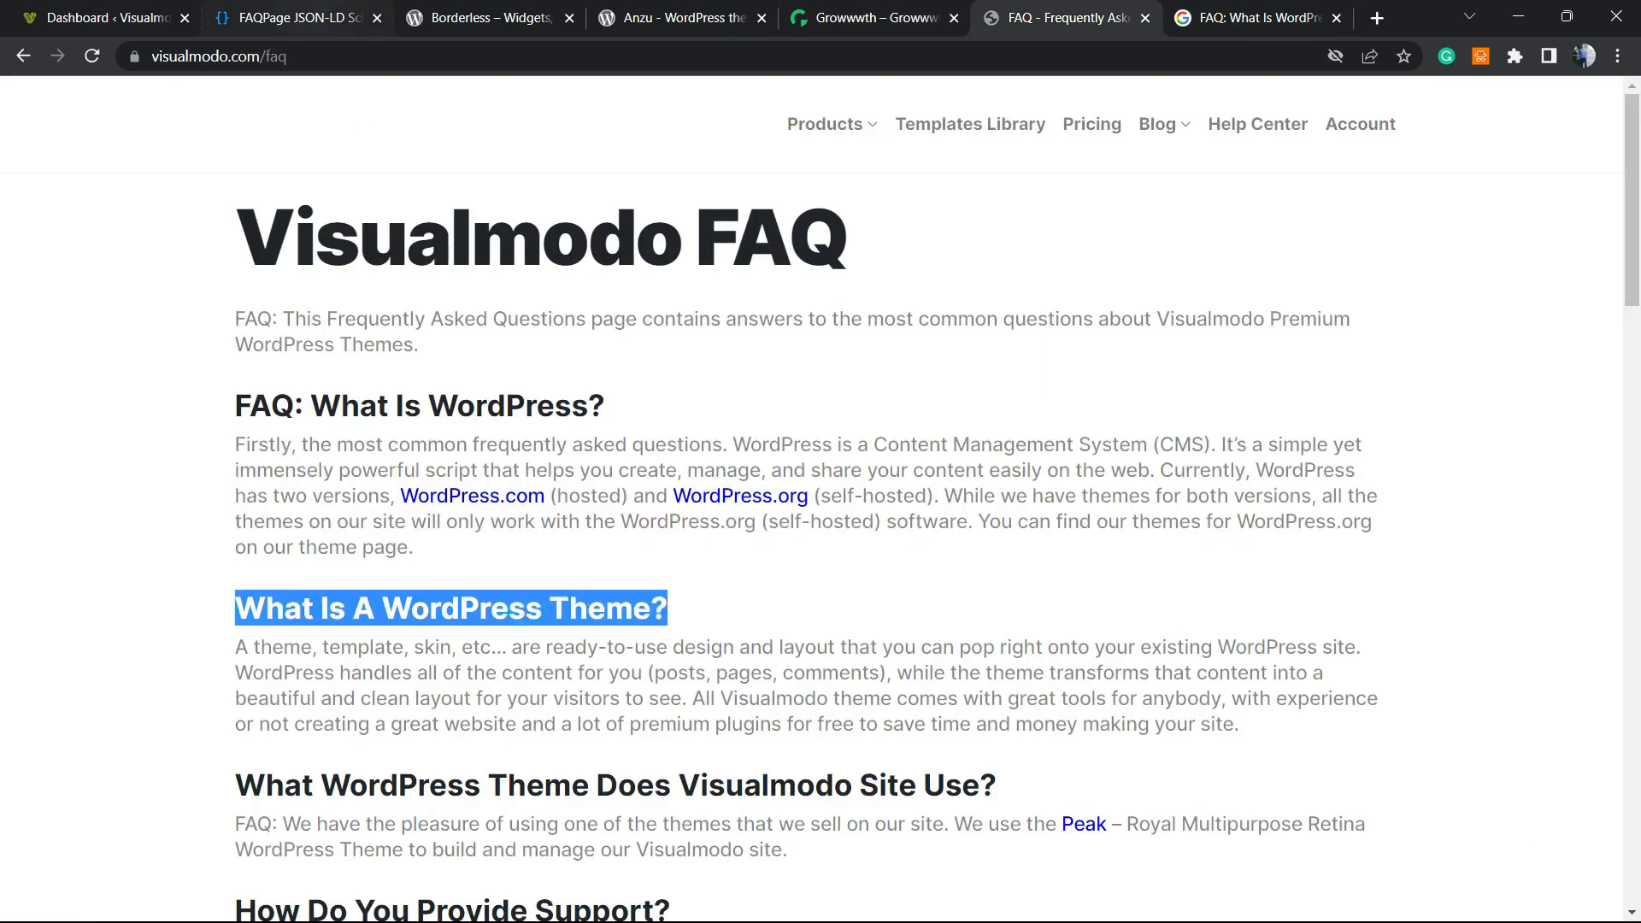
# Enter the theme answer 'Visualmodo theme comes with great tools for anybody...' in the generator.
pyautogui.click(296, 18)
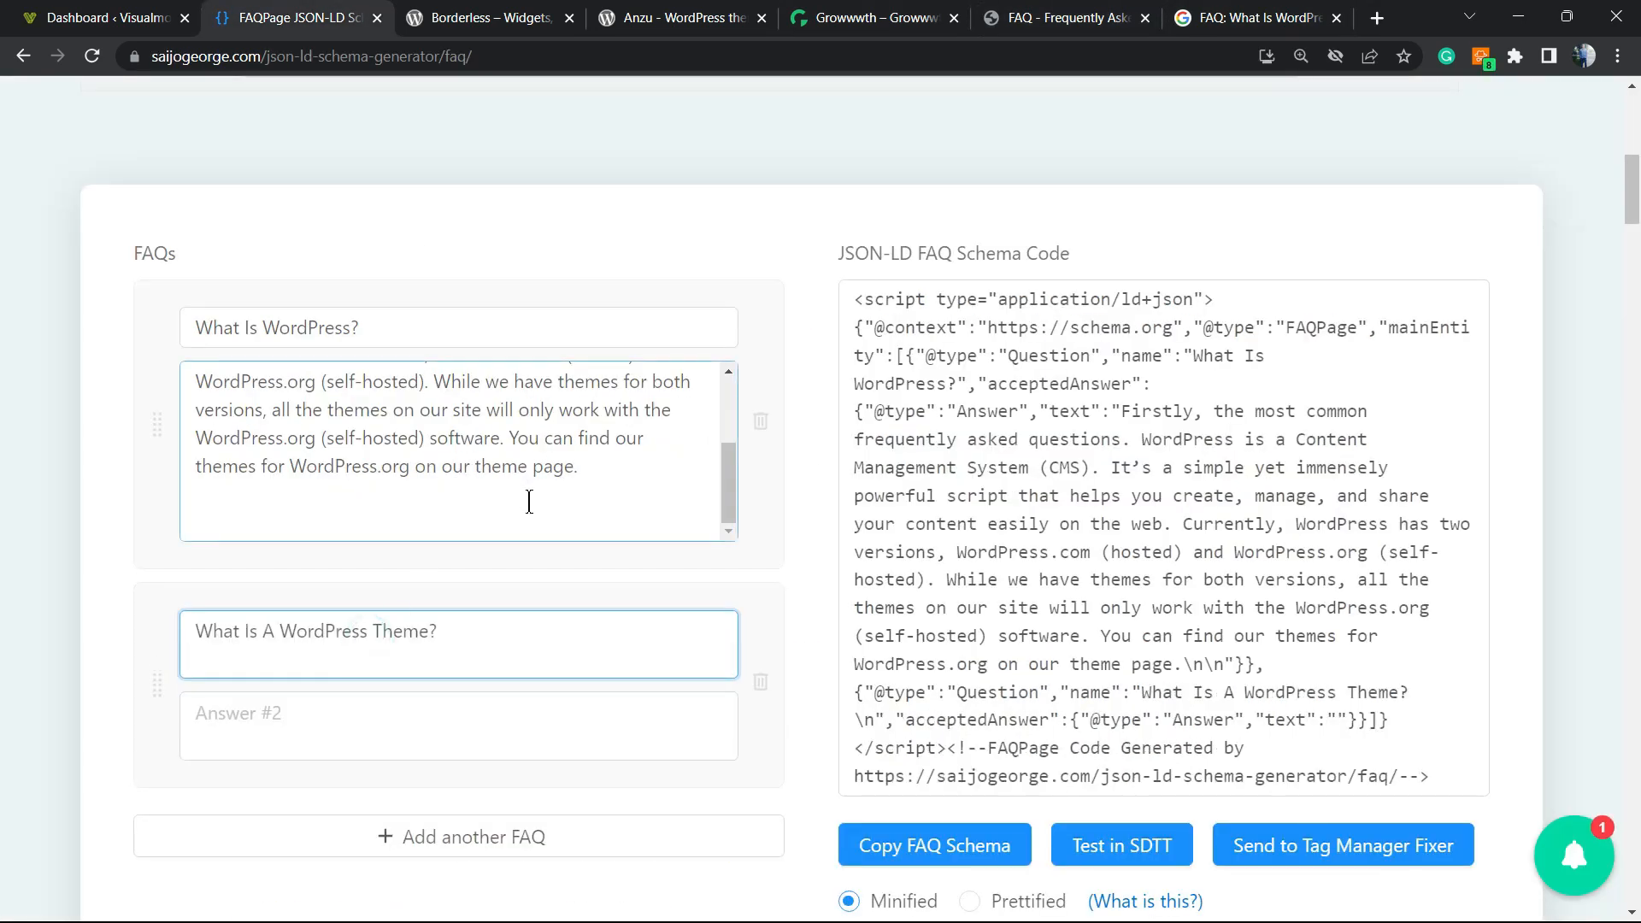
pyautogui.click(1251, 18)
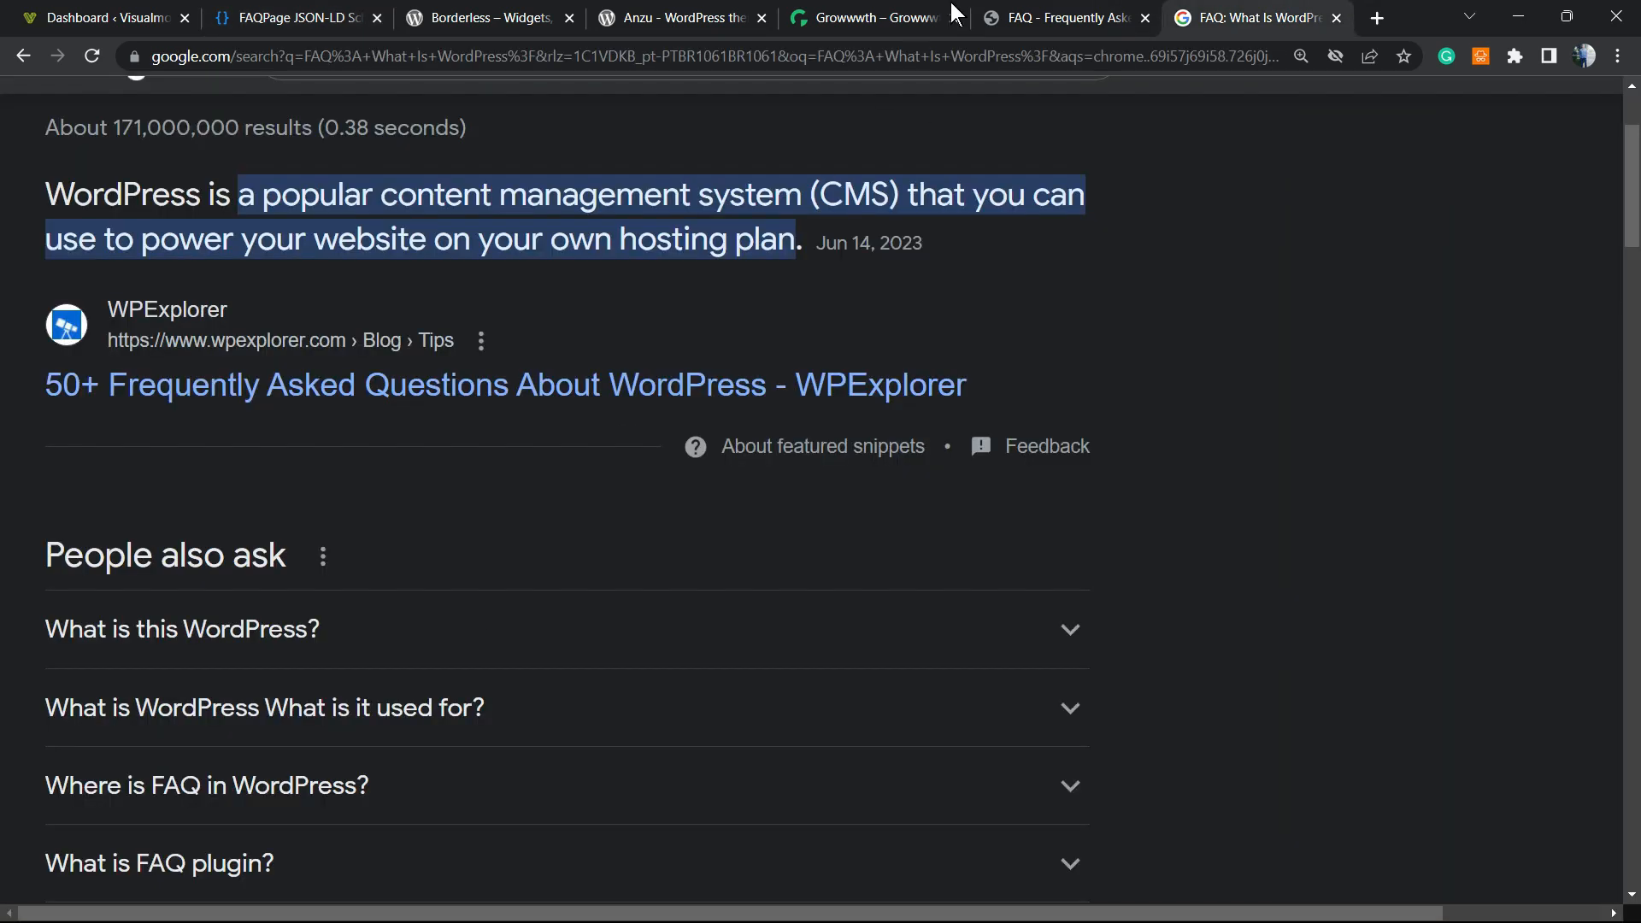
pyautogui.click(1057, 18)
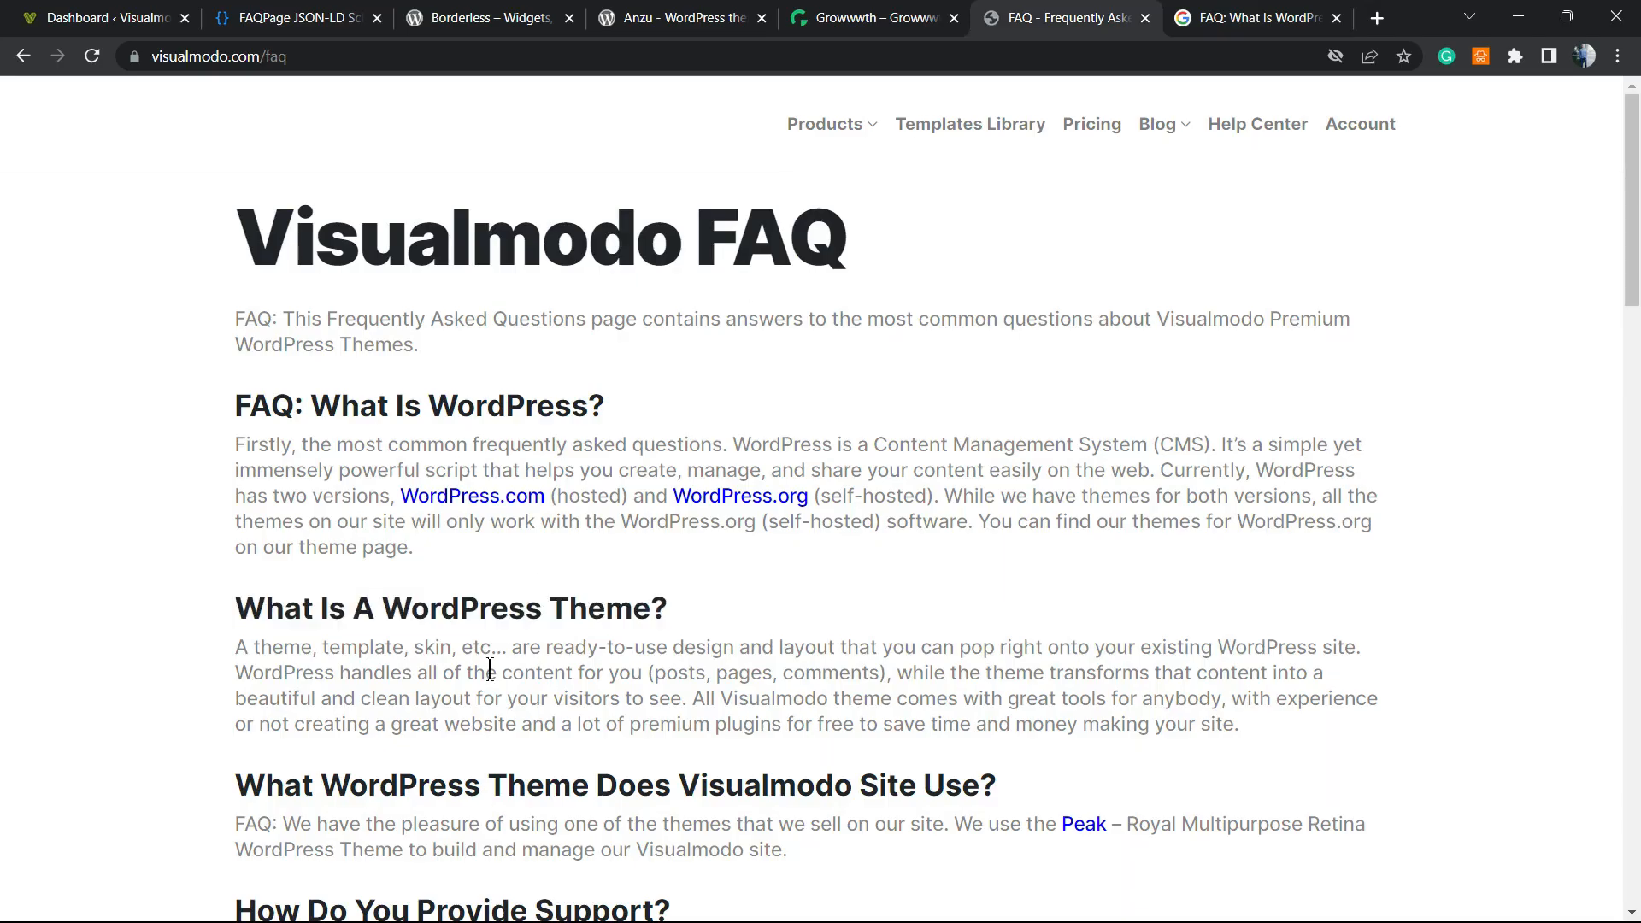
pyautogui.click(296, 18)
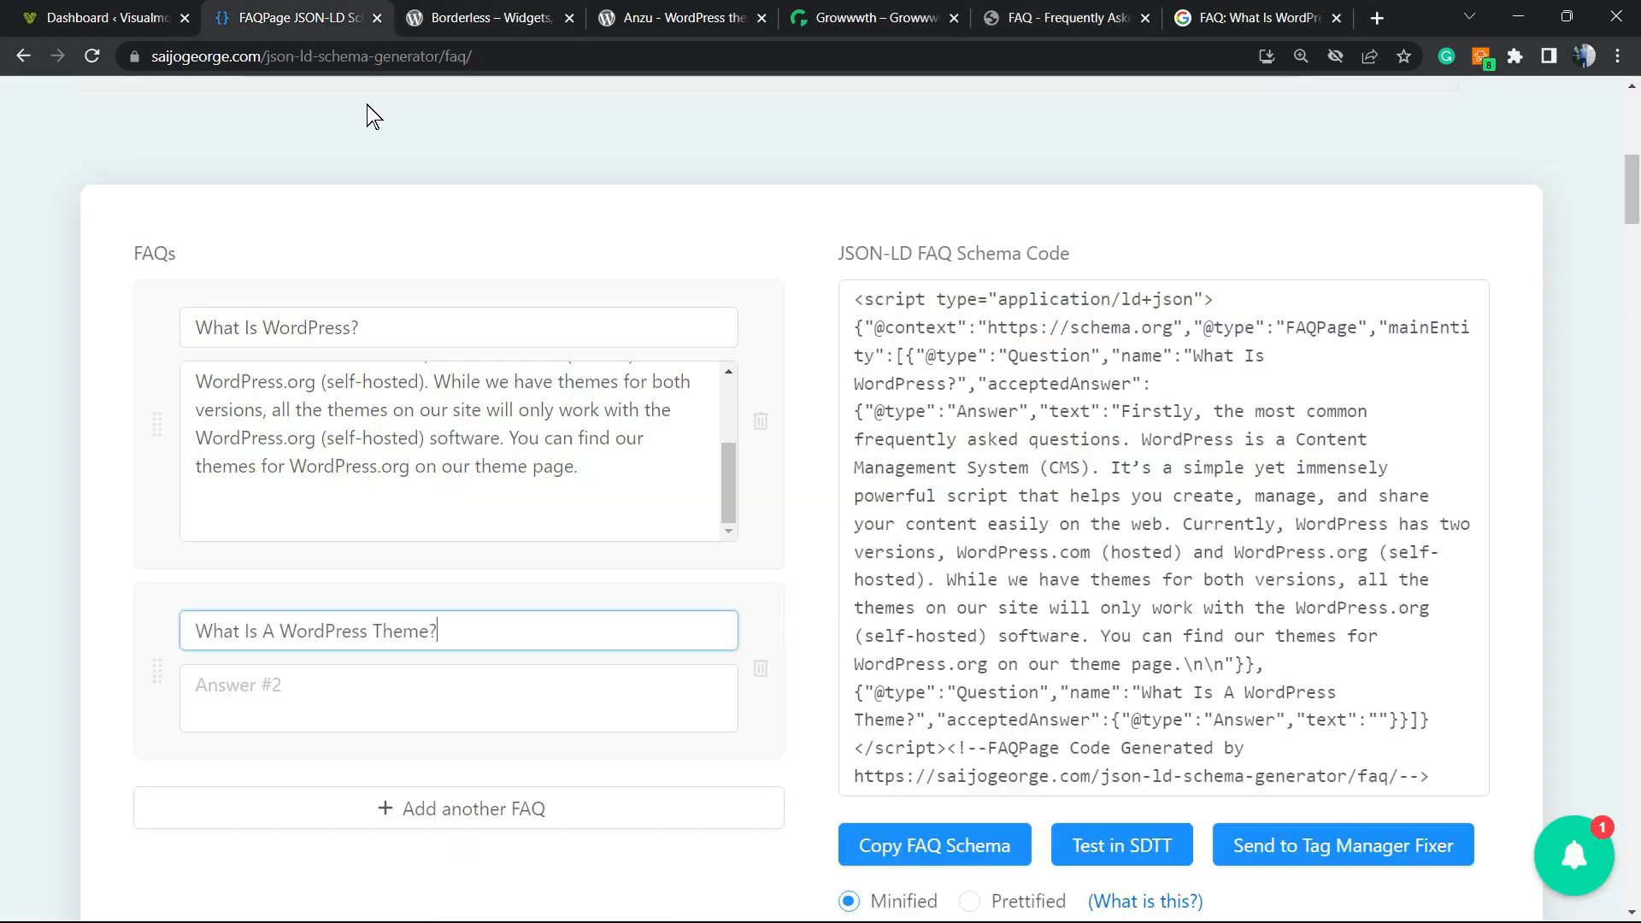
pyautogui.write('Visualmodo theme comes with great tools for anybody, with experience or not creating a great website and a lot of premium plugins for free to save time and money making your site.')
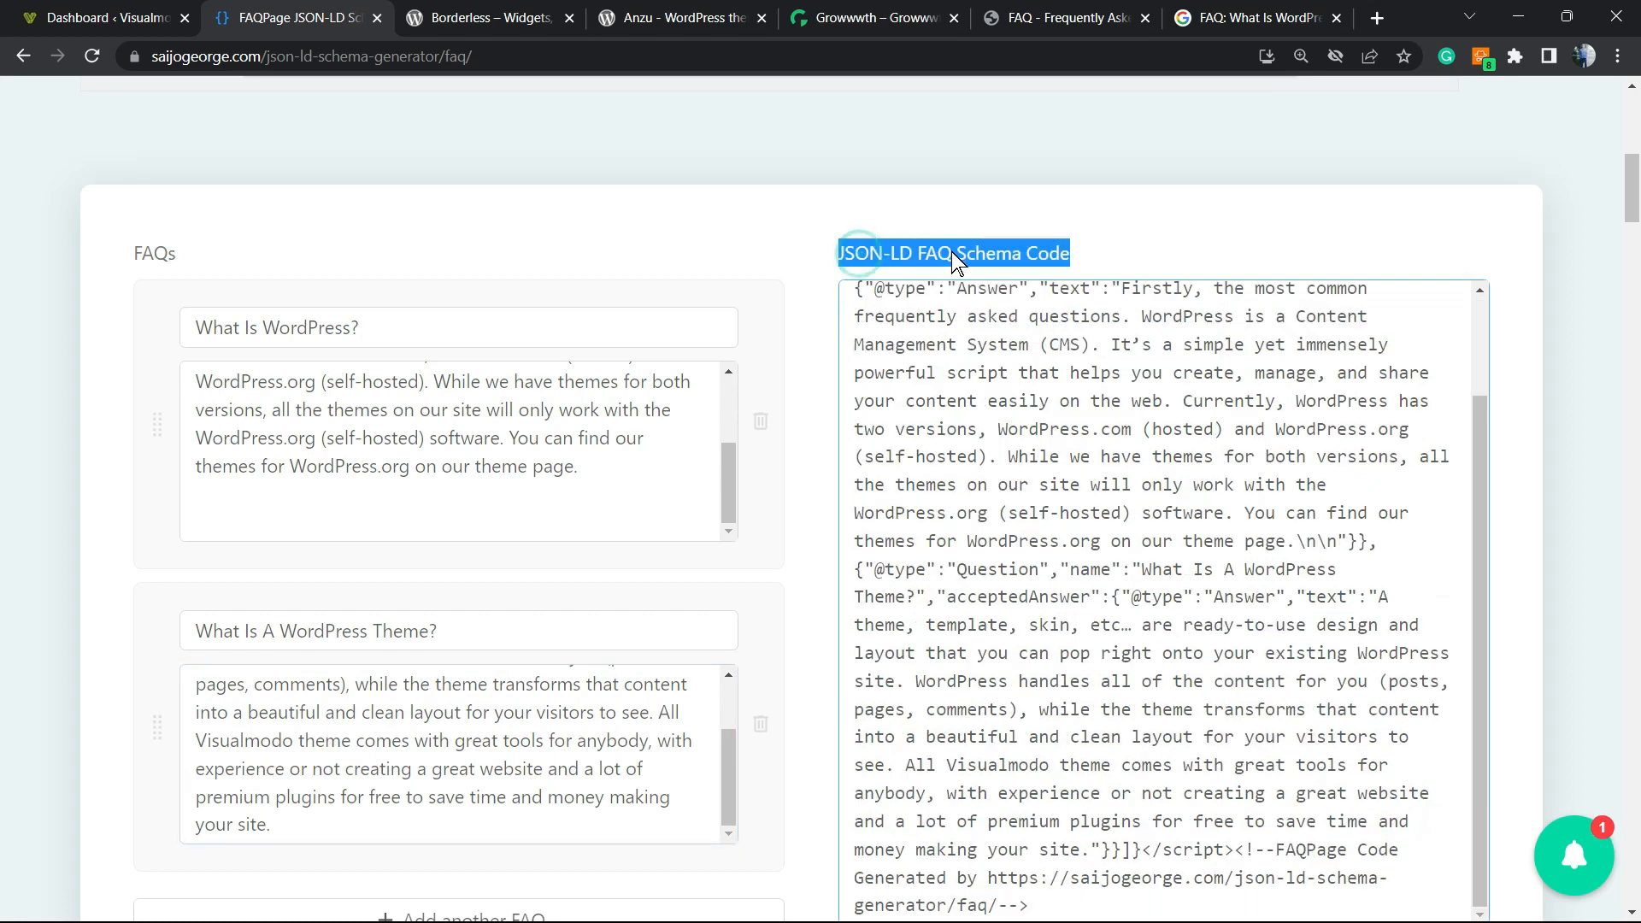
# Copy the generated minified FAQPage schema code for both questions.
pyautogui.scroll(-3)
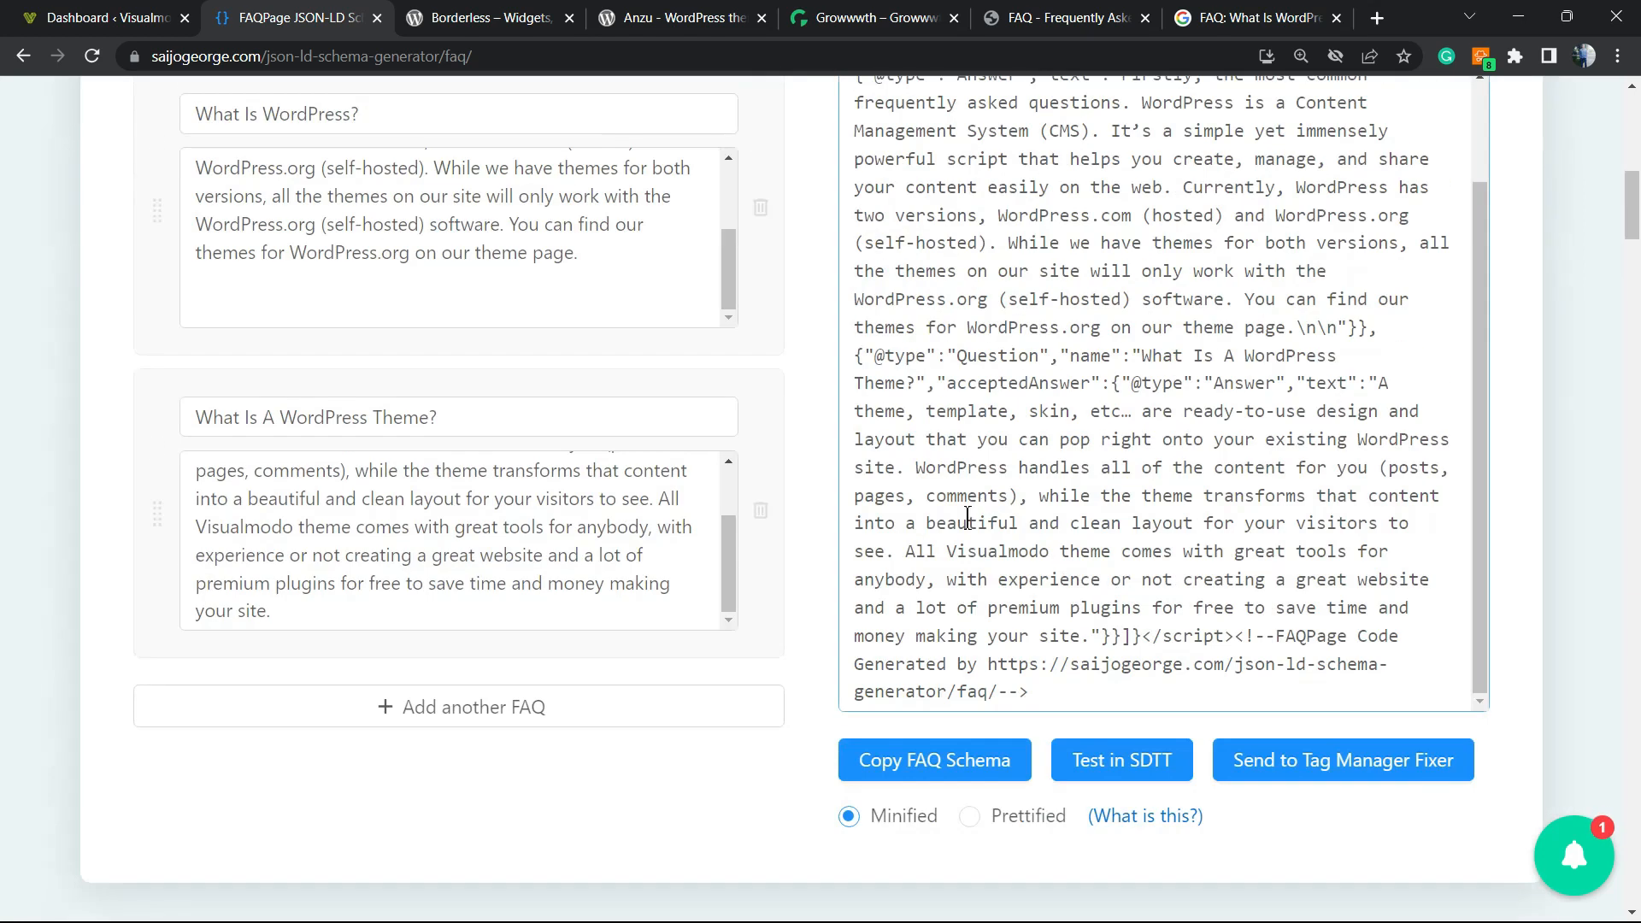
pyautogui.moveTo(931, 760)
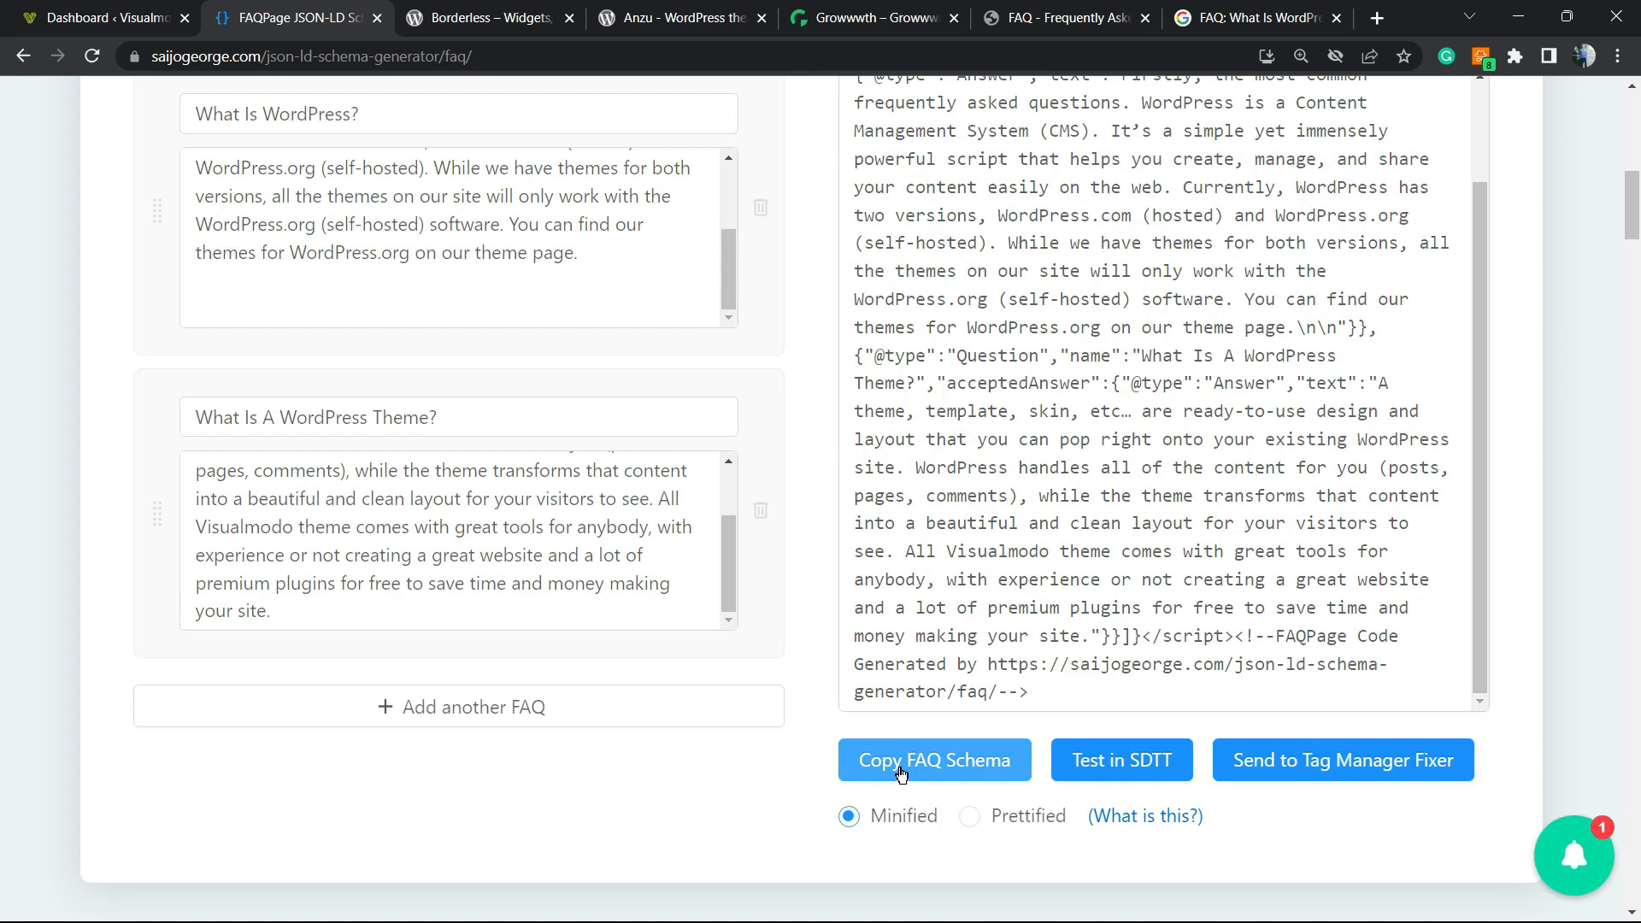
pyautogui.click(933, 760)
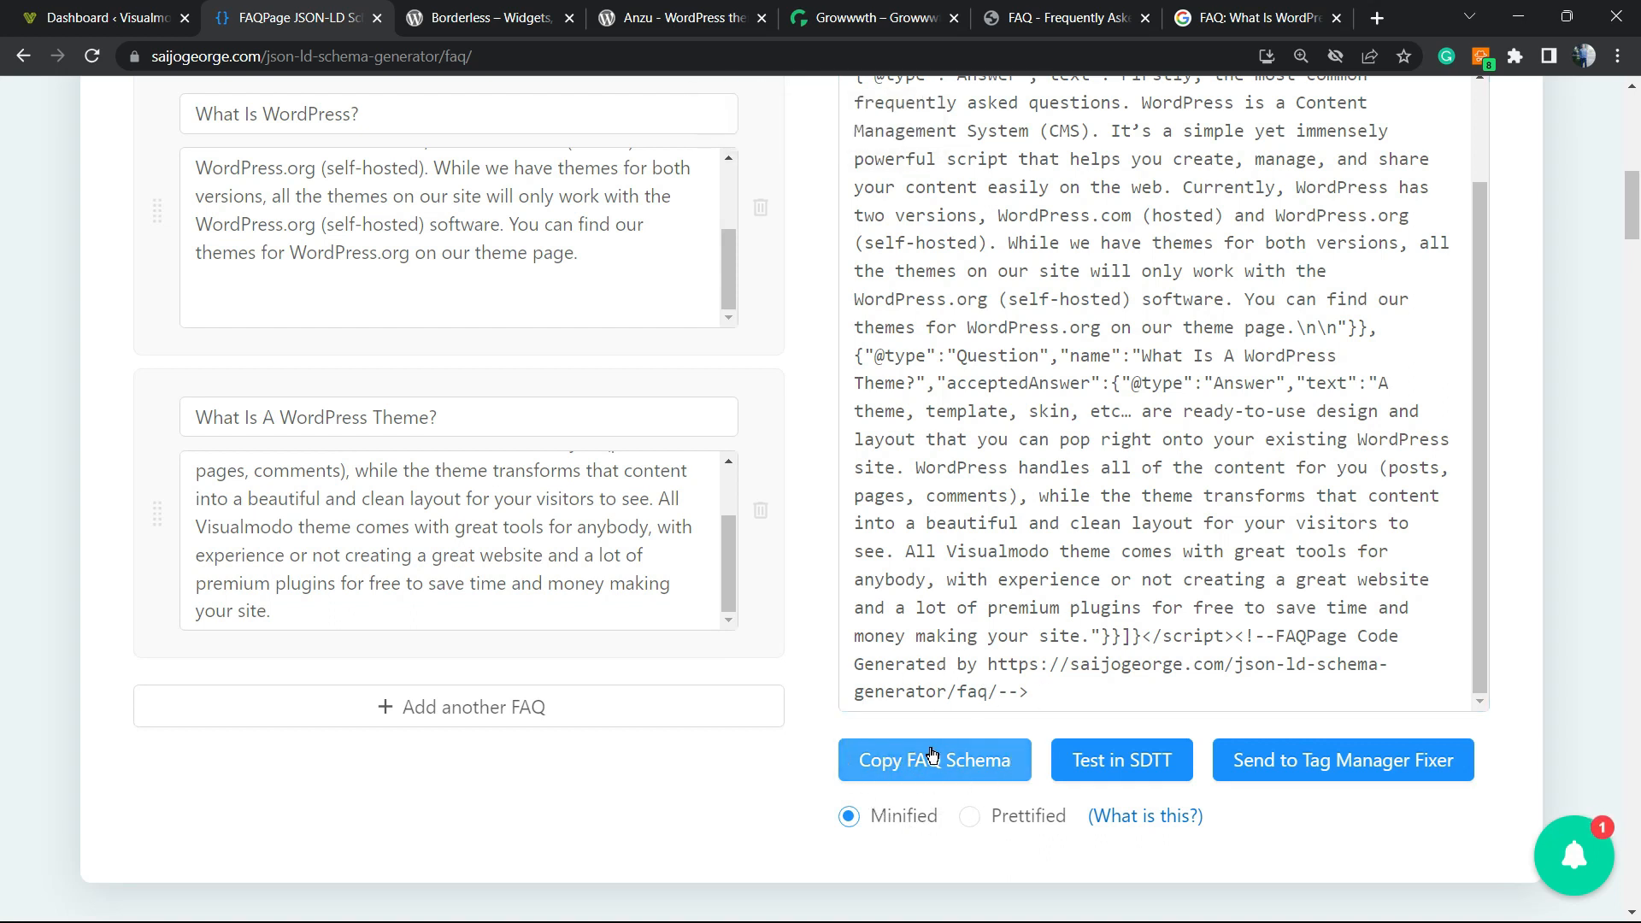
pyautogui.scroll(3)
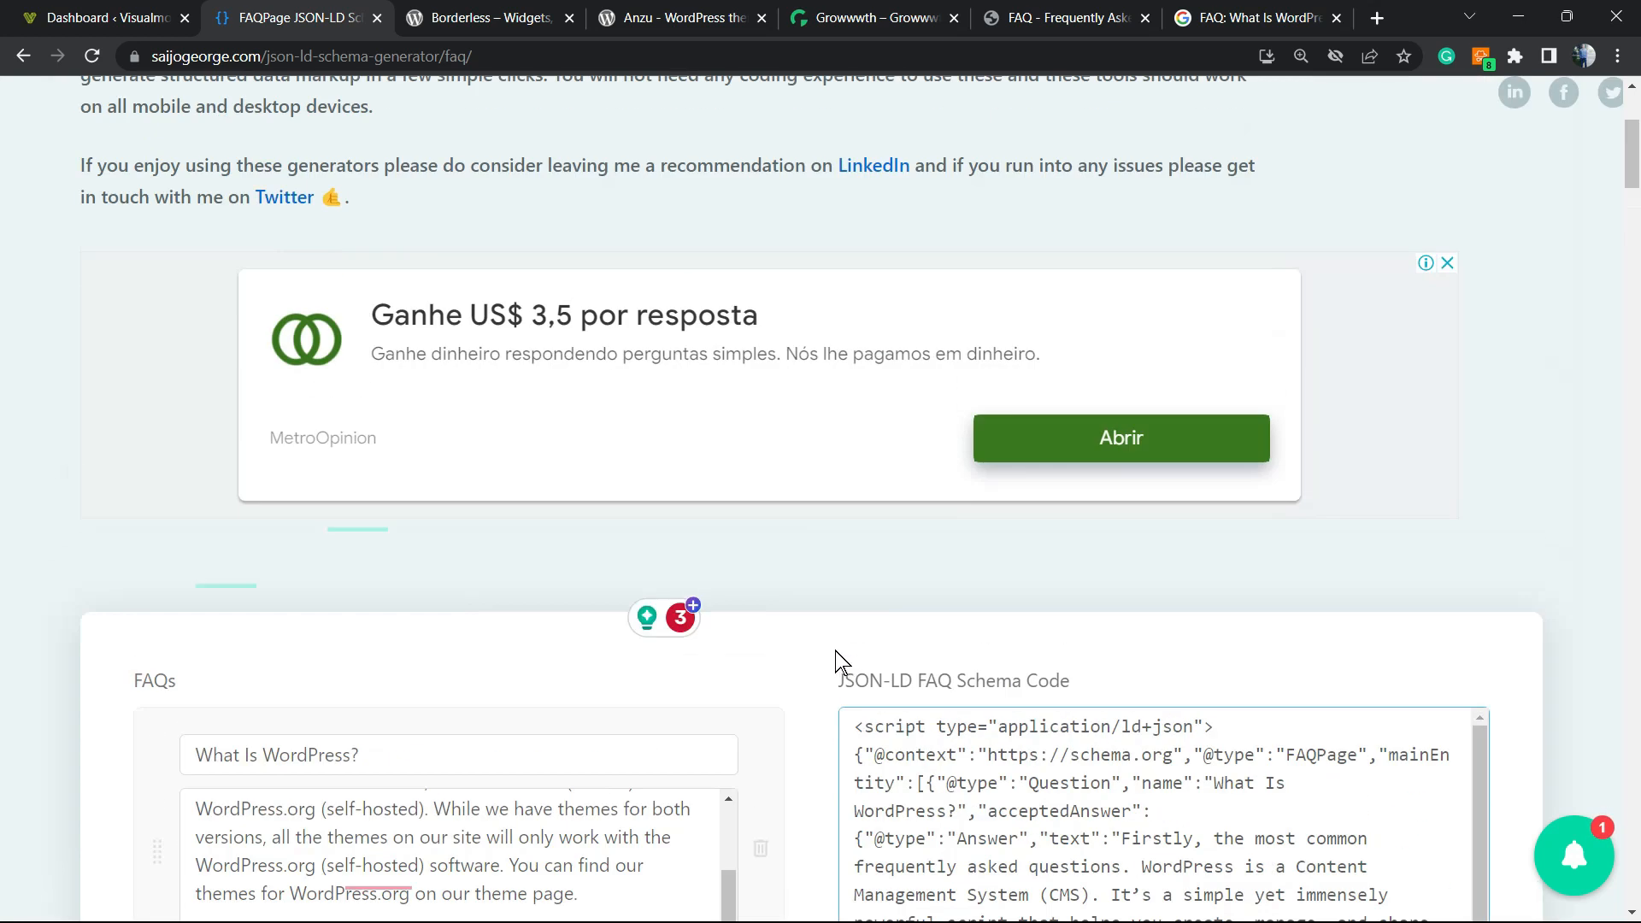
# From the WordPress dashboard, create a new page with Pages > Add New.
pyautogui.click(99, 18)
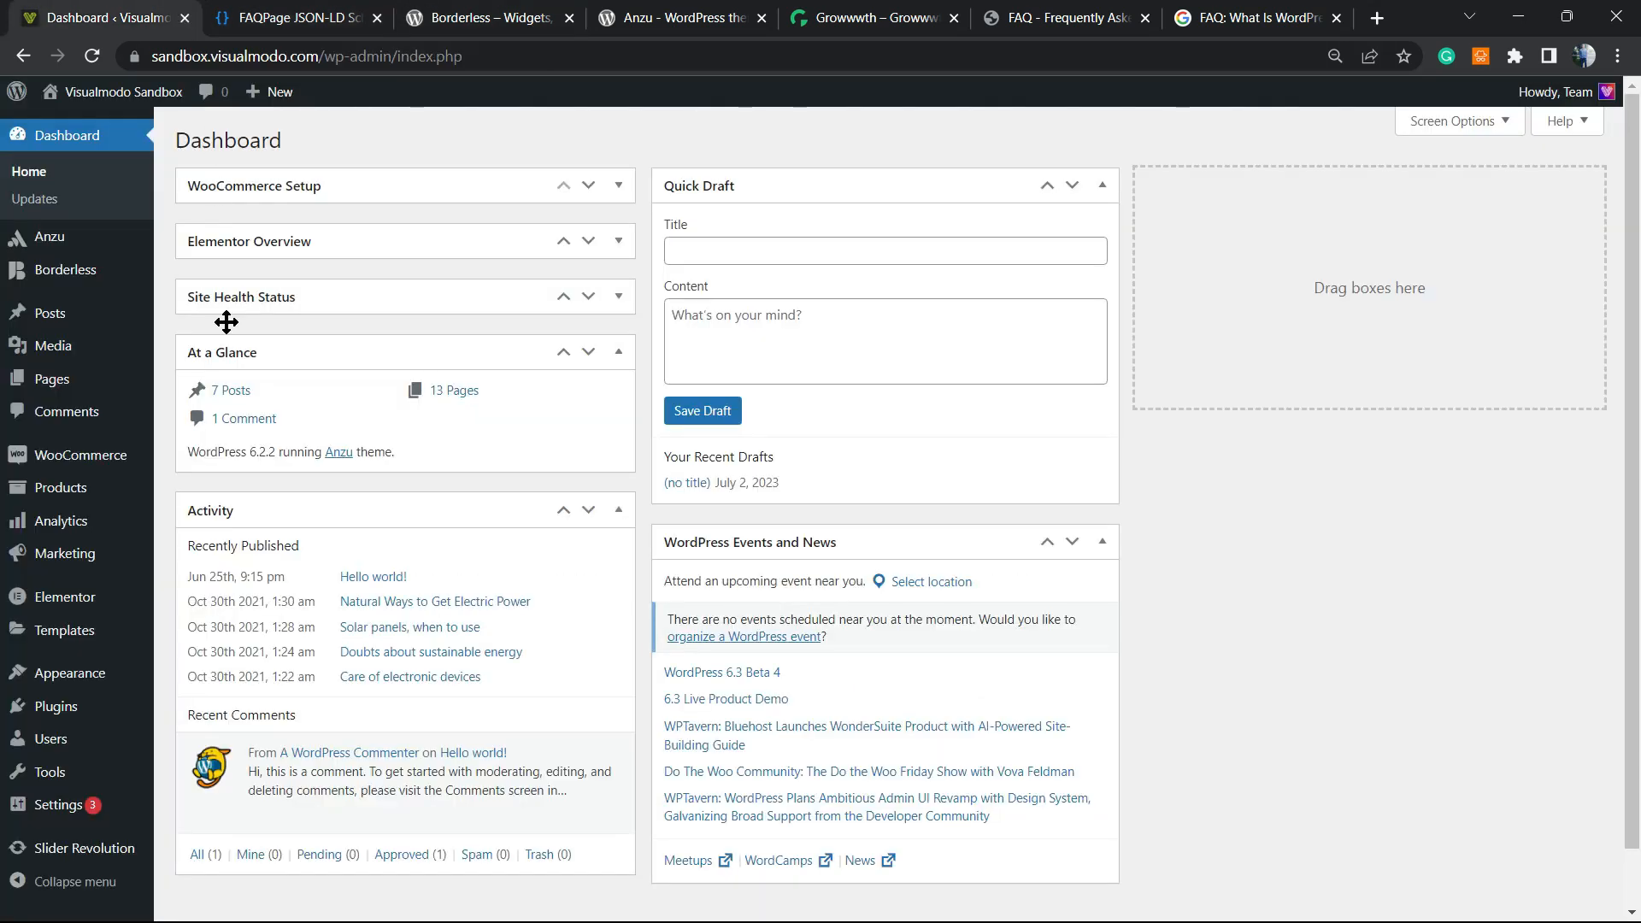
pyautogui.moveTo(48, 312)
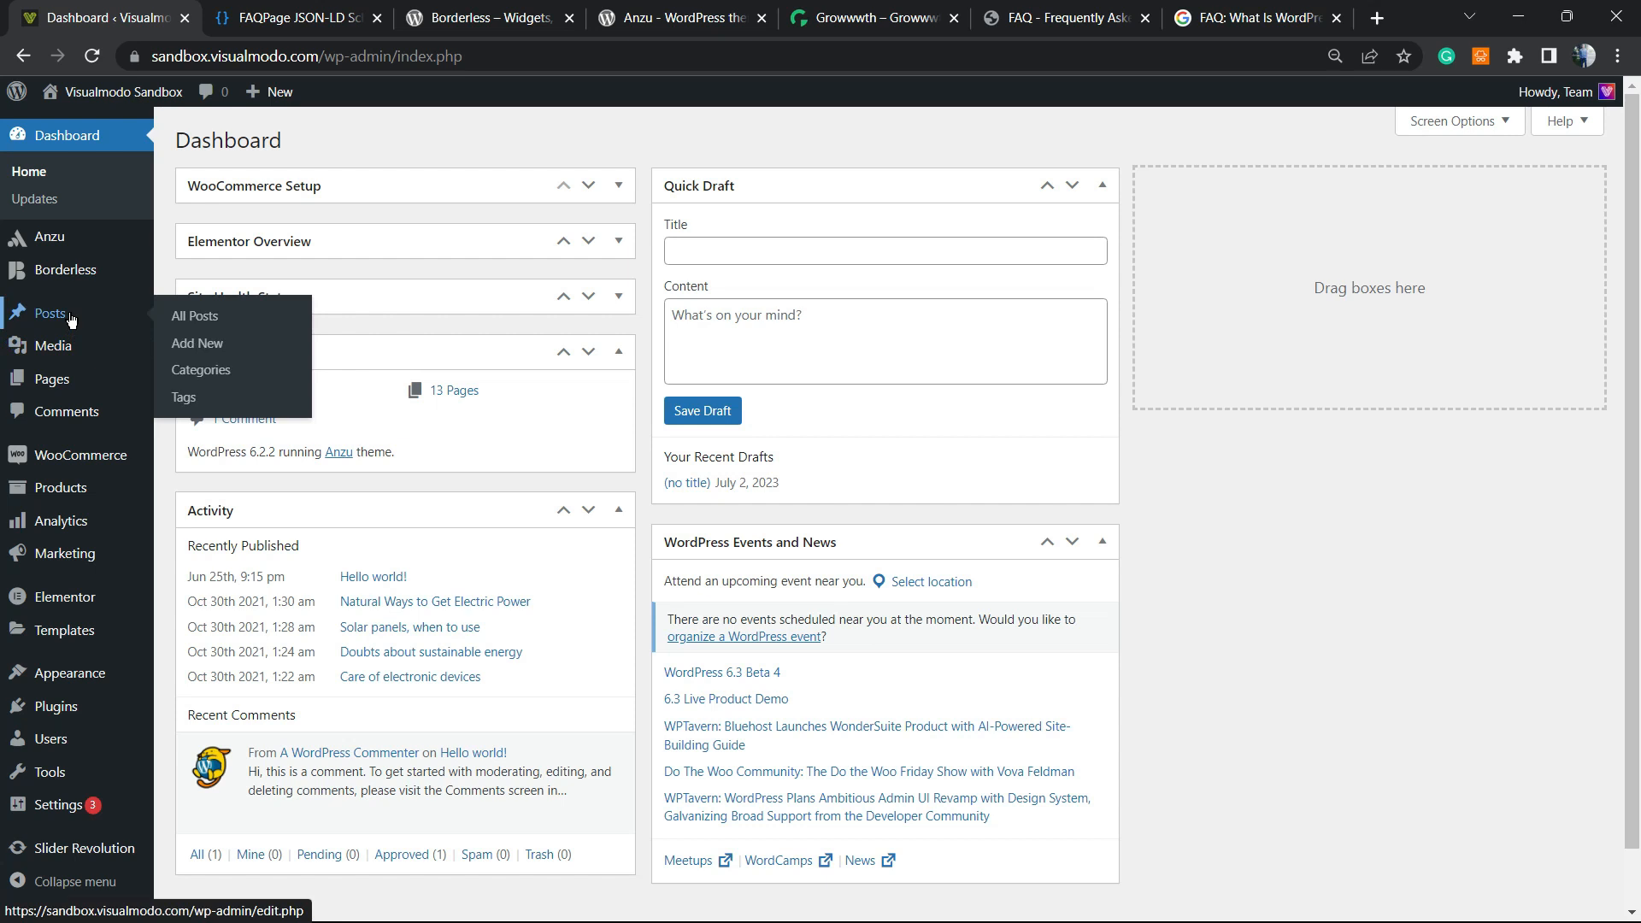
pyautogui.moveTo(52, 345)
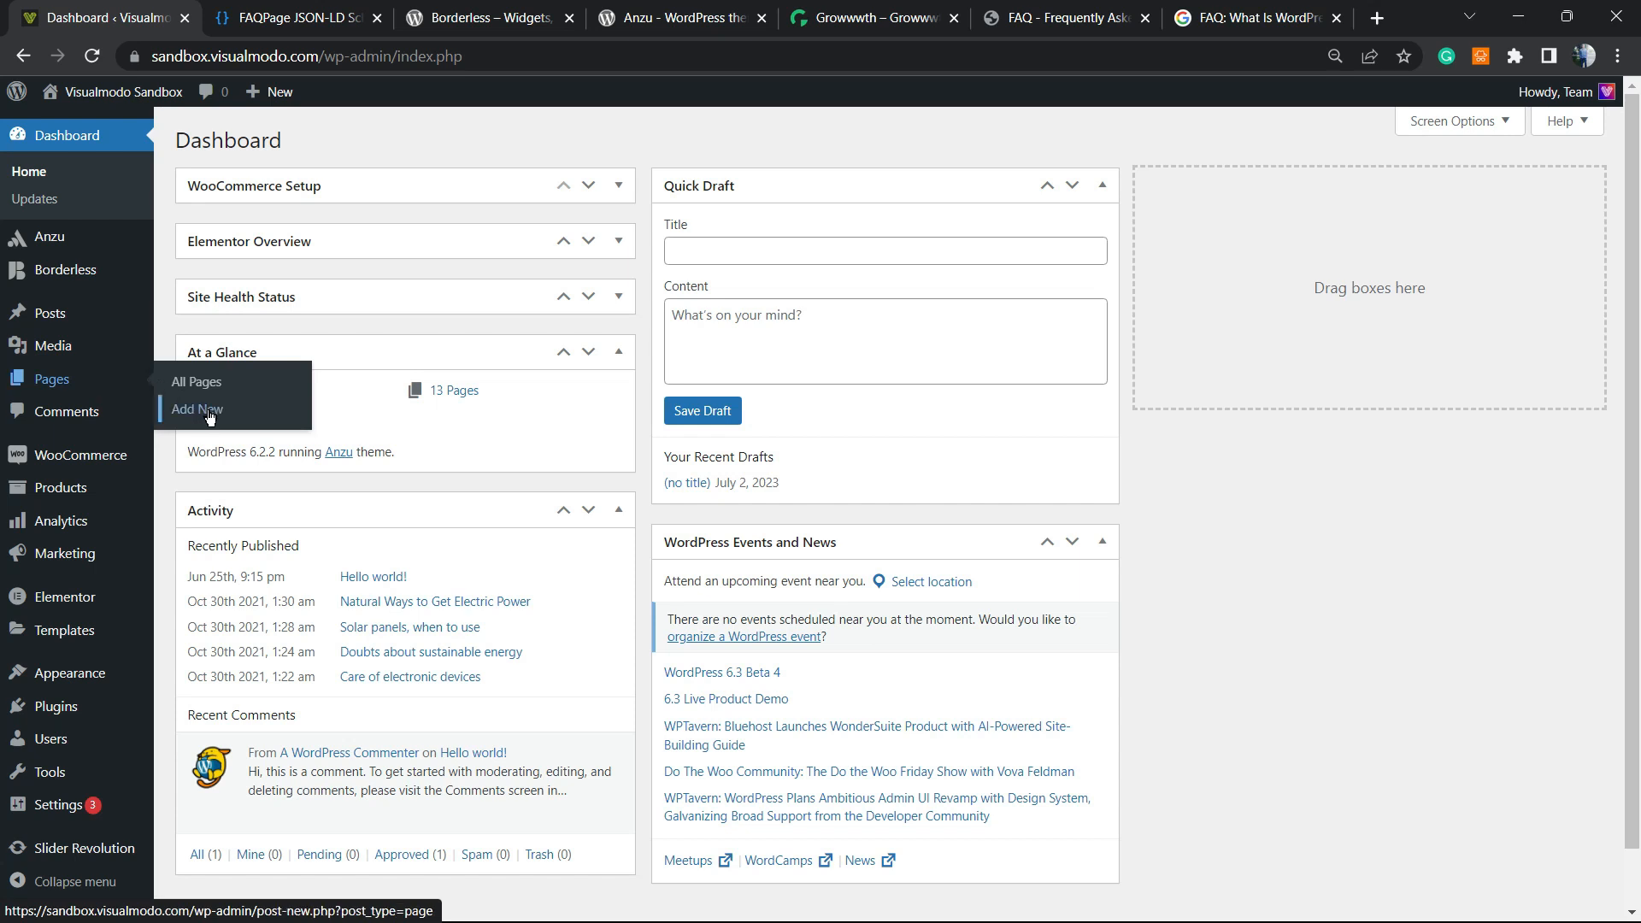
pyautogui.click(197, 409)
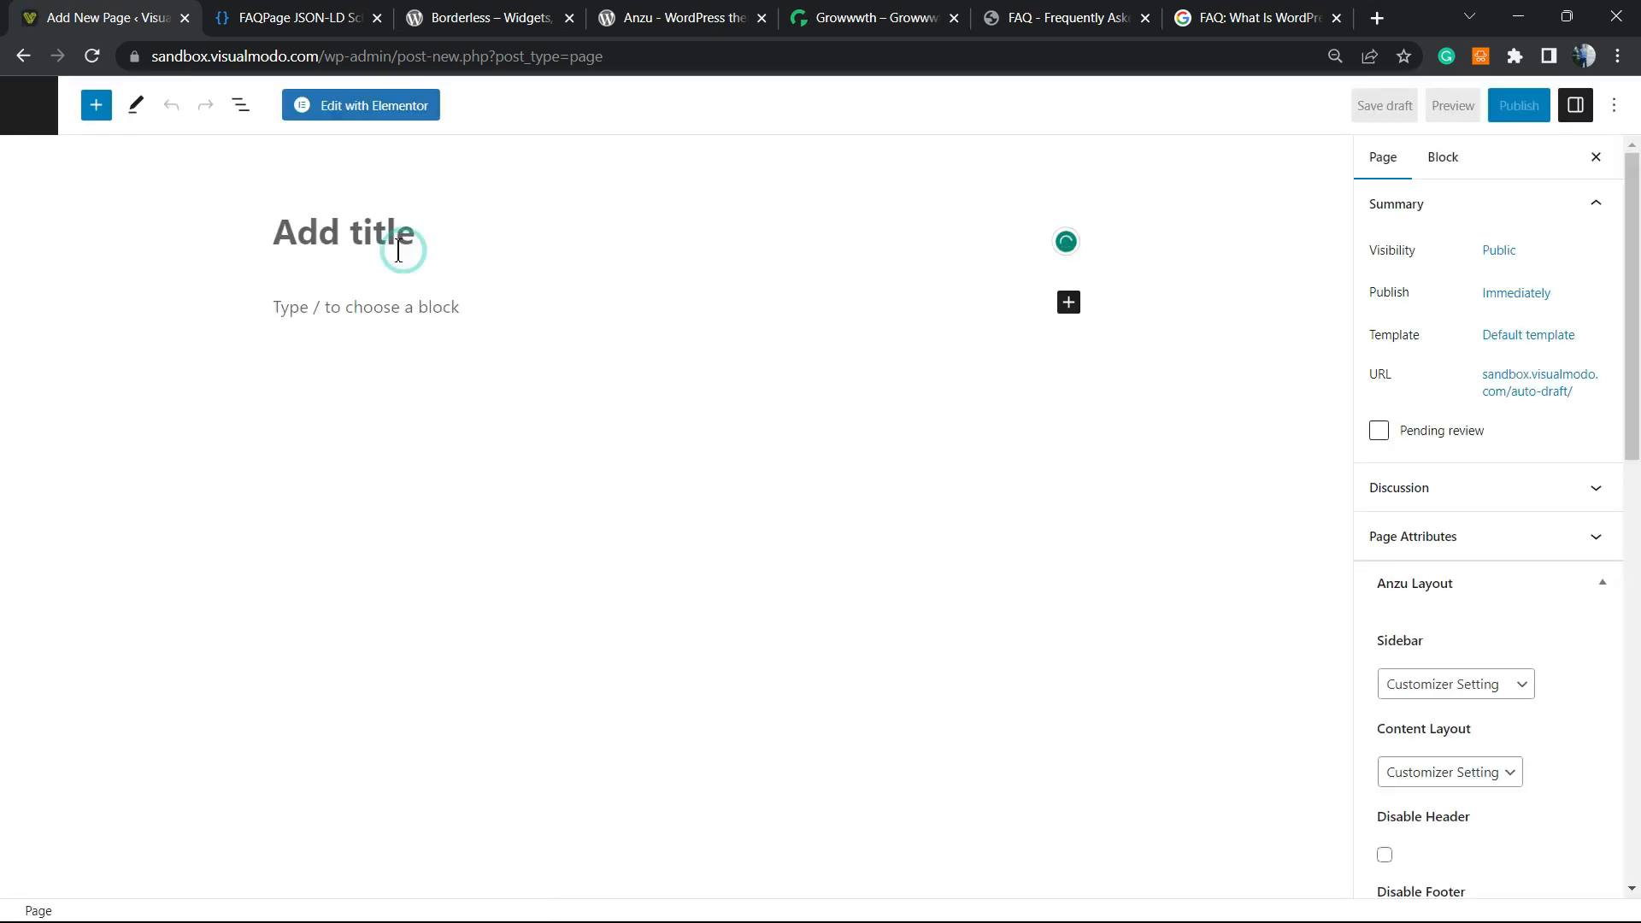
# Title the page 'FAQ', add a Custom HTML block with the schema, and preview it.
pyautogui.write('F')
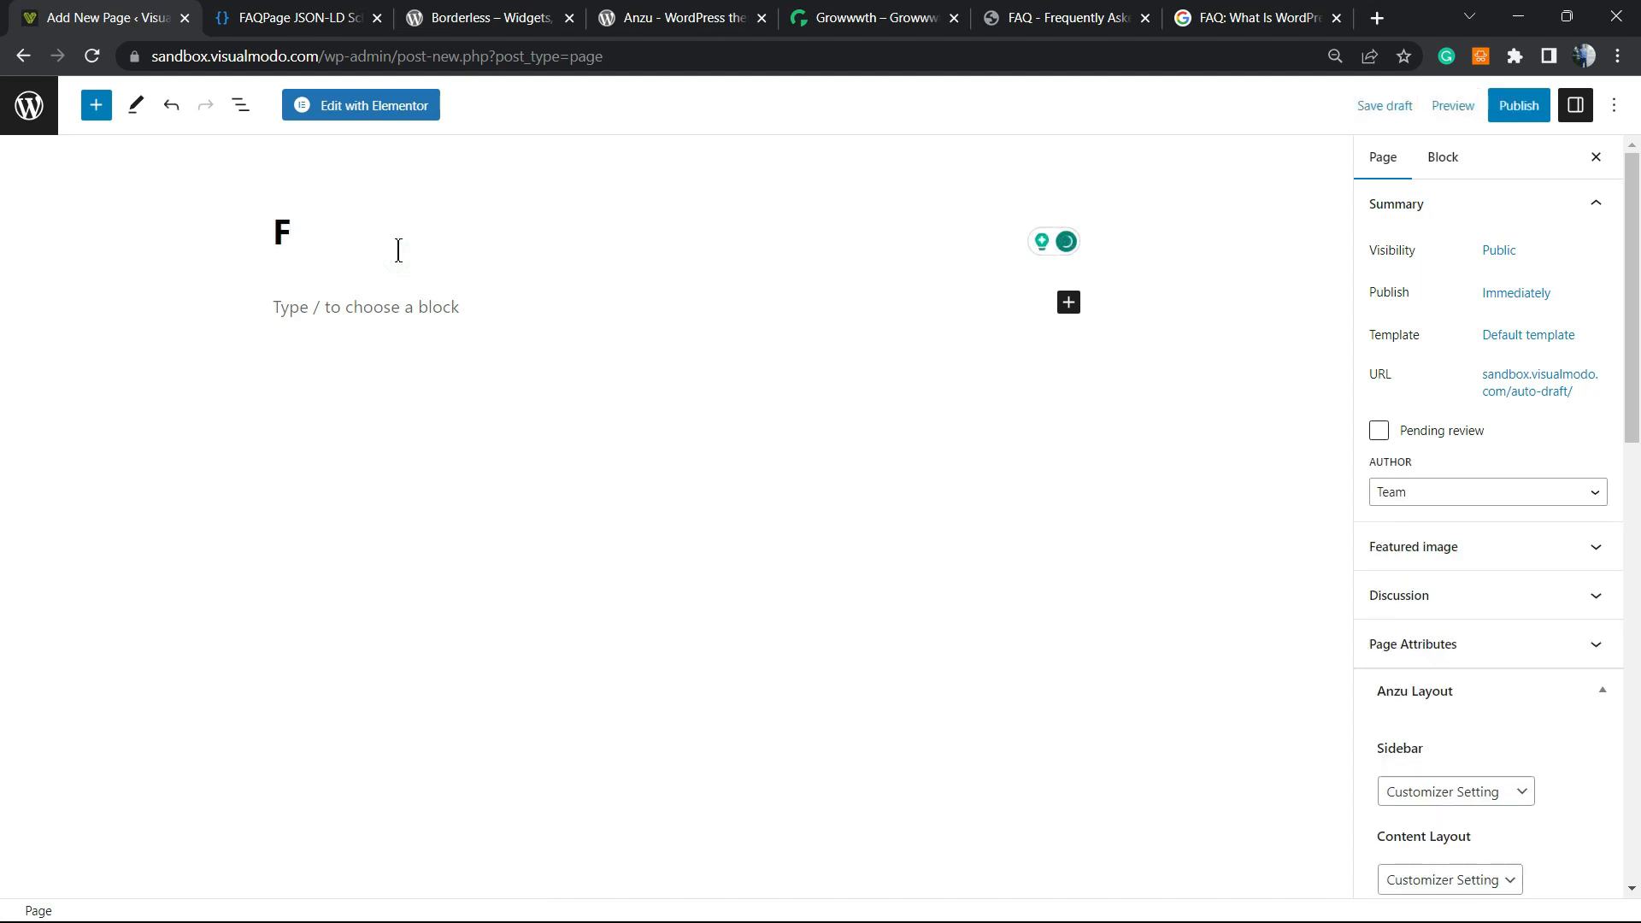
pyautogui.write('AQ')
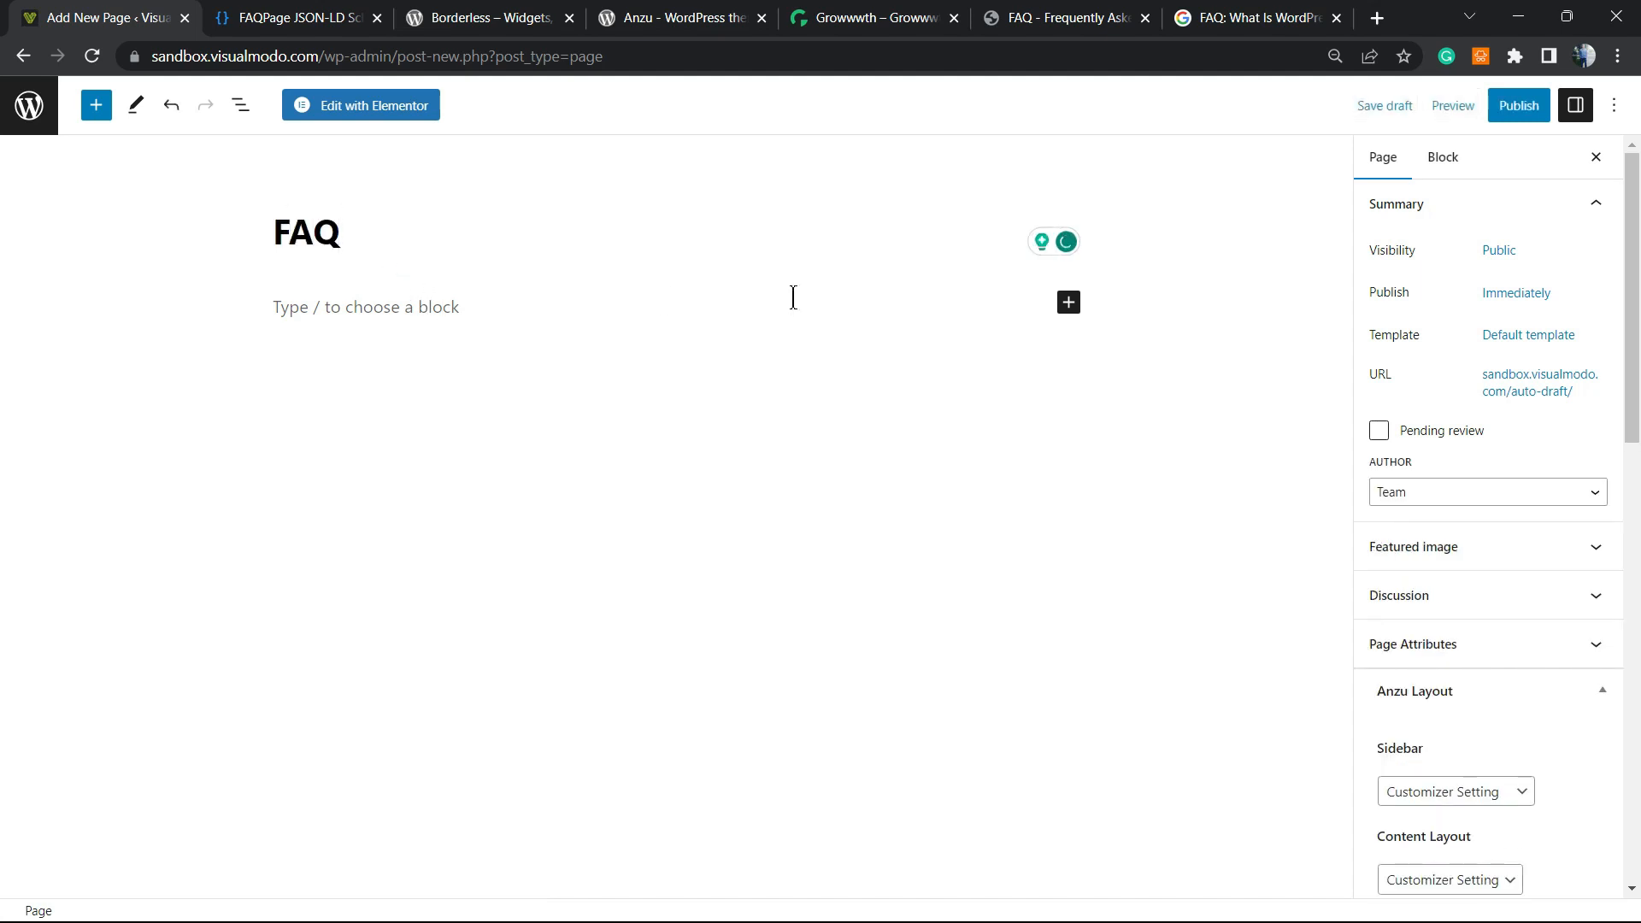
pyautogui.moveTo(1068, 303)
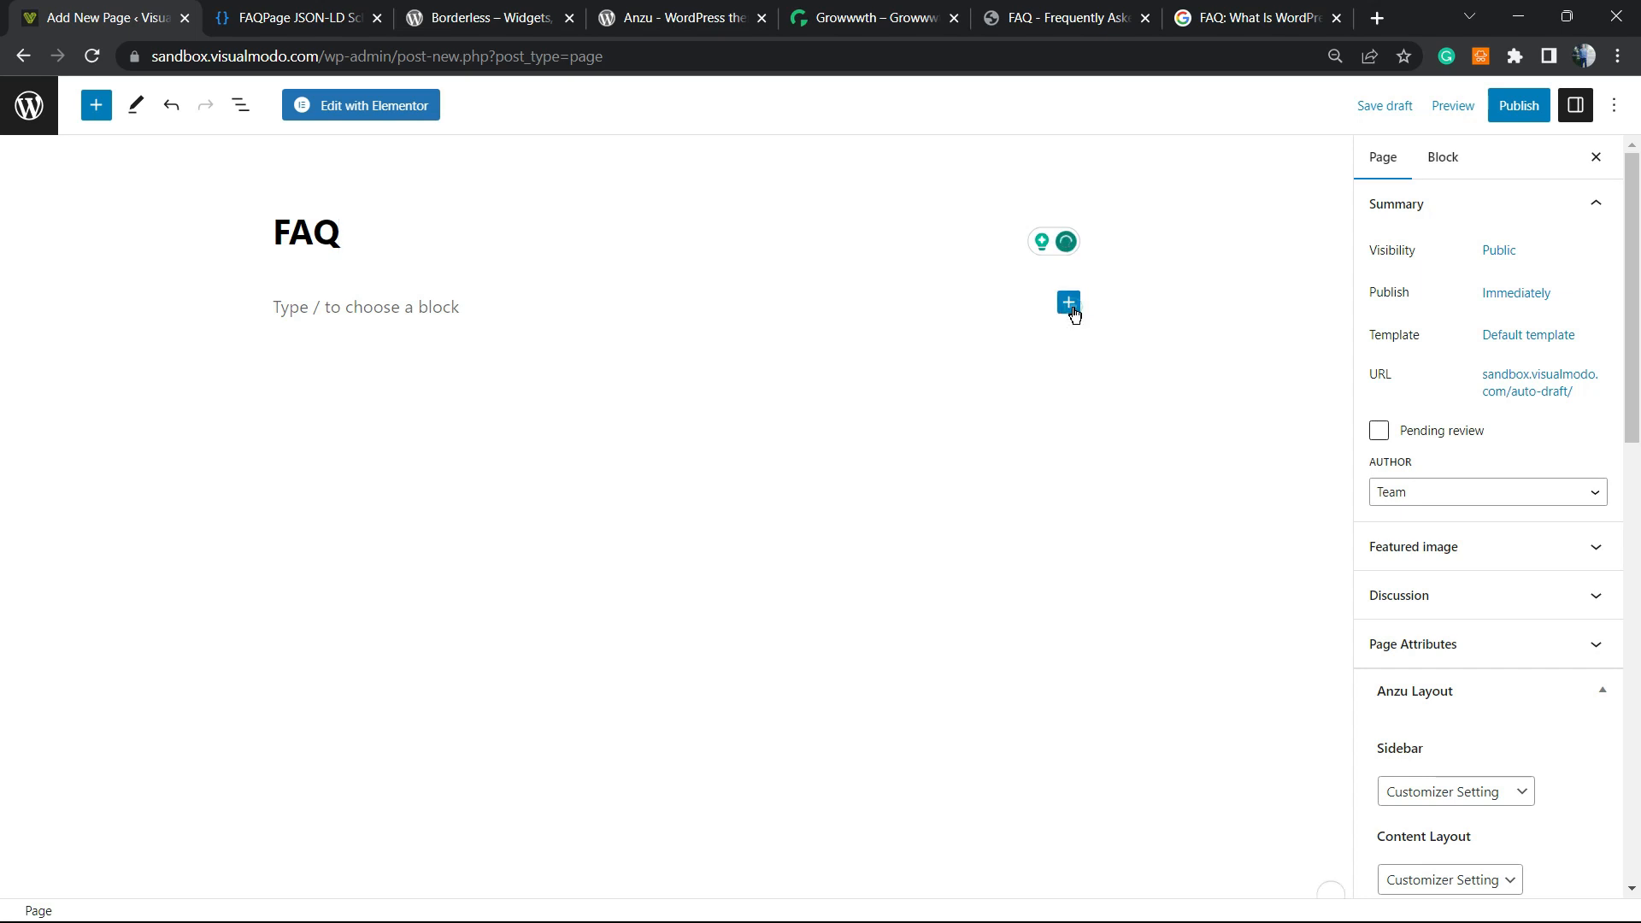
pyautogui.click(1068, 303)
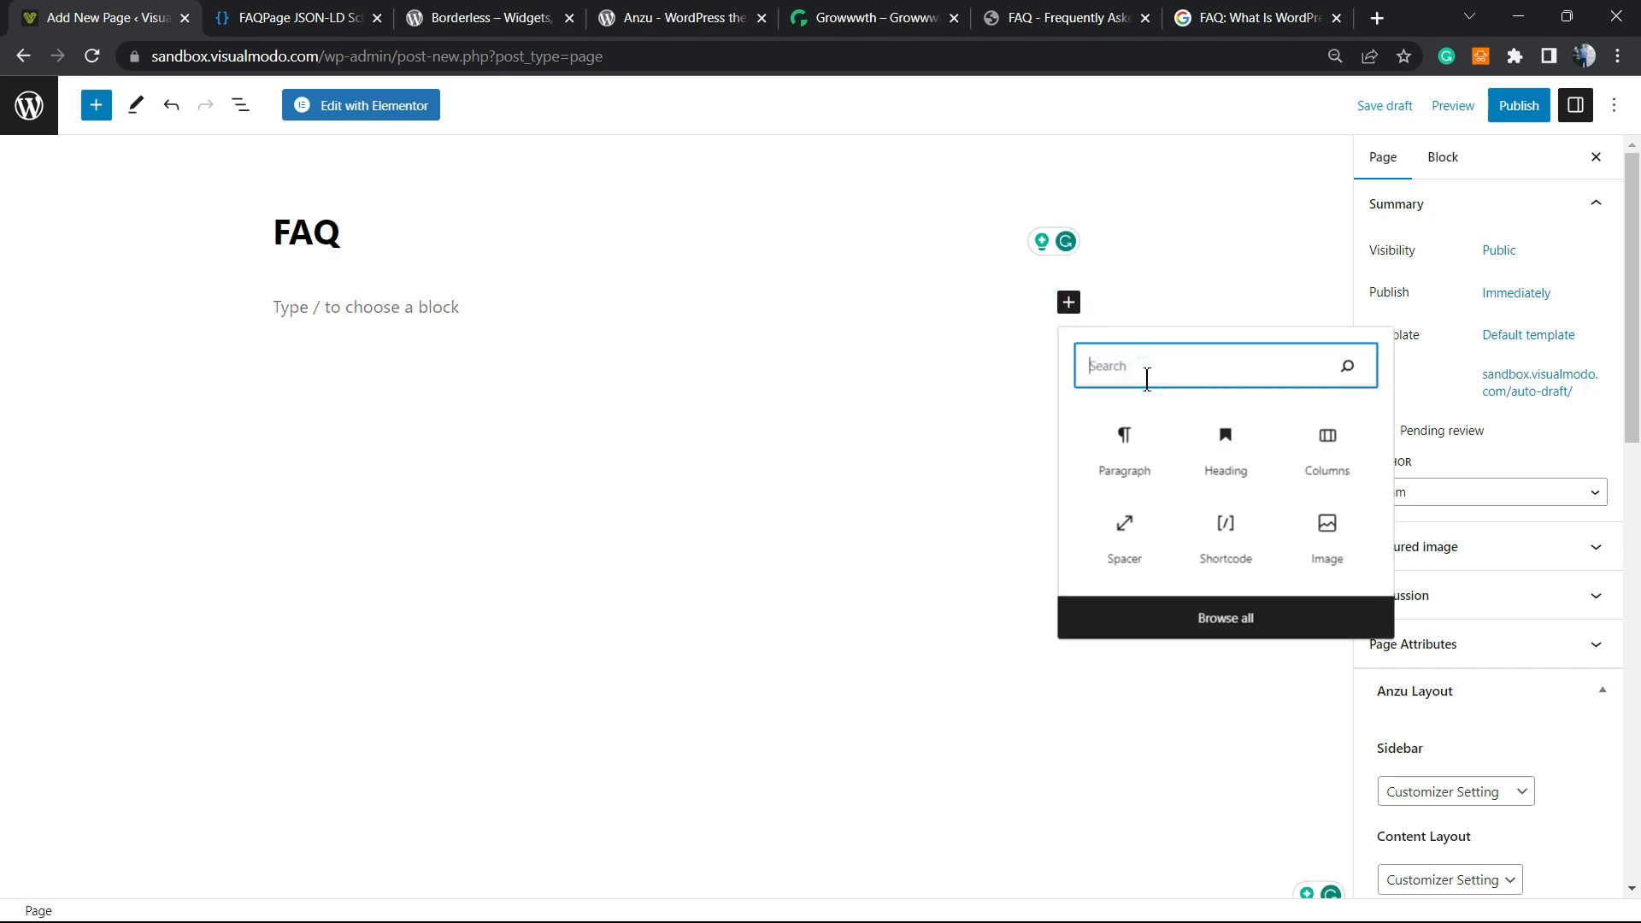
pyautogui.write('ht')
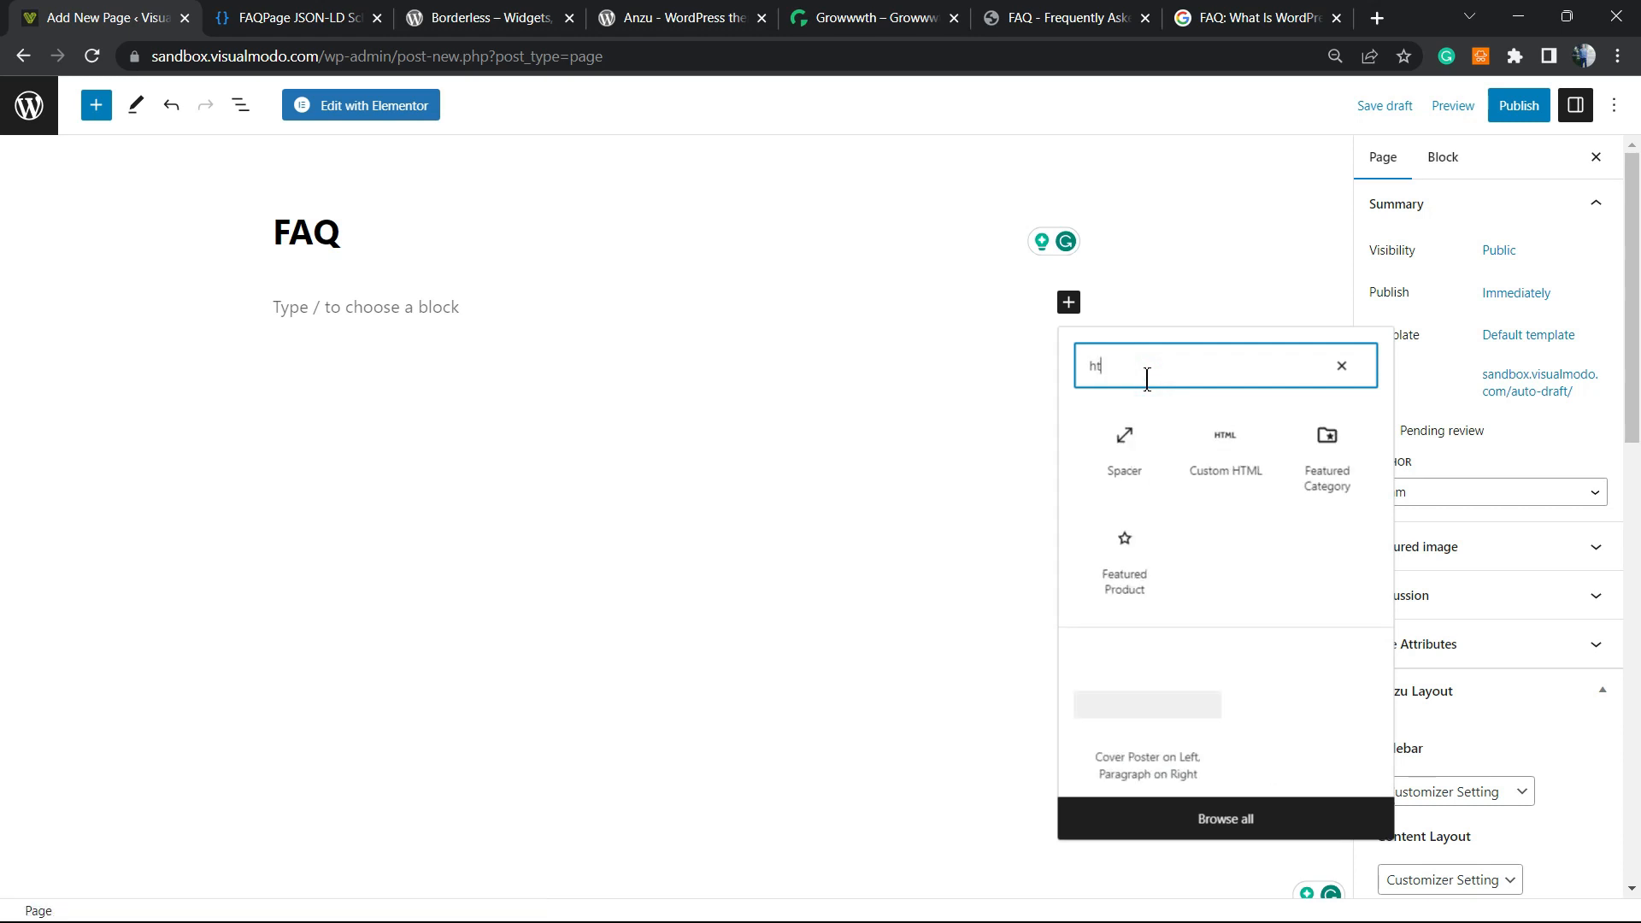
pyautogui.click(1222, 440)
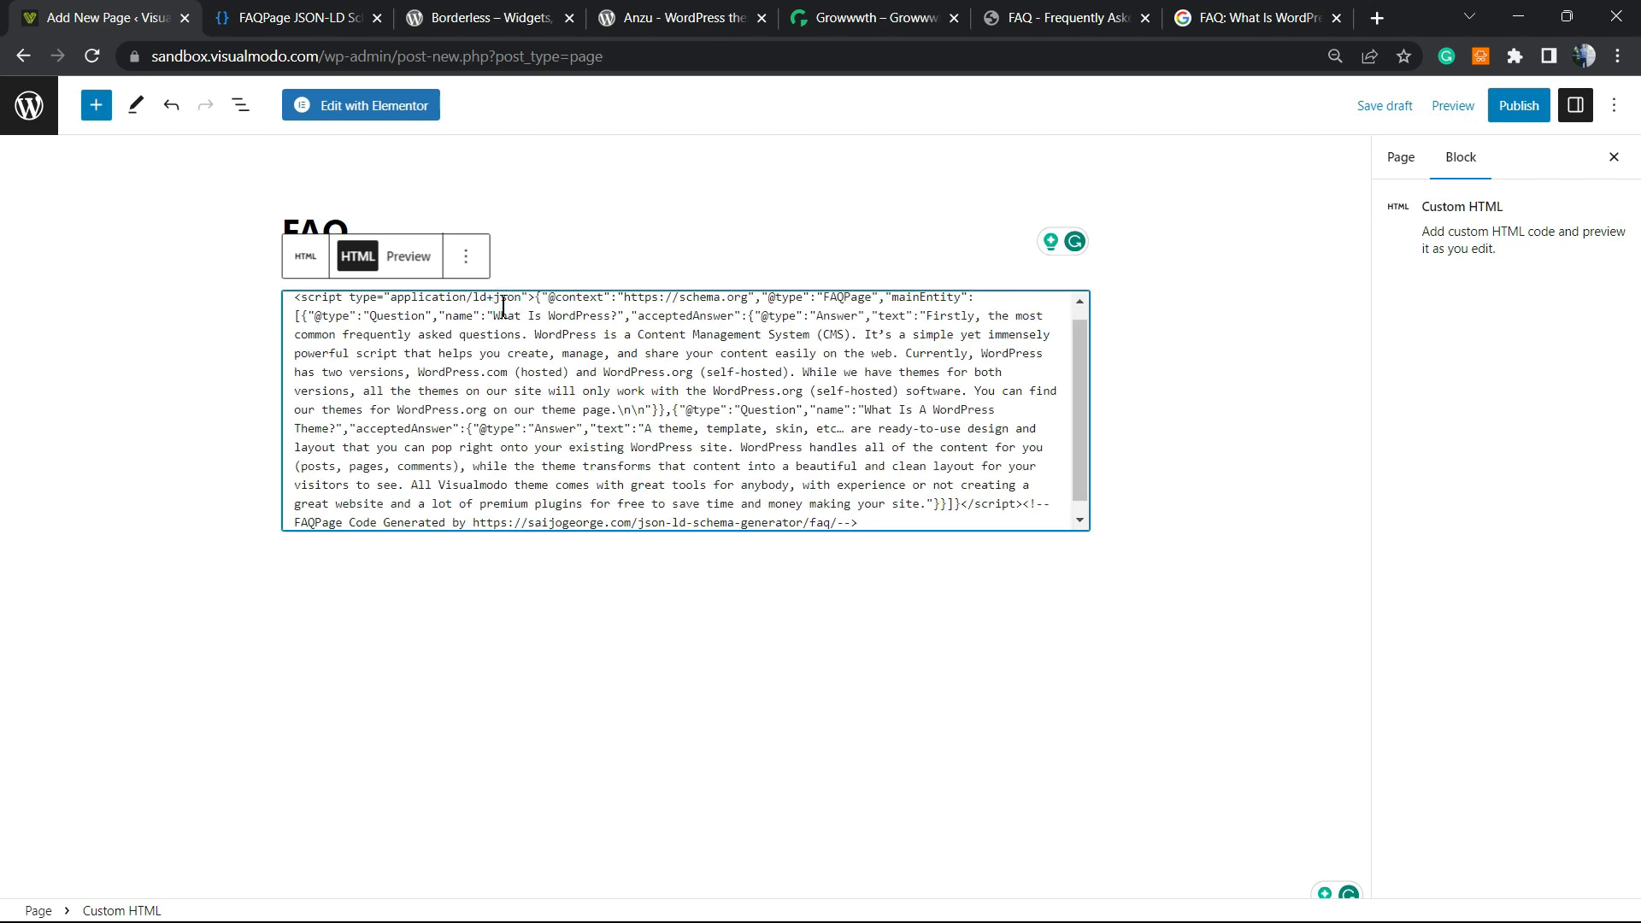
pyautogui.click(408, 256)
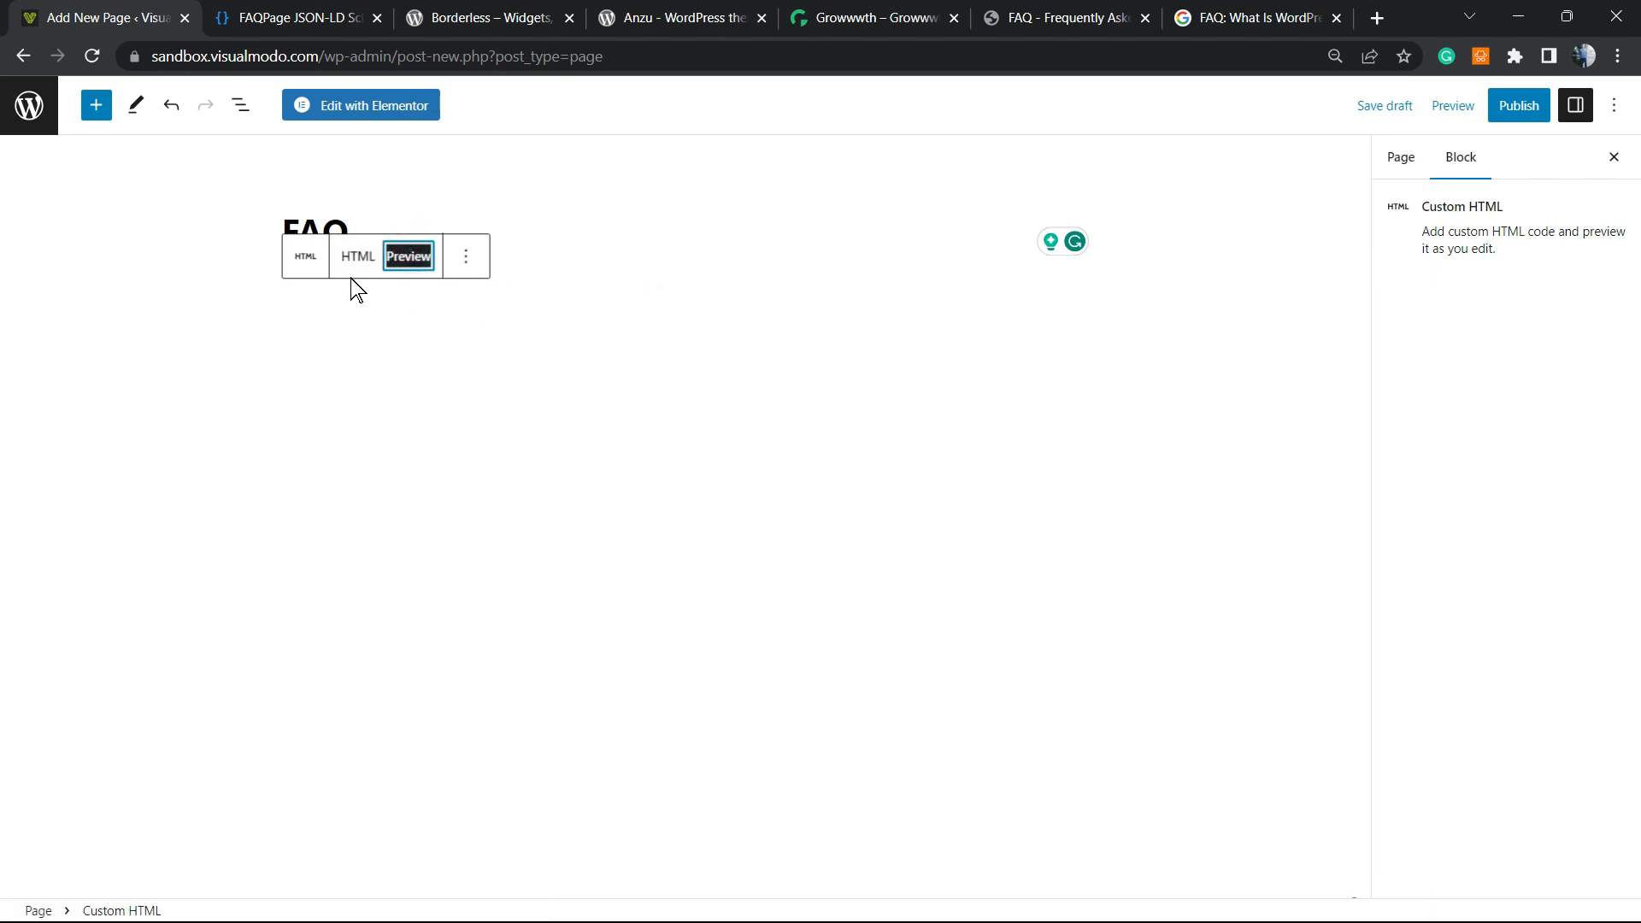
pyautogui.moveTo(341, 277)
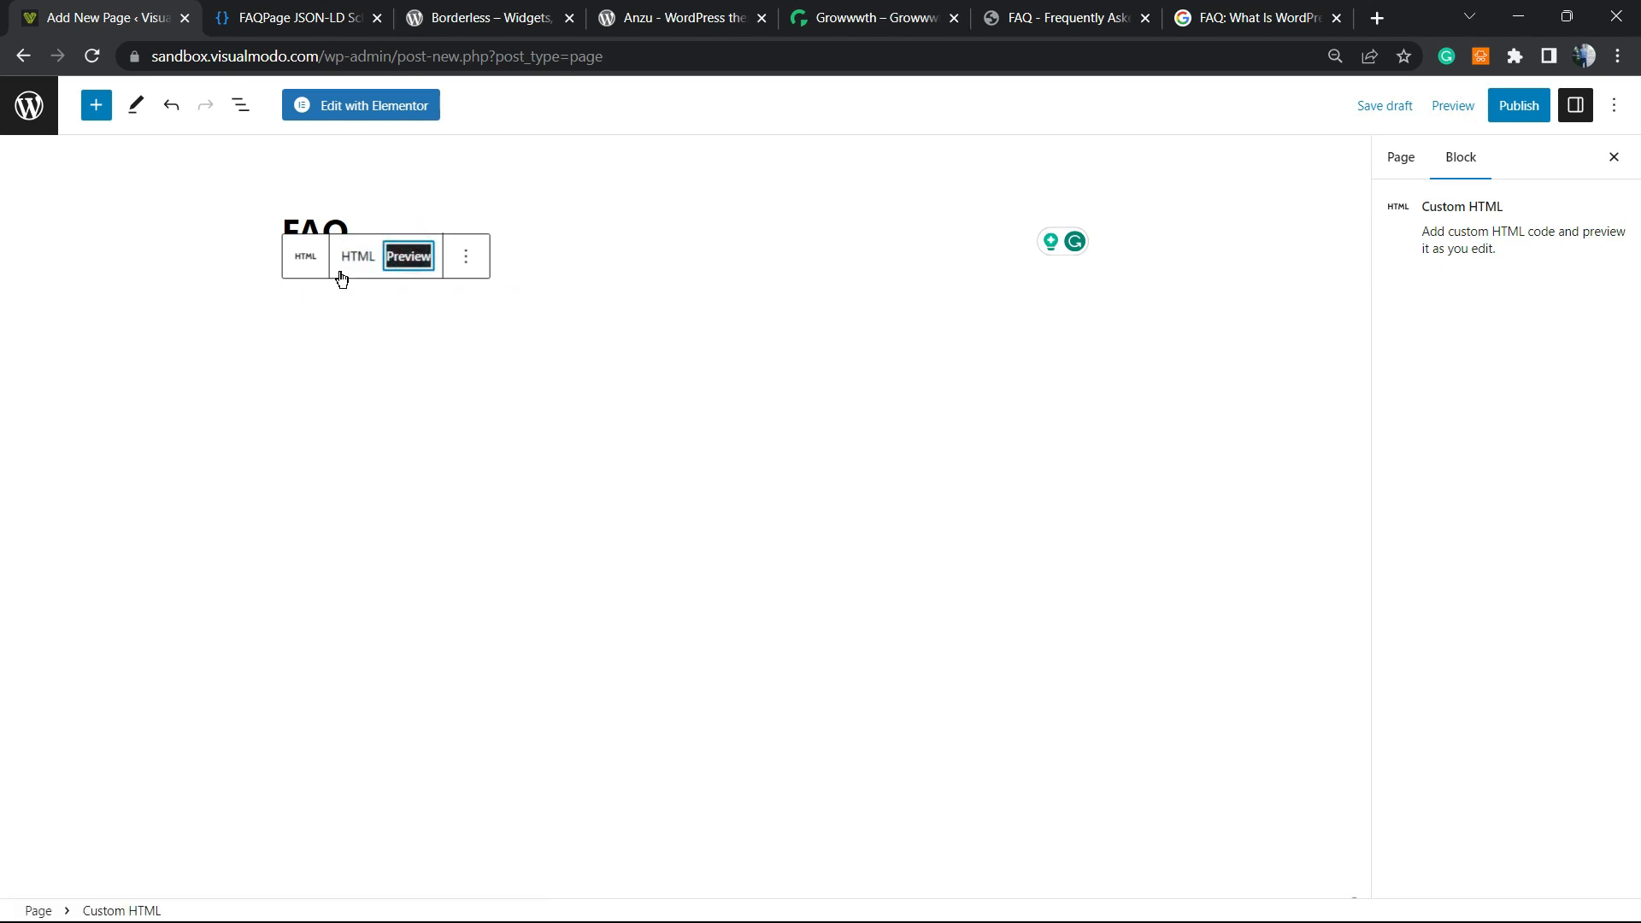
# Return the Custom HTML block to HTML view and publish the FAQ page.
pyautogui.click(357, 256)
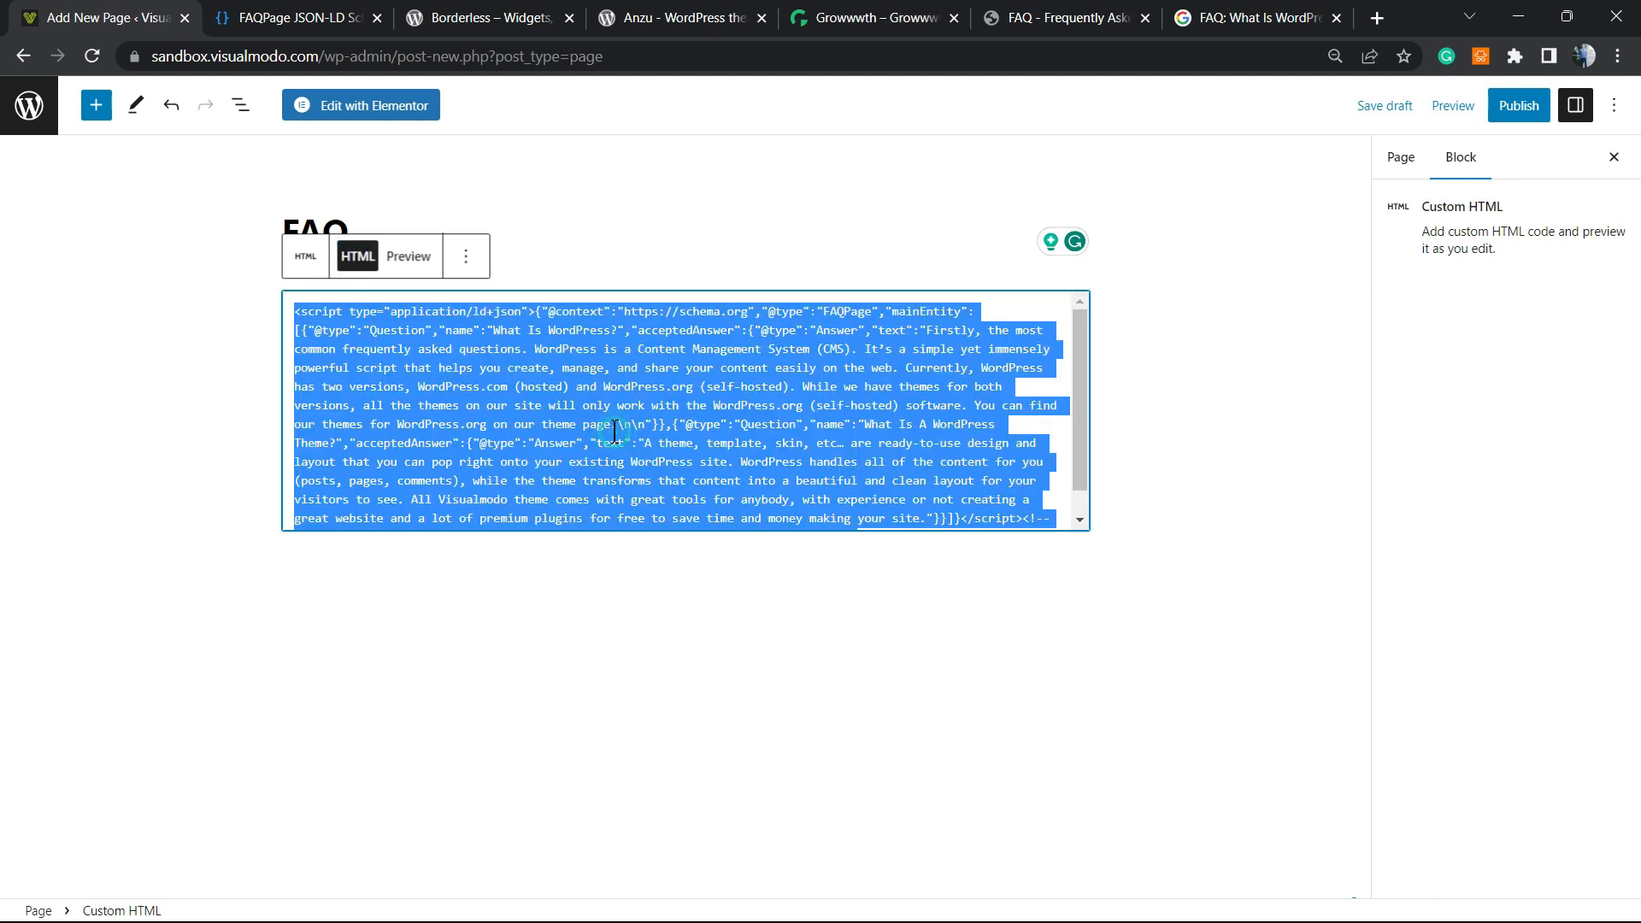
pyautogui.moveTo(1453, 105)
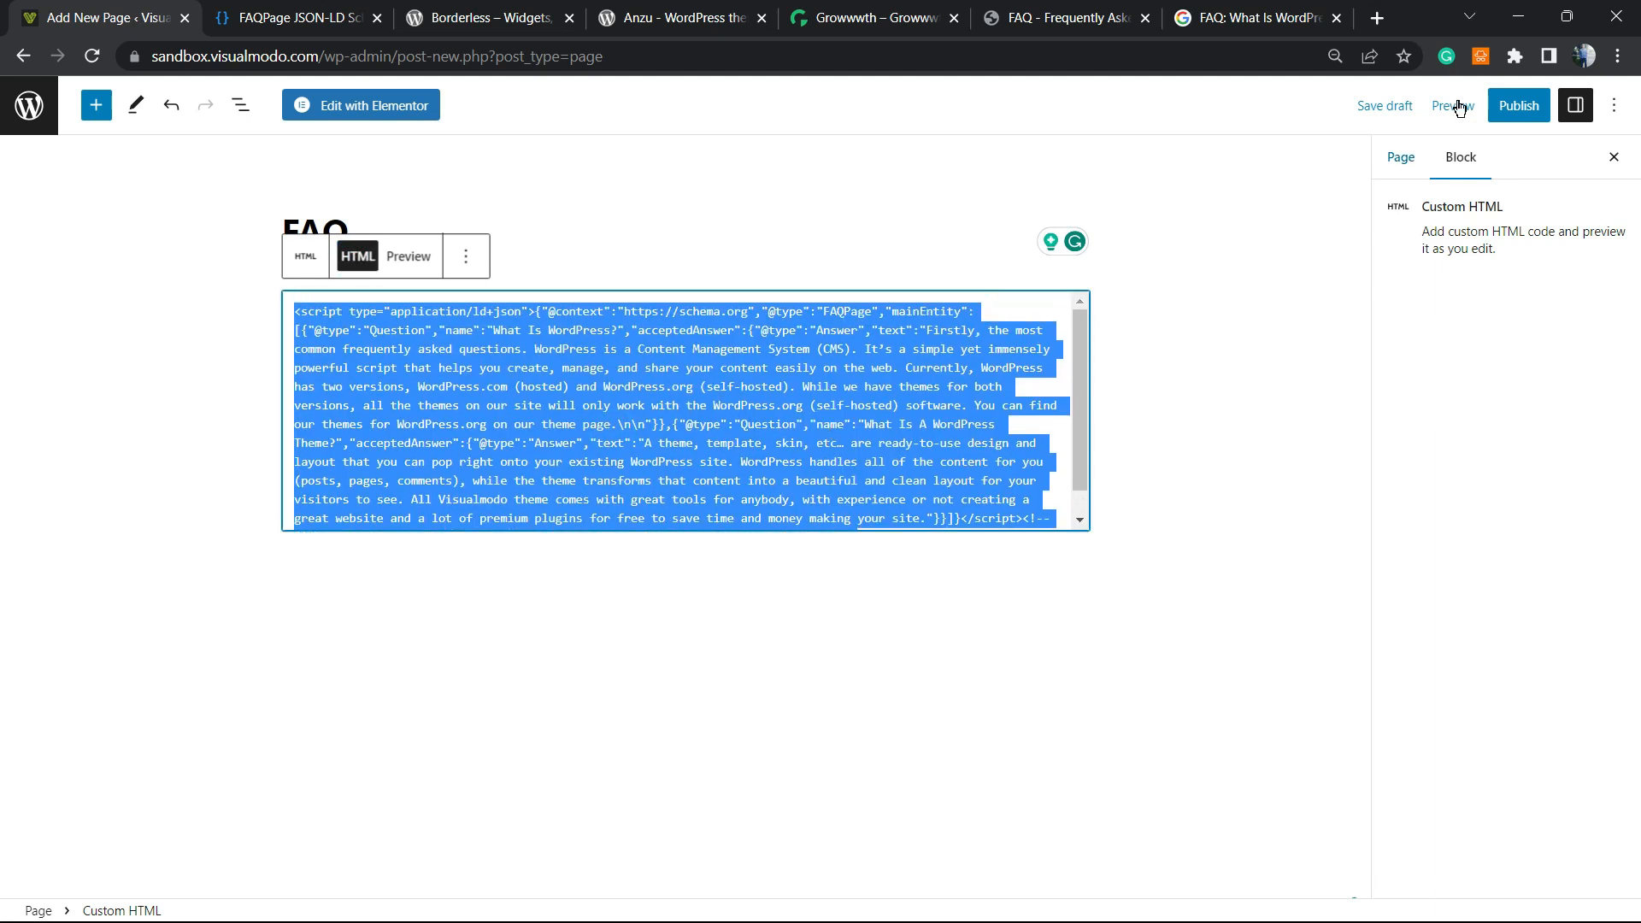
pyautogui.click(1518, 104)
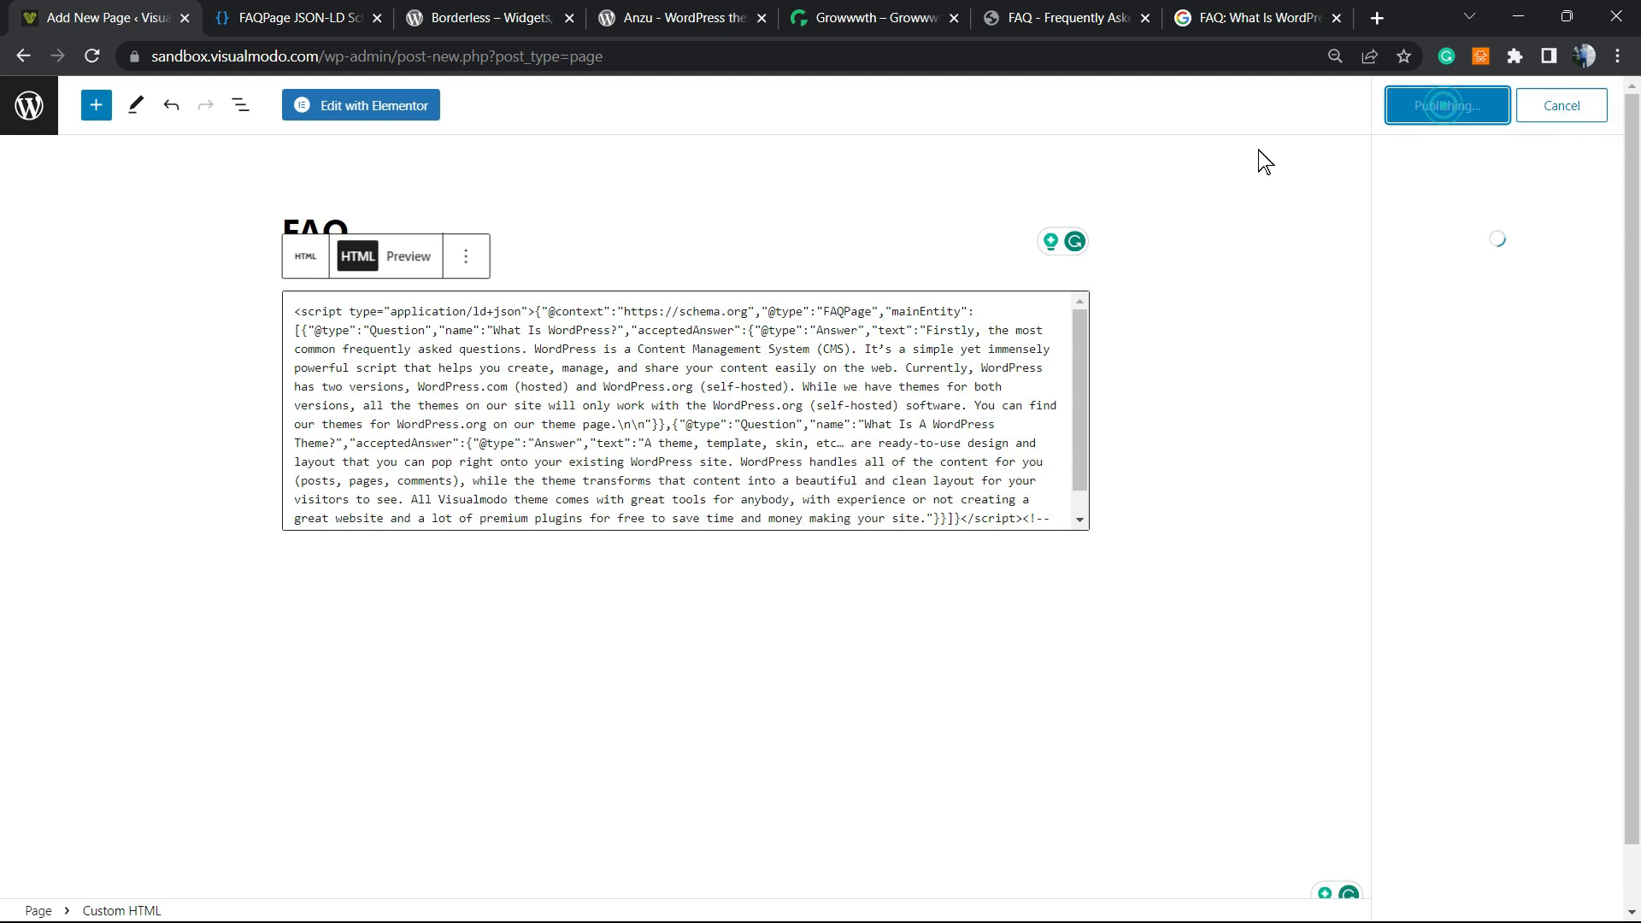
pyautogui.click(1445, 104)
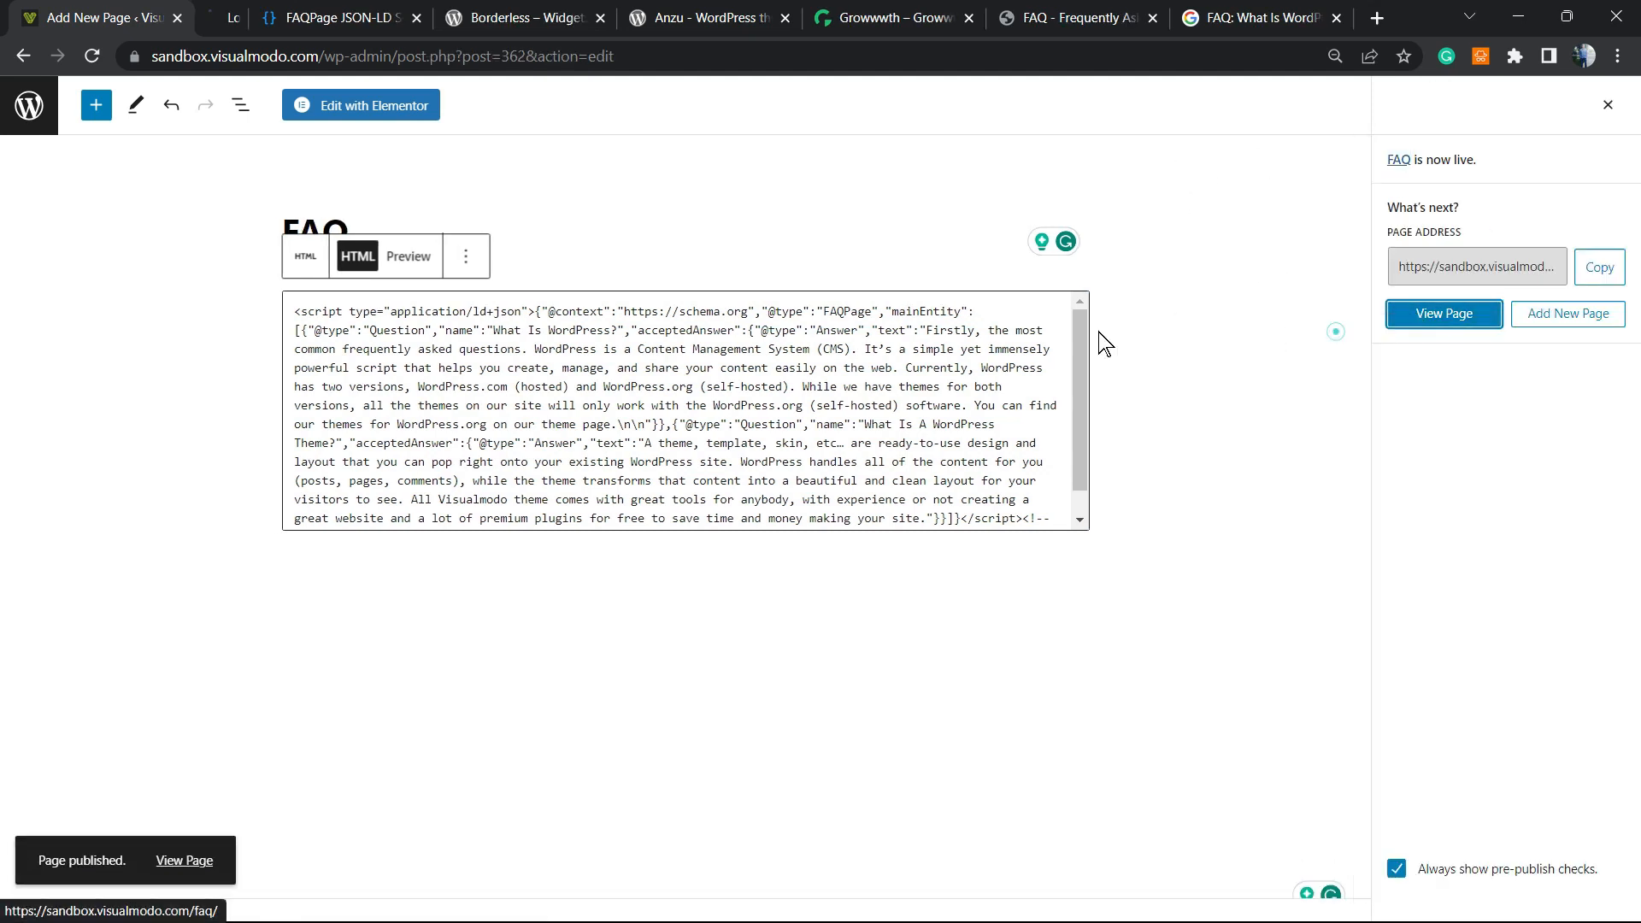
# Open the published FAQ page and scroll to confirm the schema is hidden.
pyautogui.click(1444, 313)
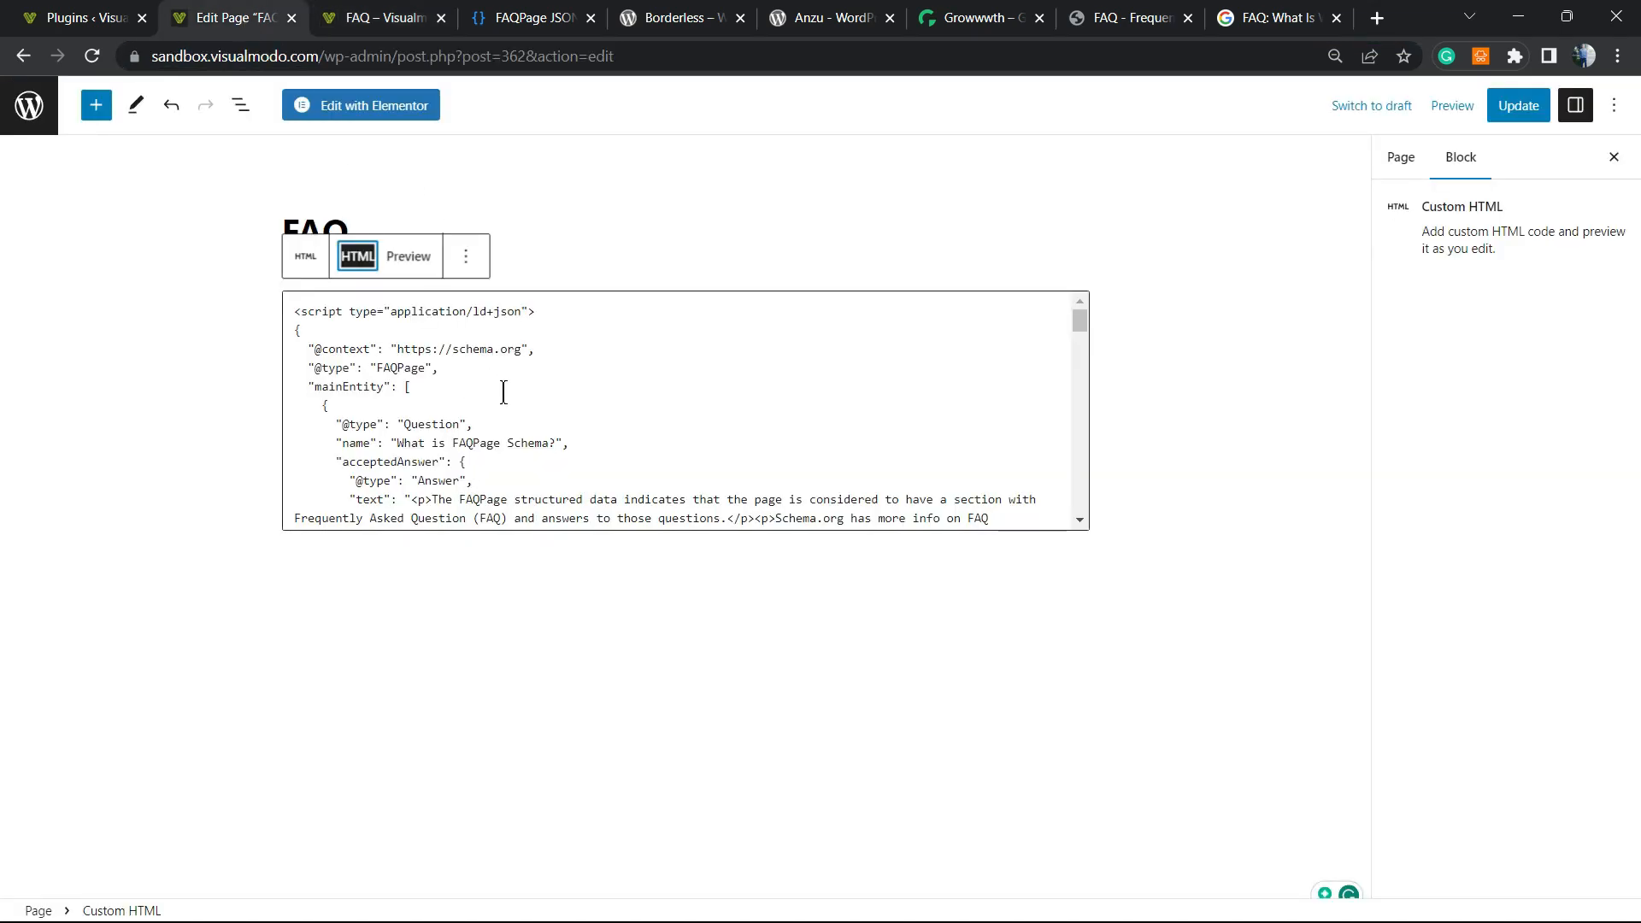
pyautogui.scroll(-3)
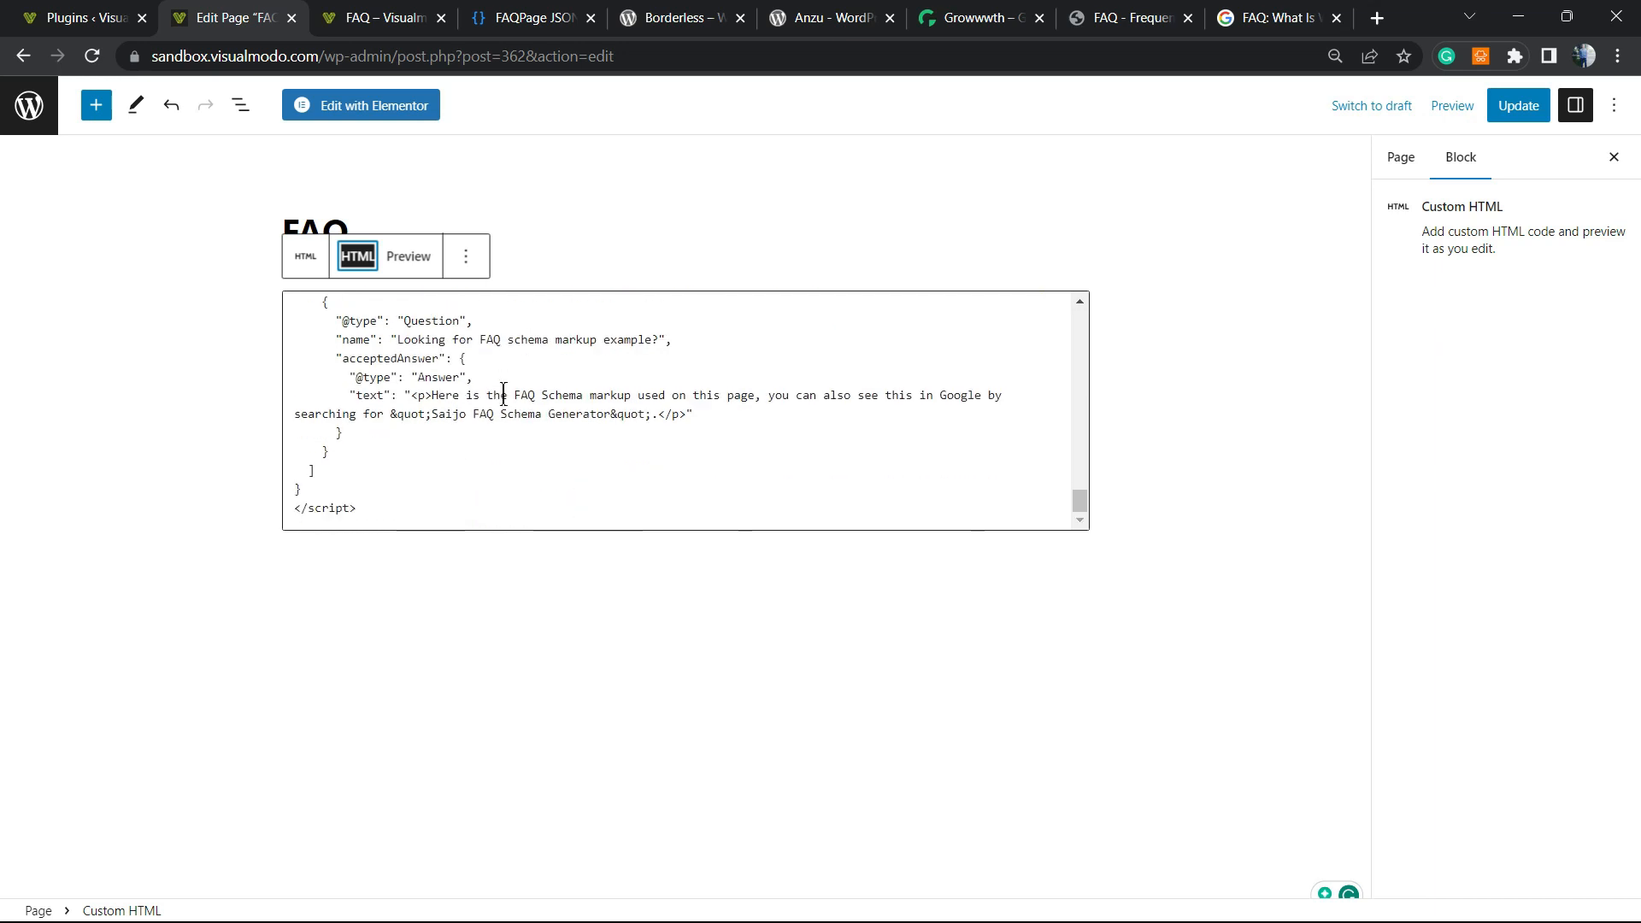
pyautogui.scroll(-3)
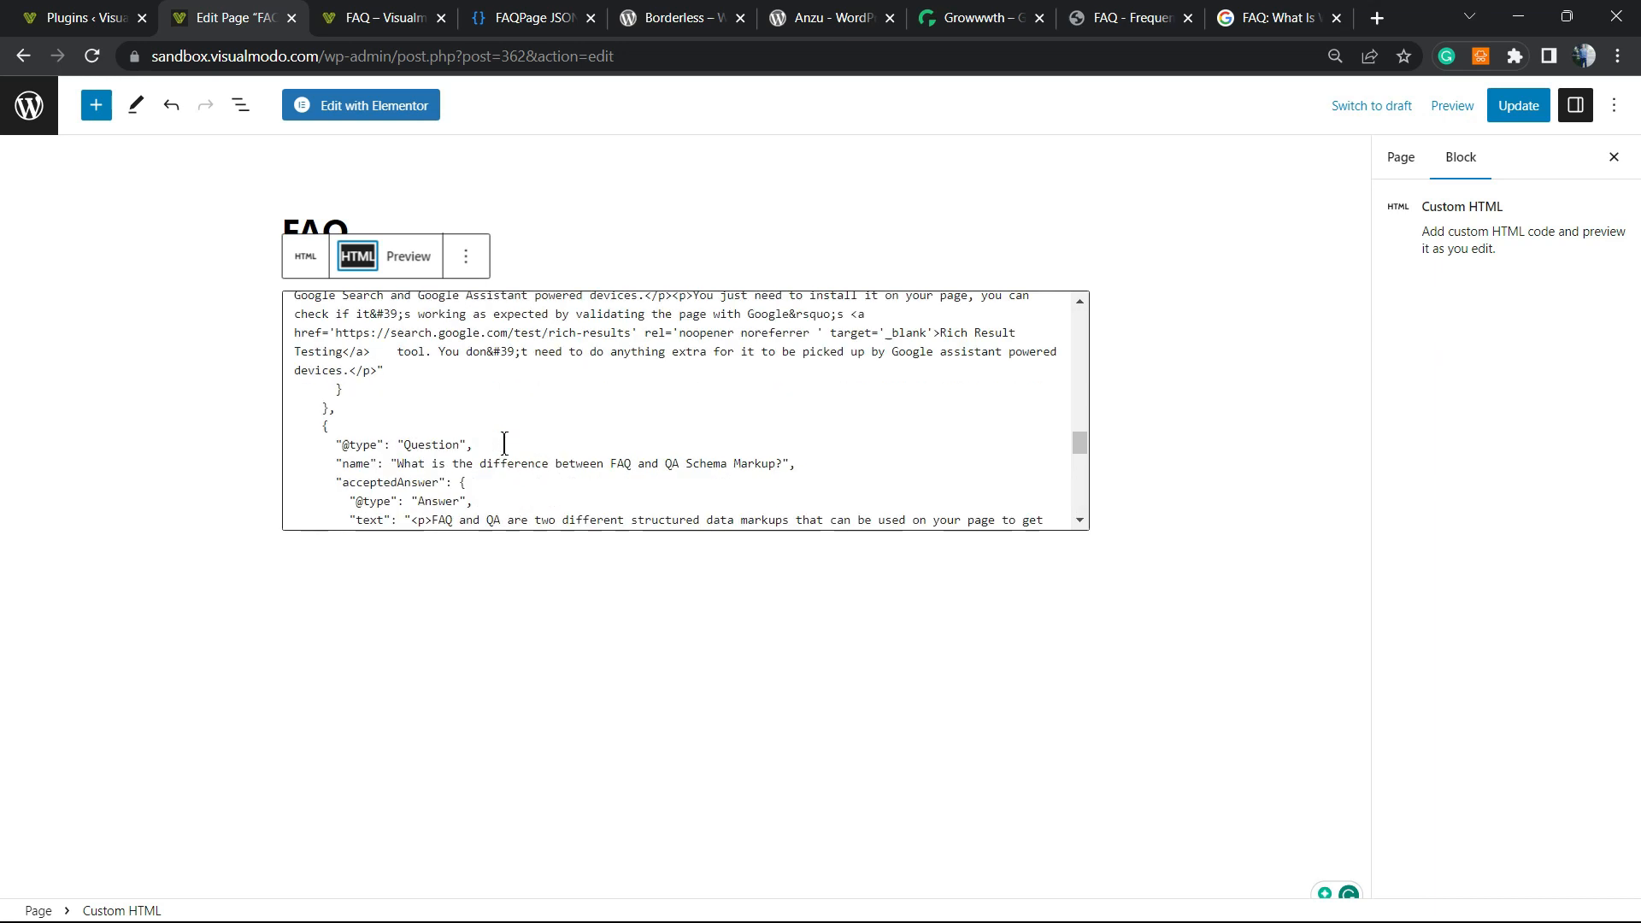
pyautogui.scroll(3)
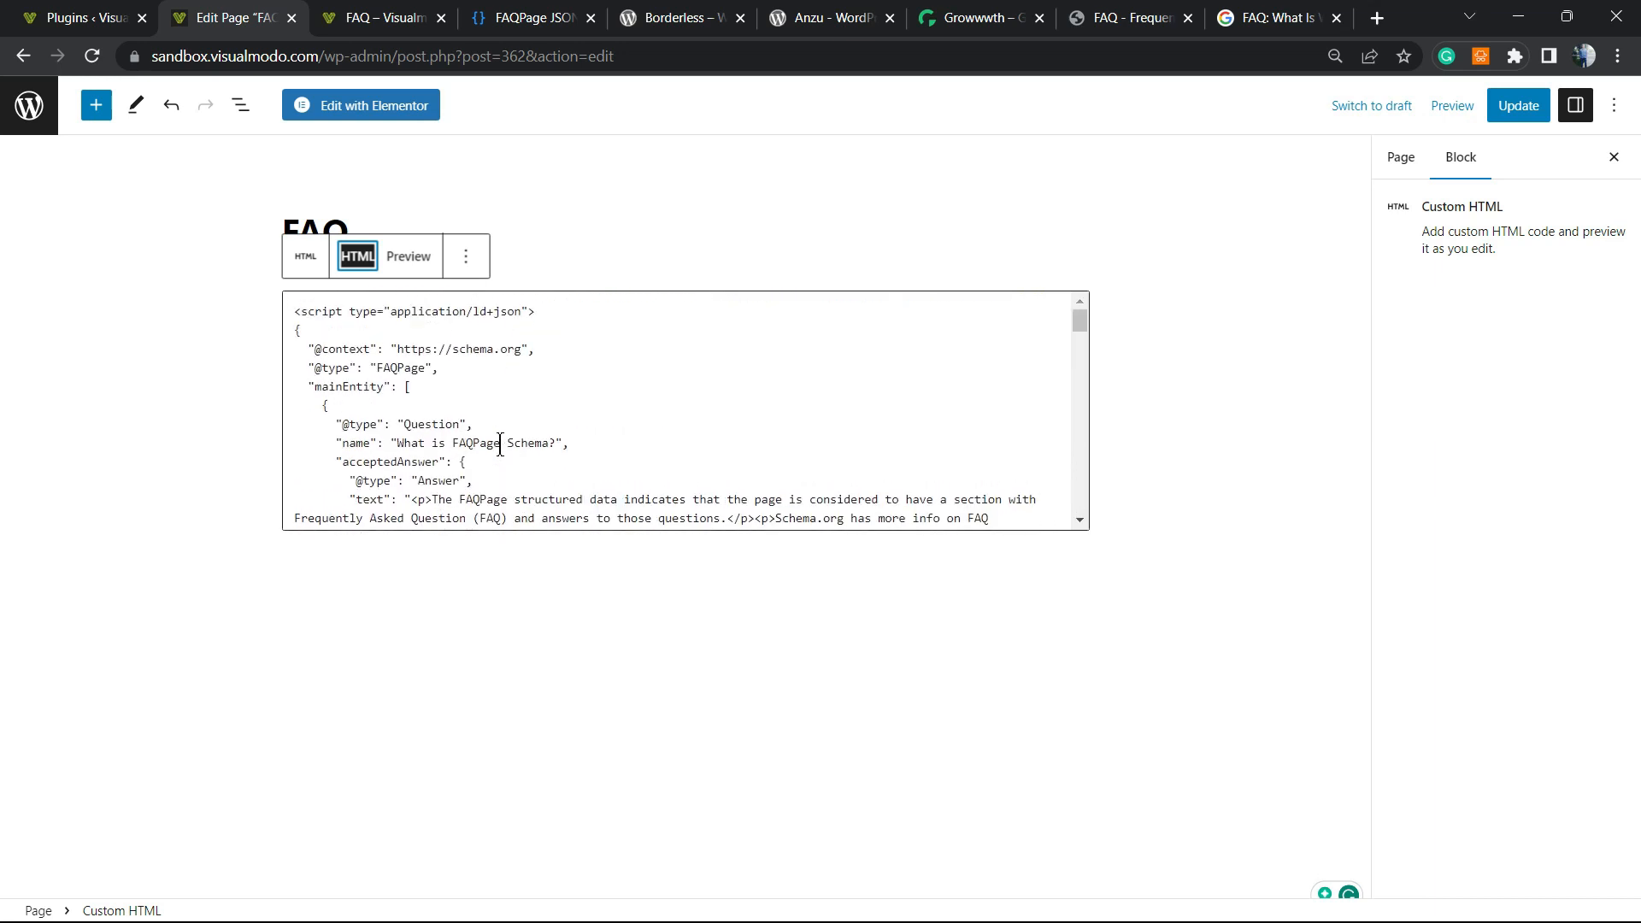
pyautogui.click(1334, 56)
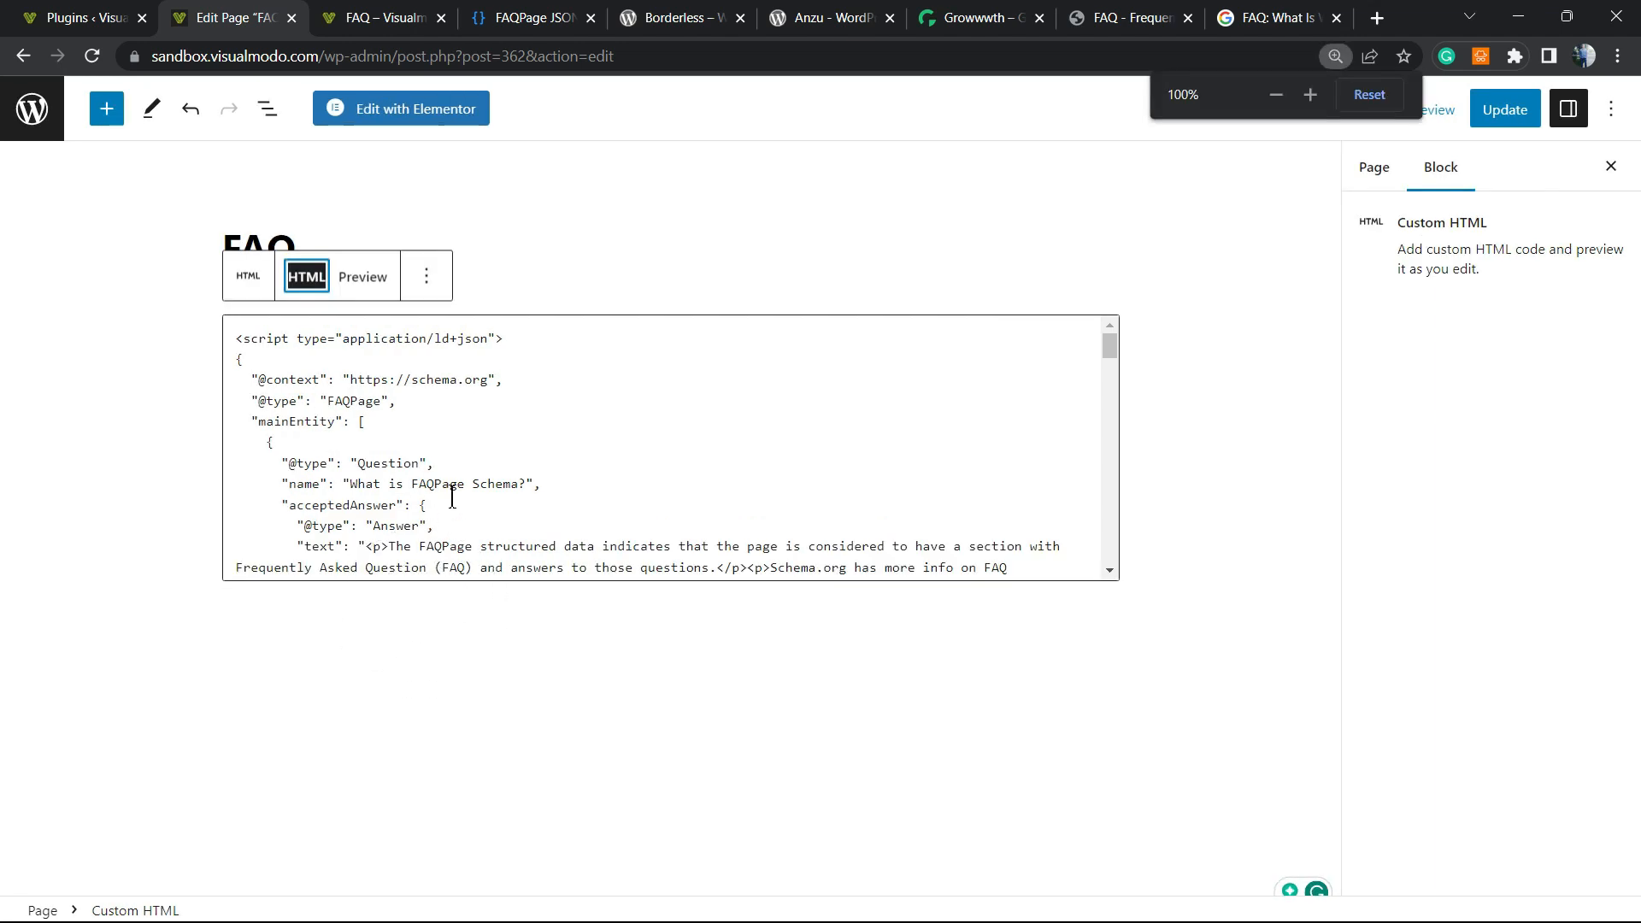
pyautogui.scroll(-3)
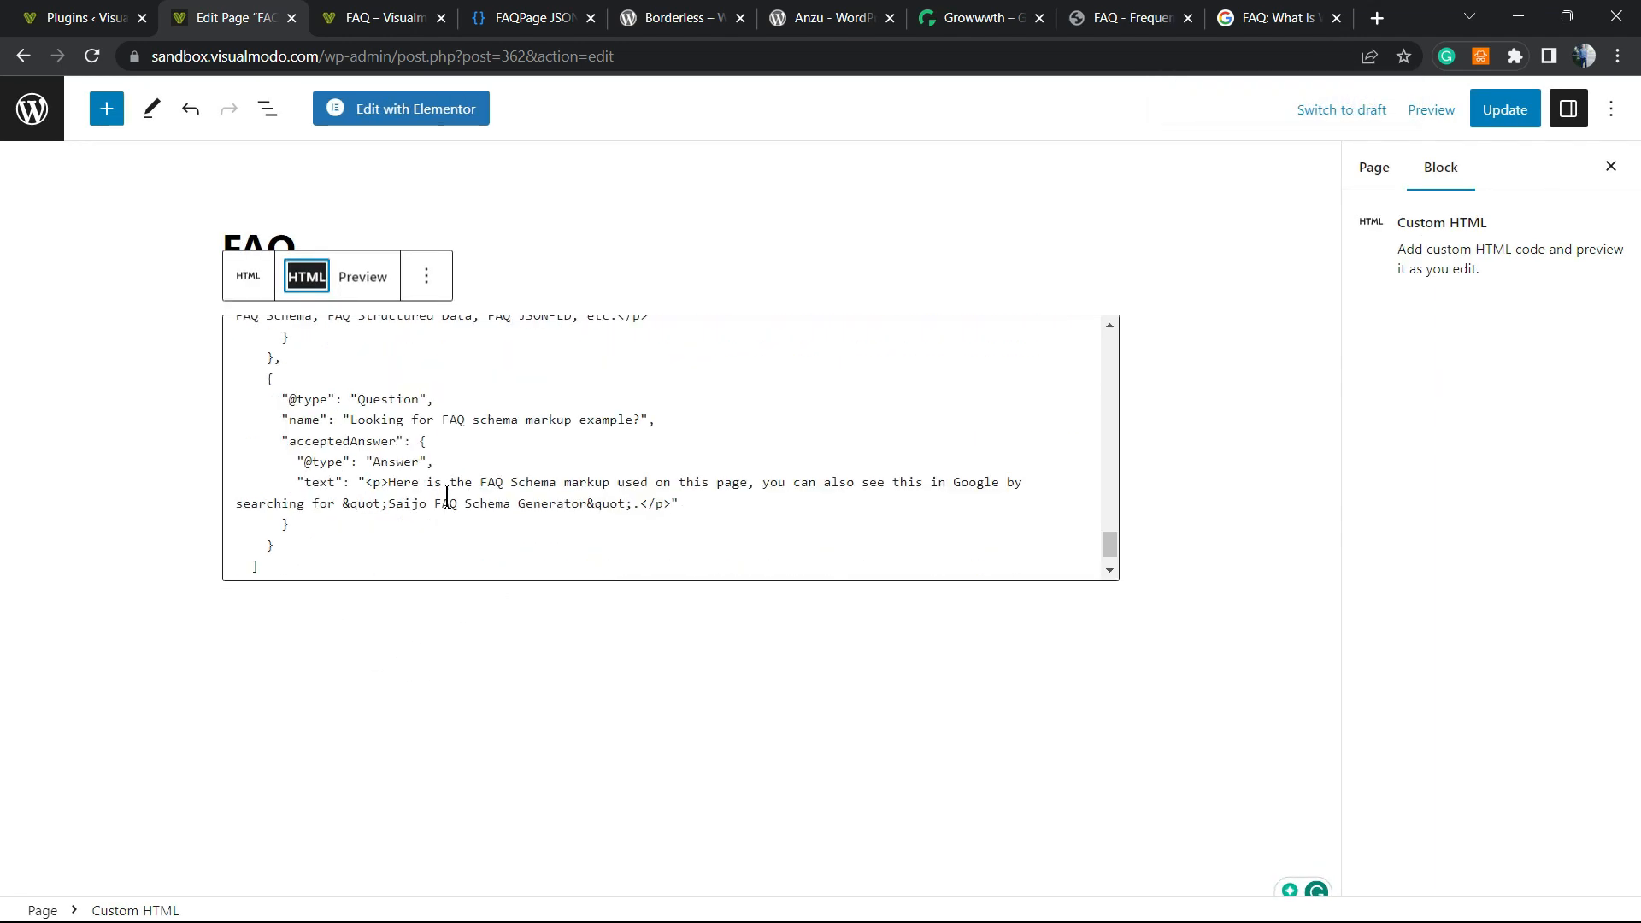
pyautogui.scroll(-3)
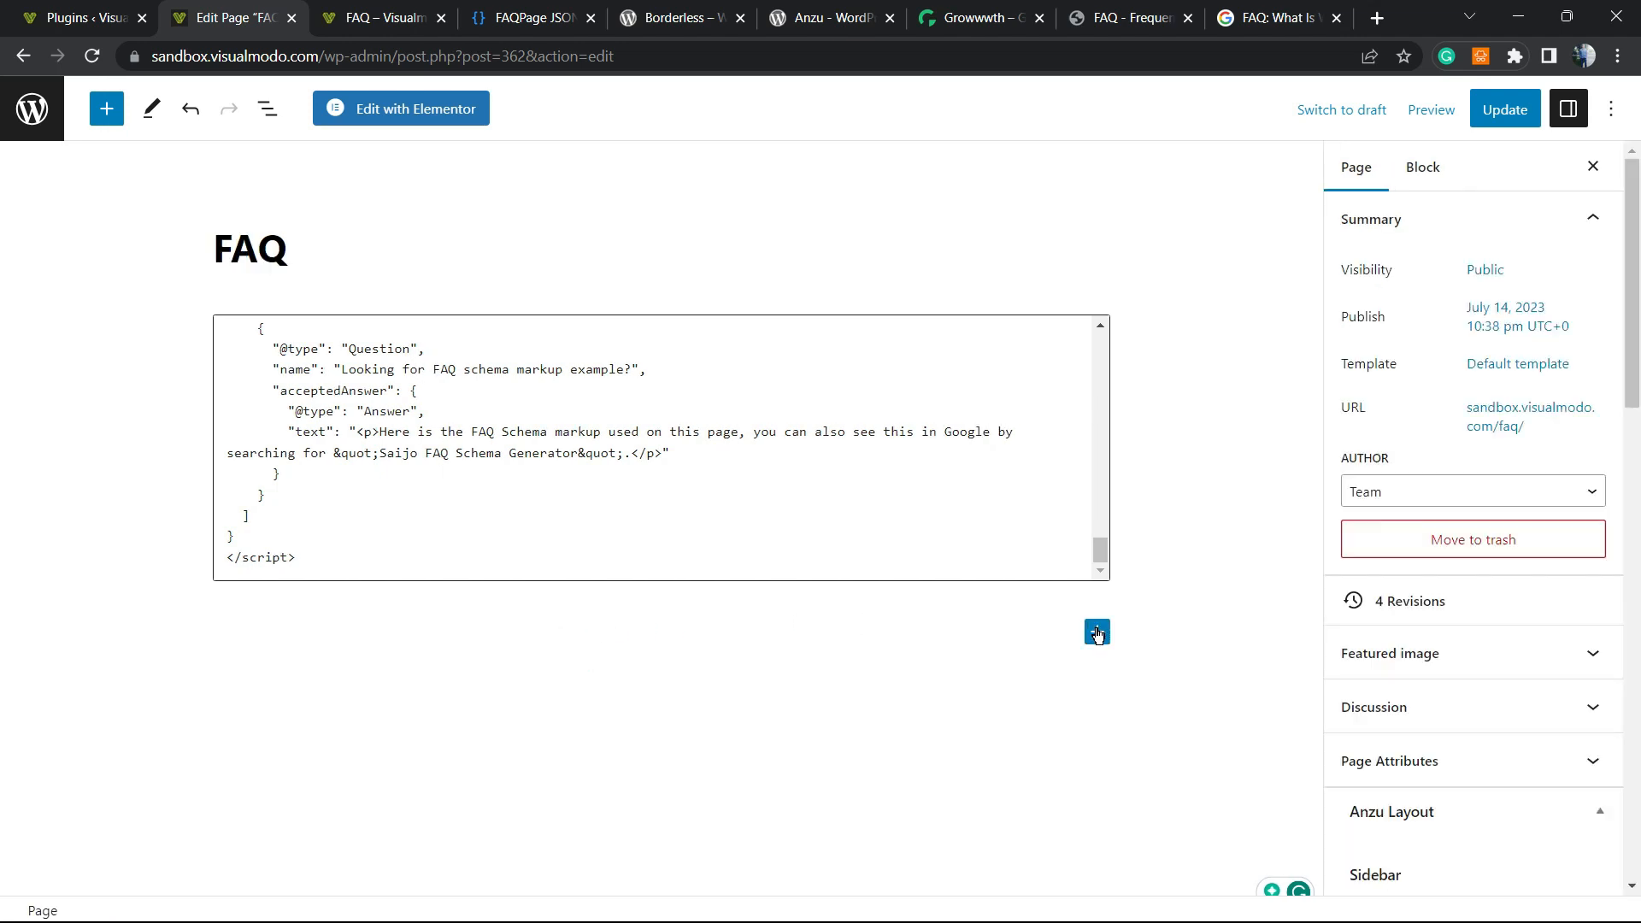
# Open the block inserter, recheck the live FAQ page, and return to editing.
pyautogui.click(1097, 632)
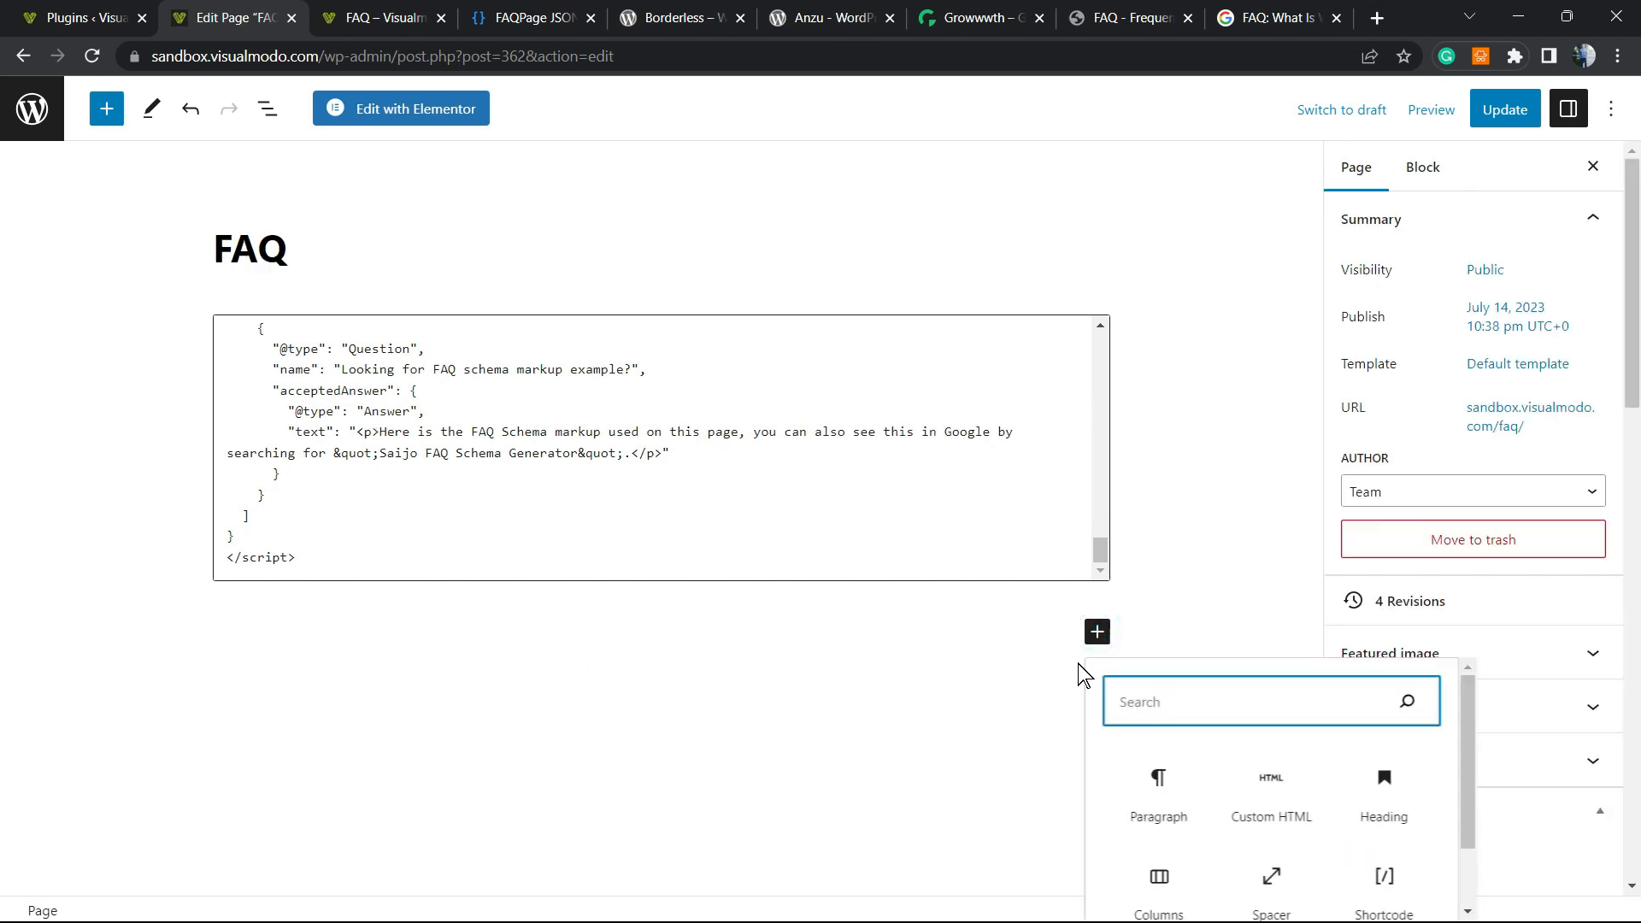
pyautogui.scroll(3)
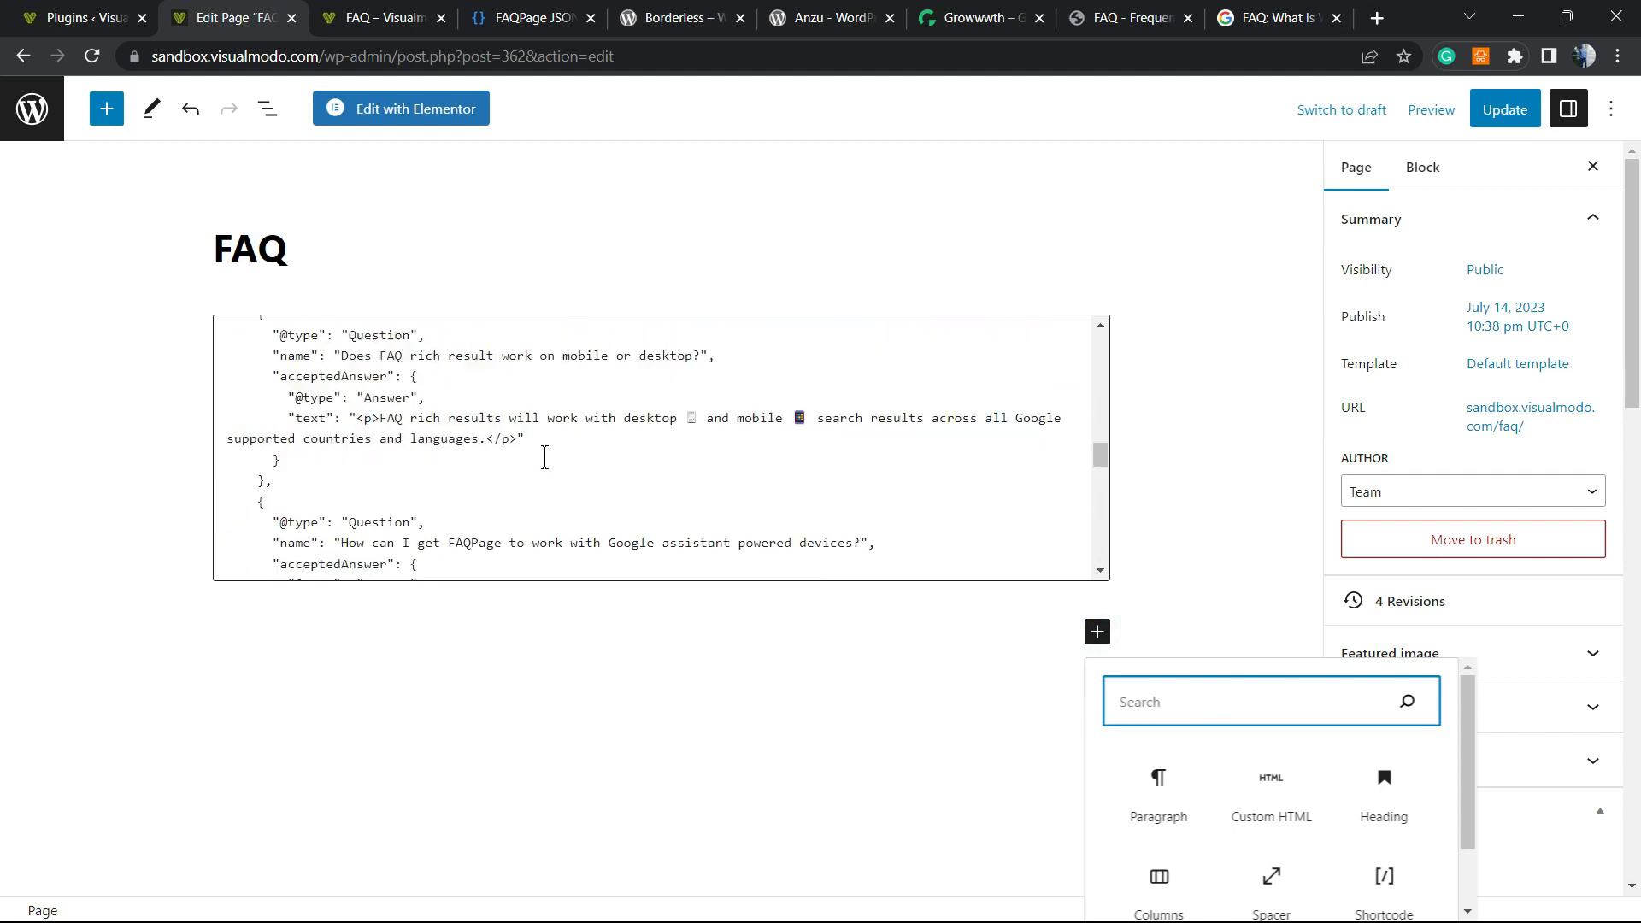
pyautogui.scroll(3)
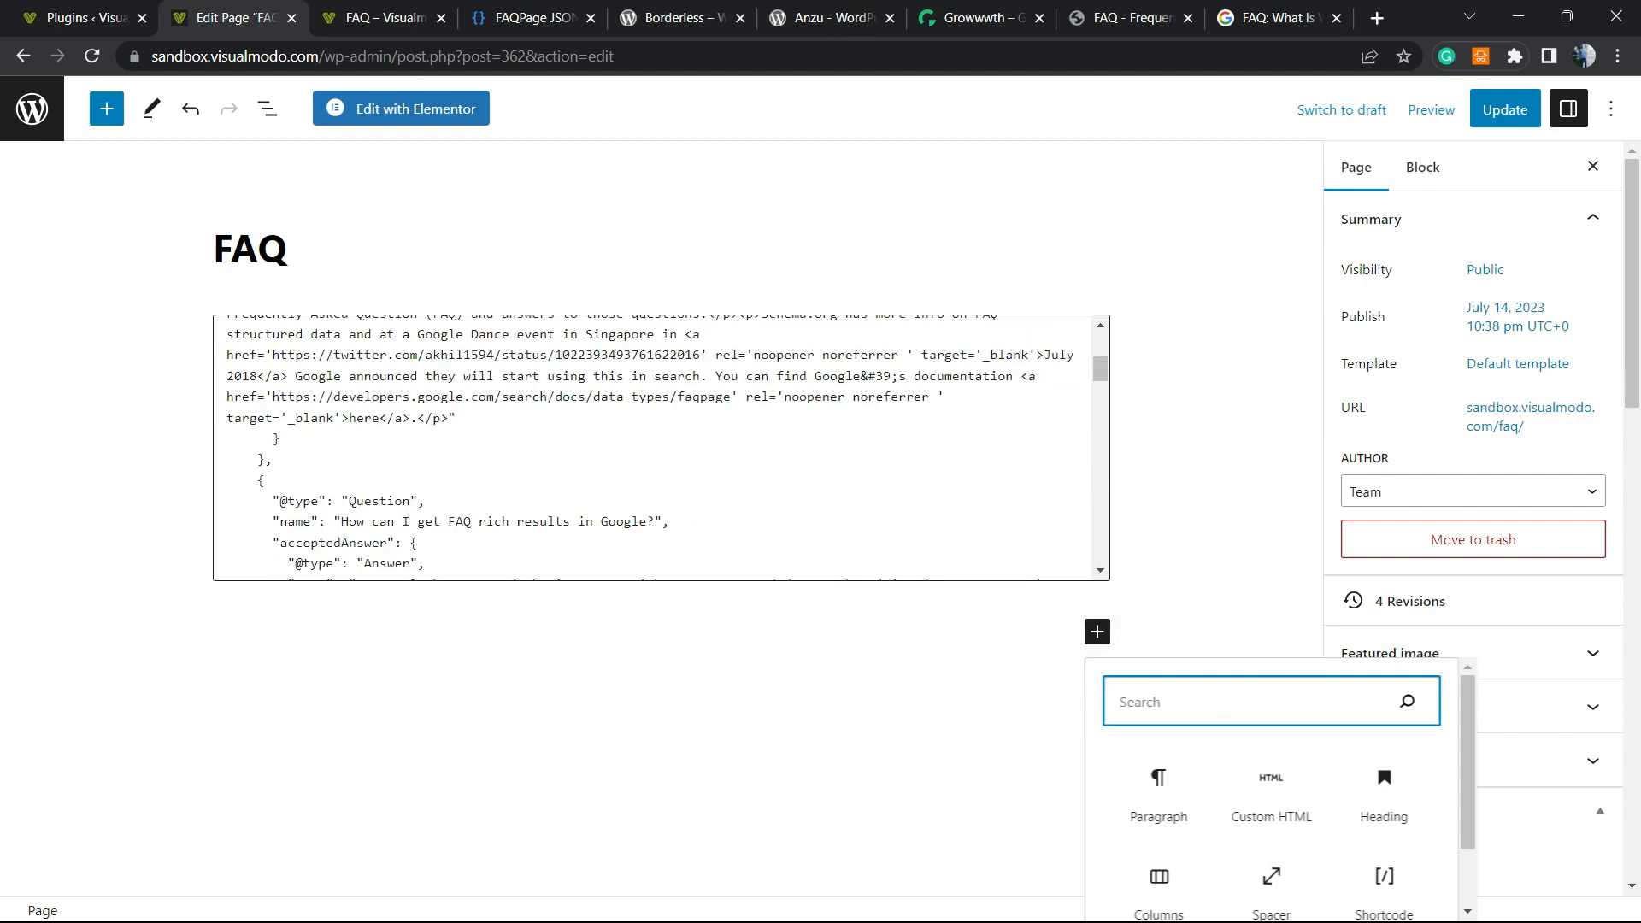
pyautogui.click(377, 18)
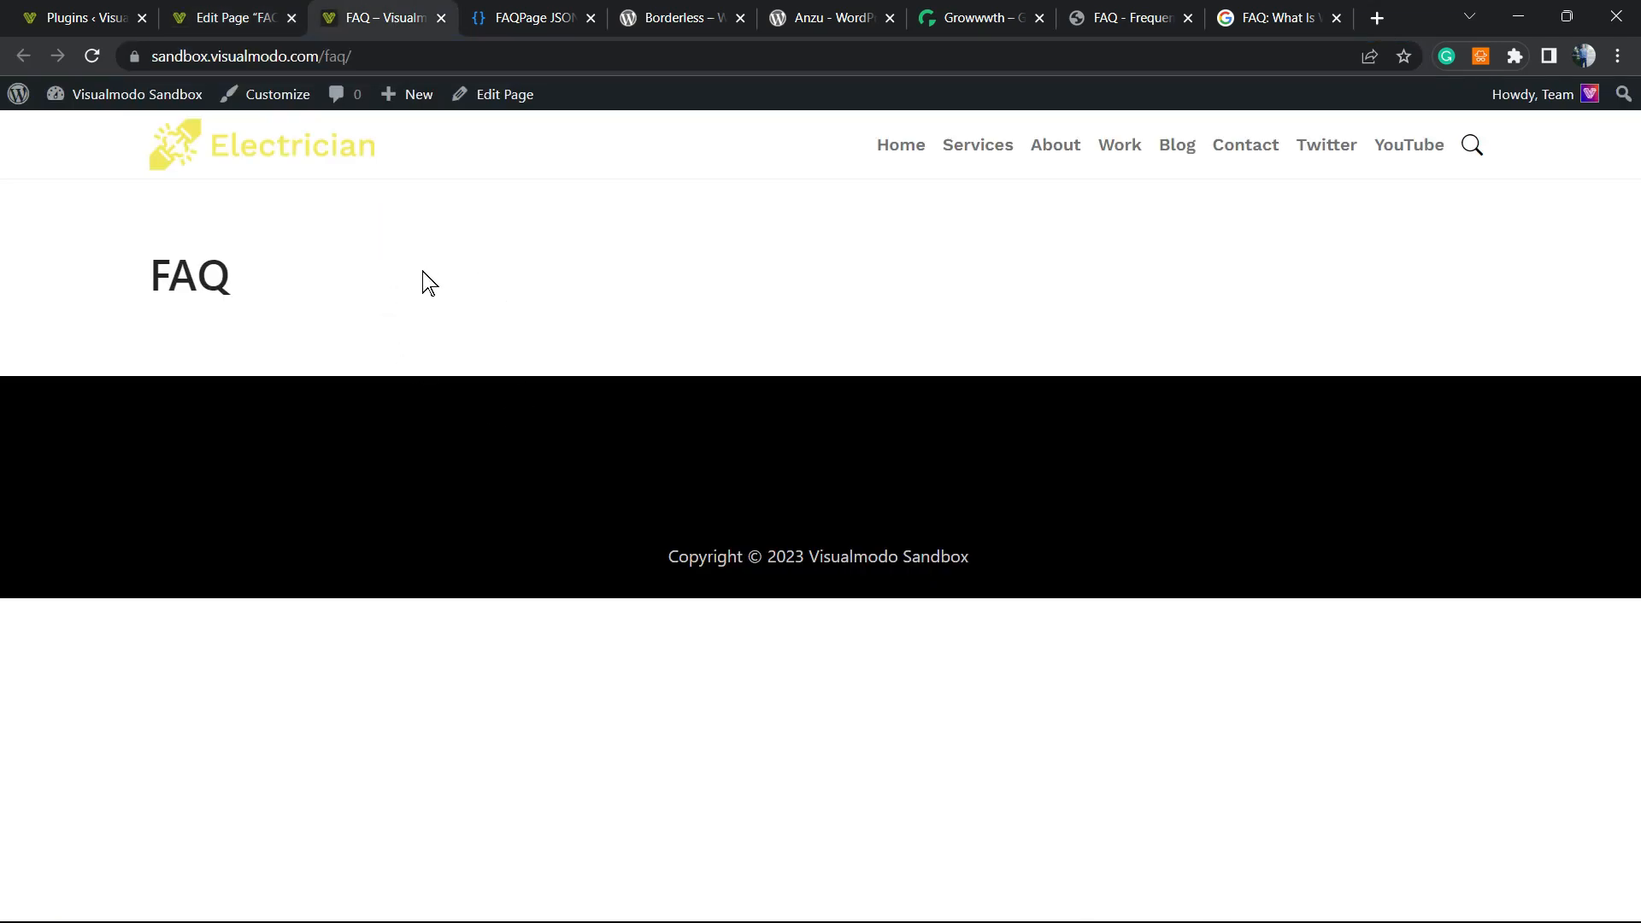
pyautogui.doubleClick(190, 275)
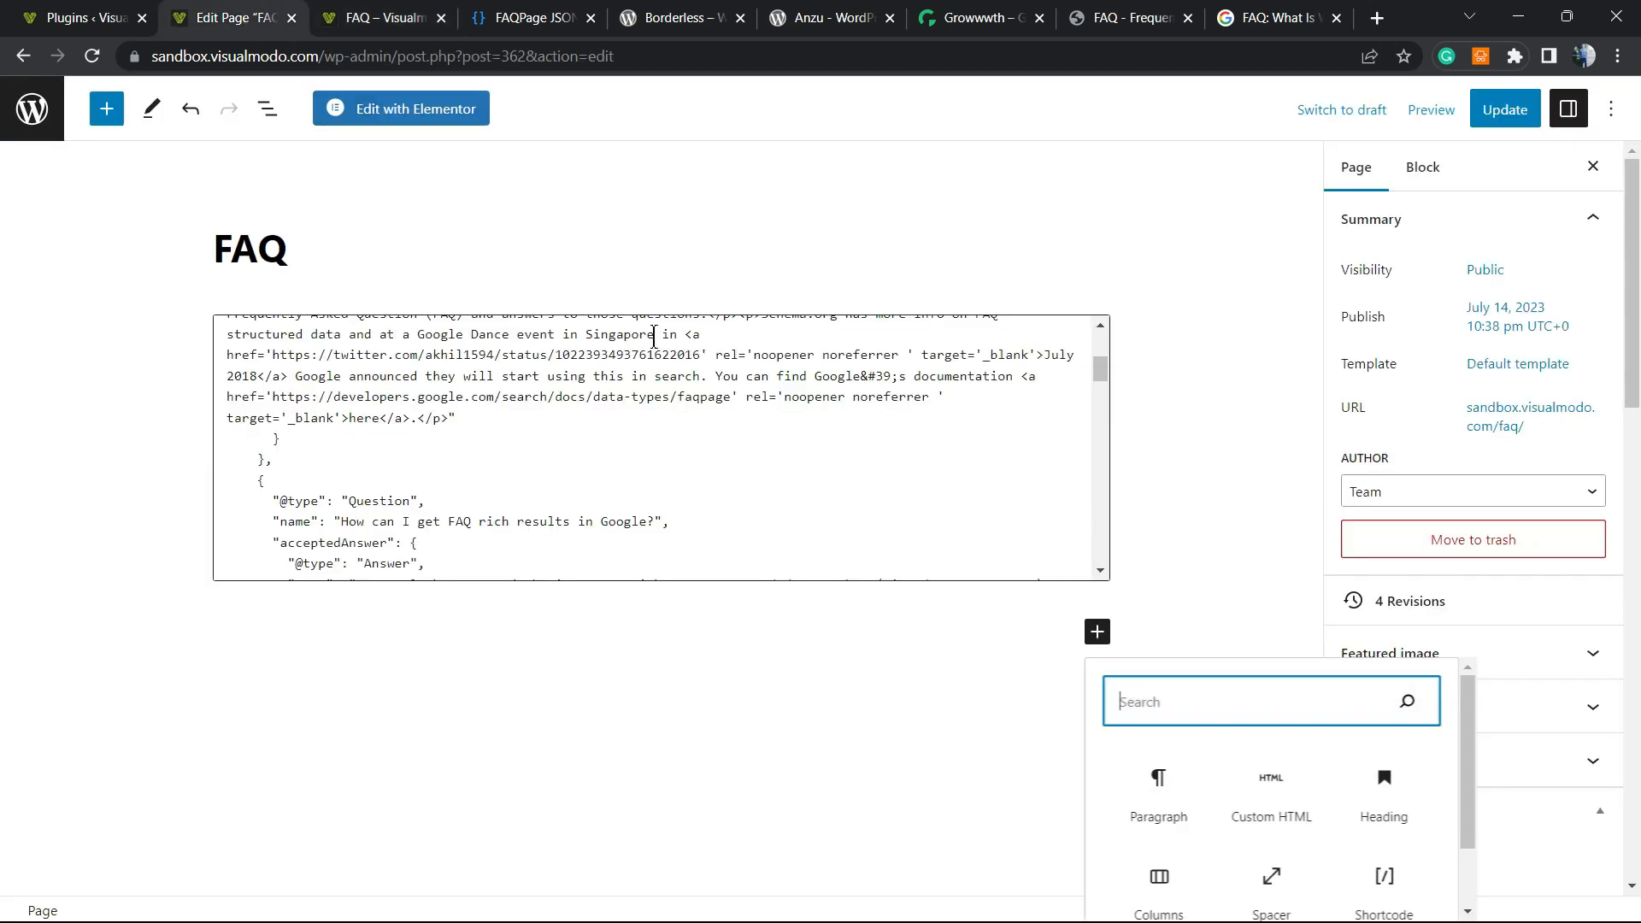
pyautogui.moveTo(553, 39)
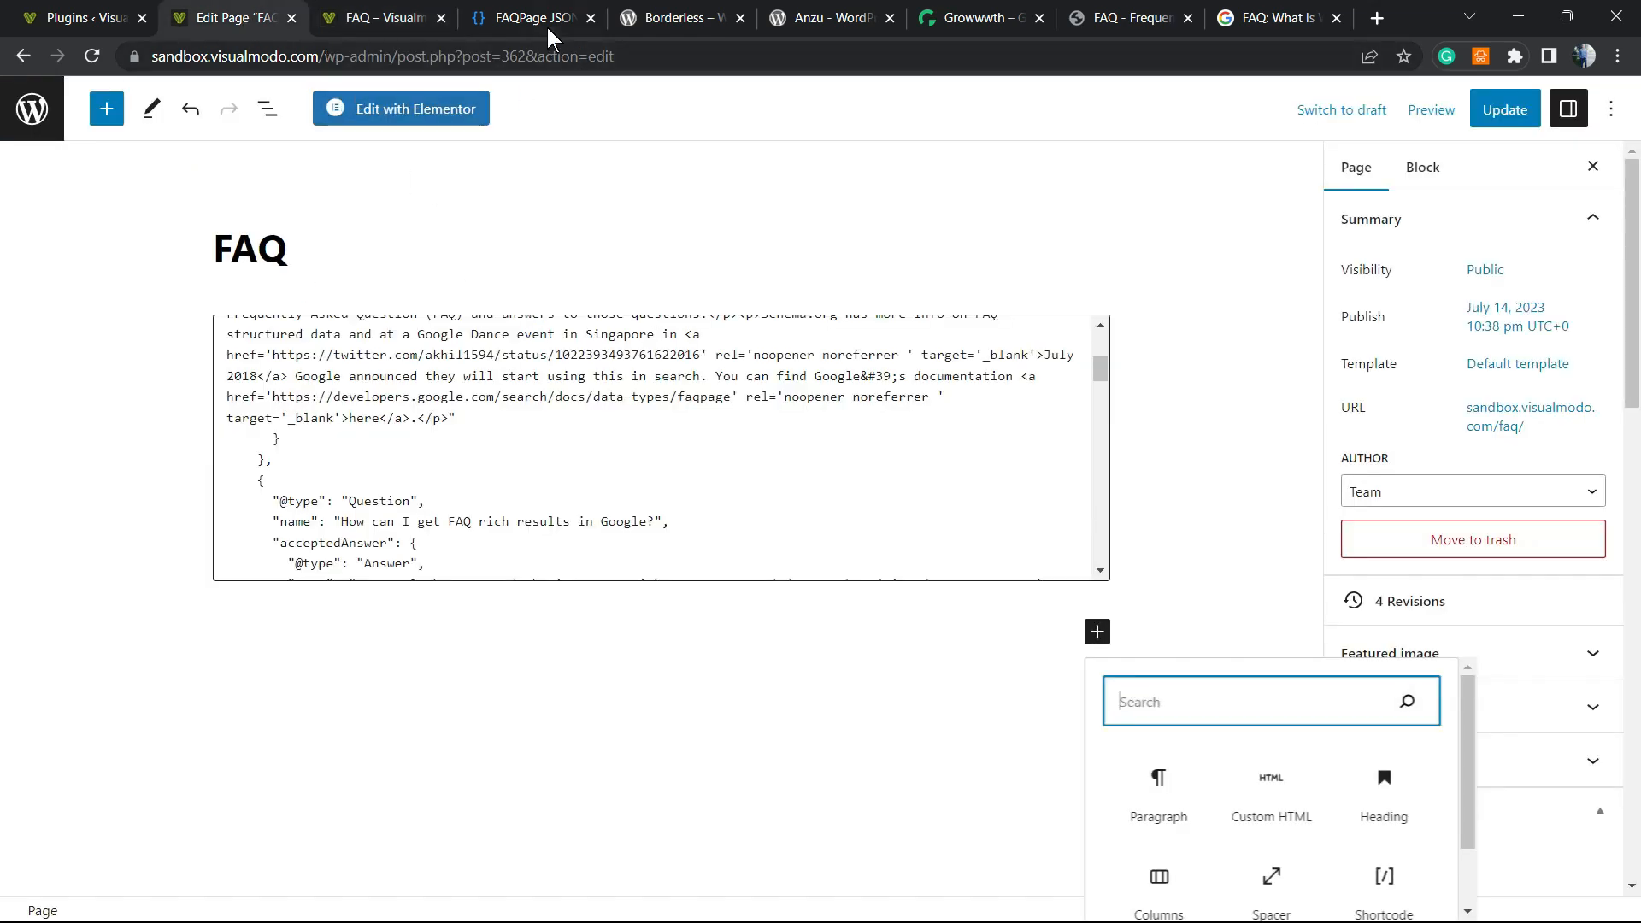
pyautogui.click(531, 18)
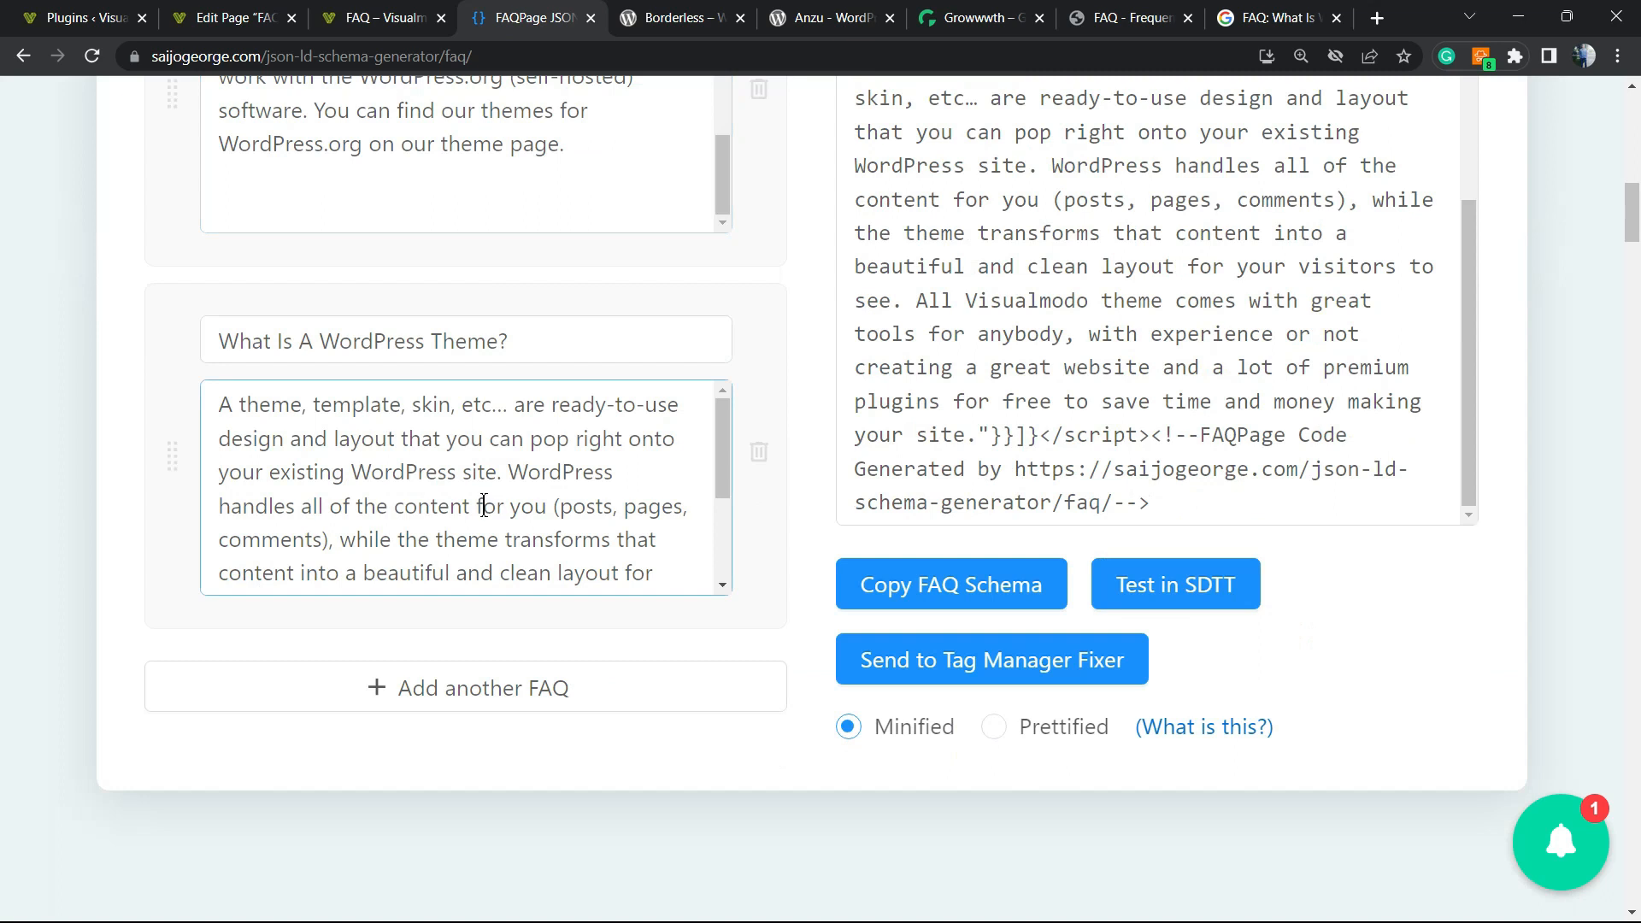
pyautogui.scroll(3)
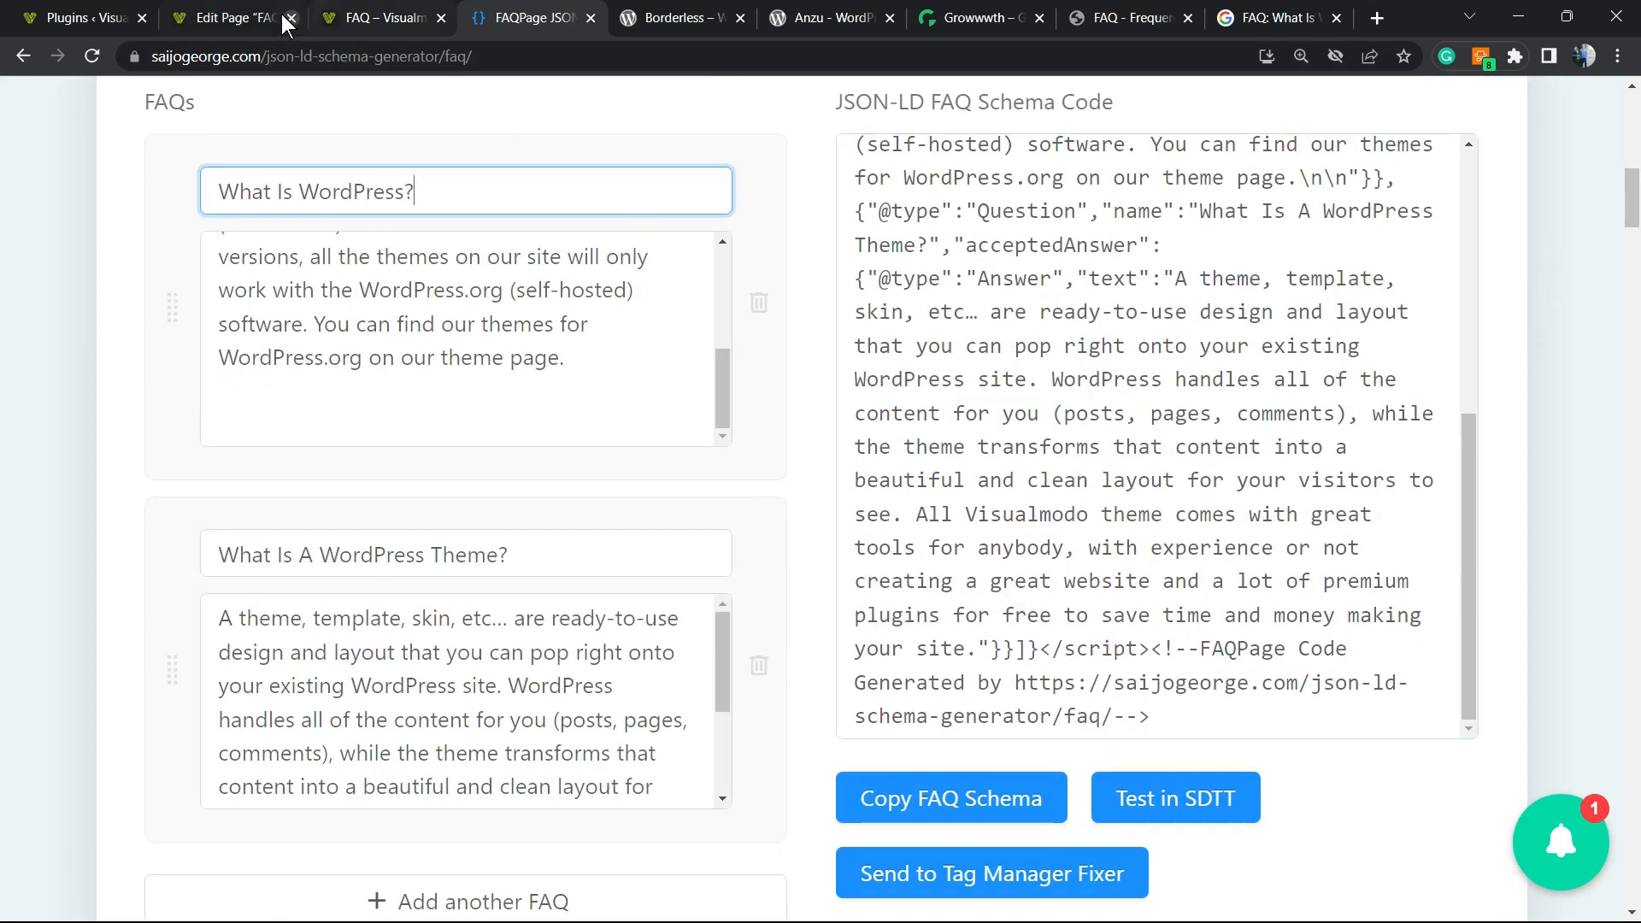
pyautogui.click(230, 18)
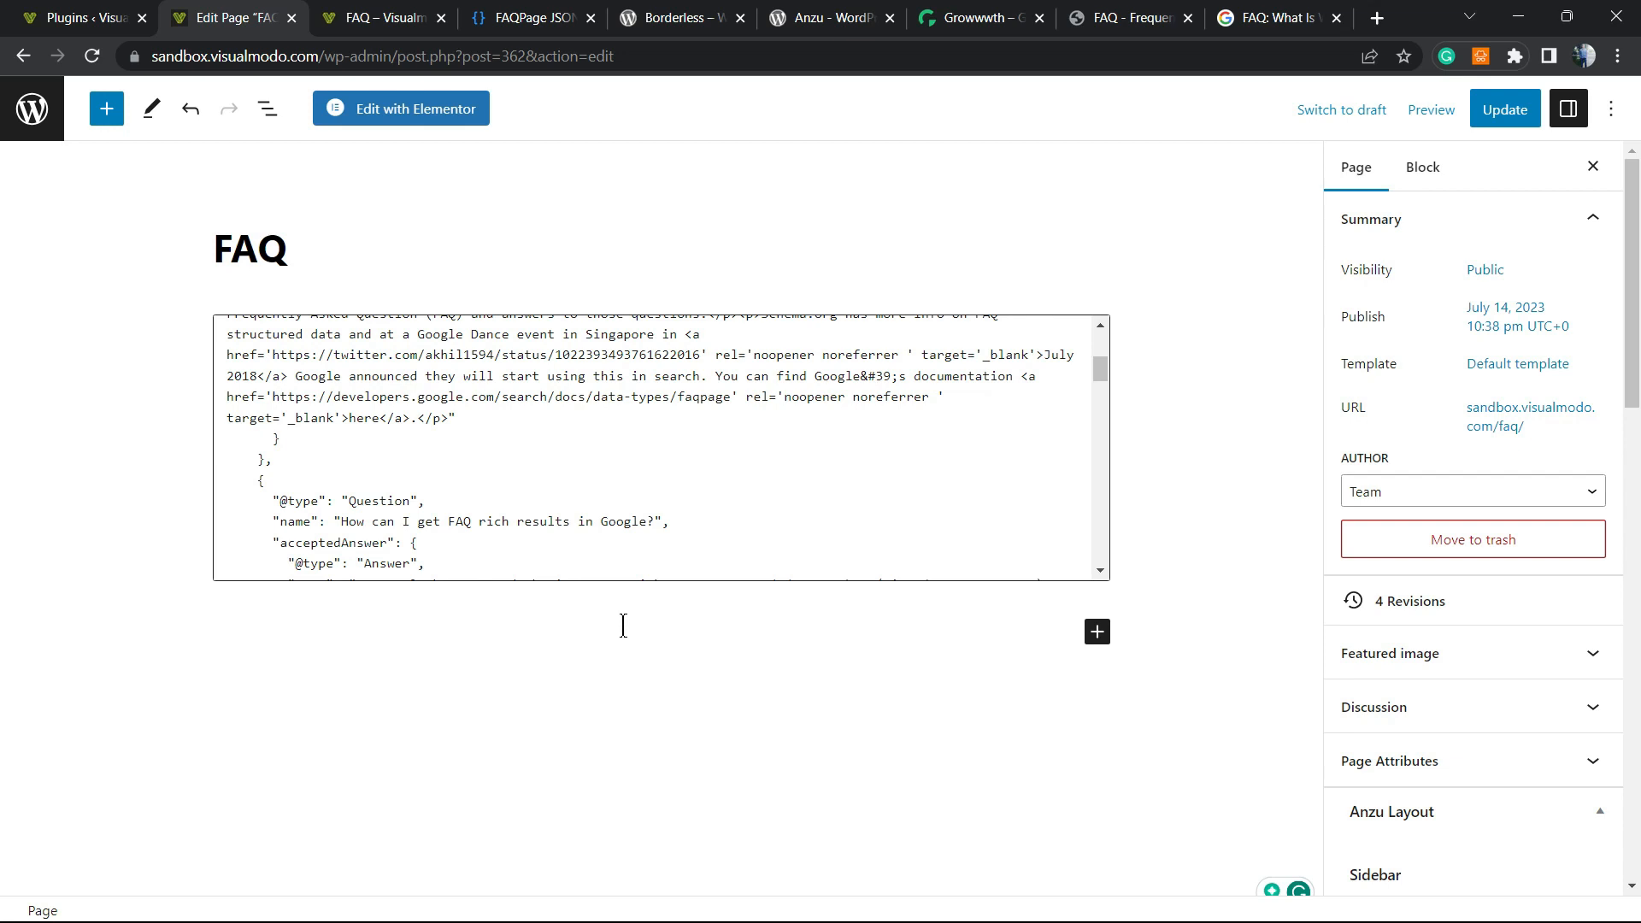
# Preview the Custom HTML block to confirm it renders empty, then restore HTML view.
pyautogui.scroll(3)
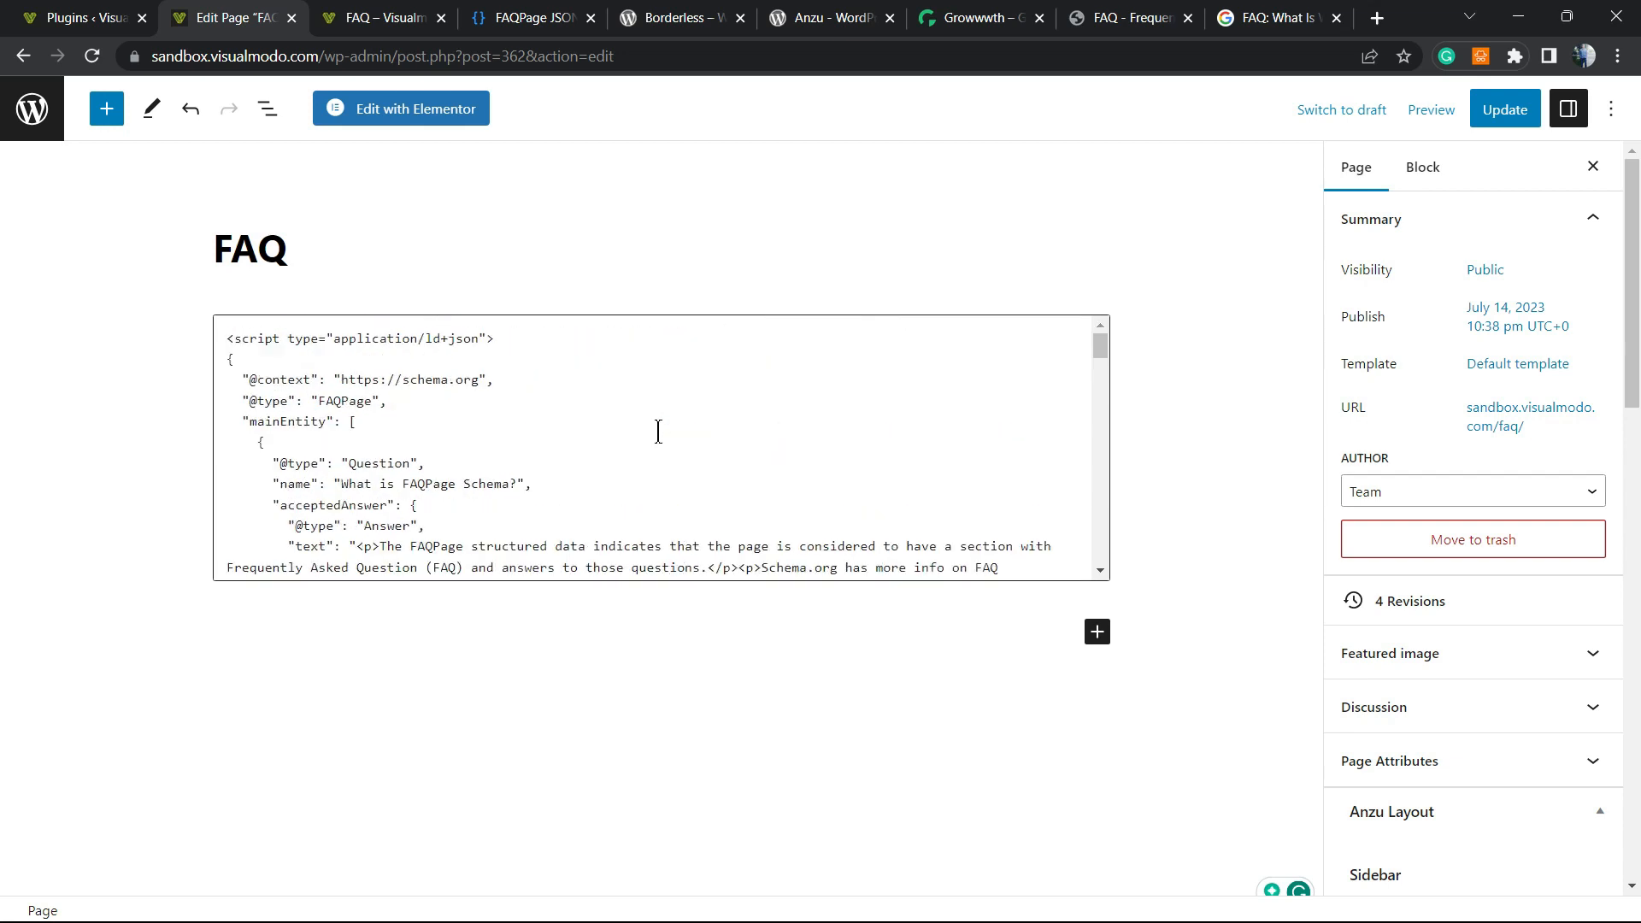
pyautogui.scroll(-3)
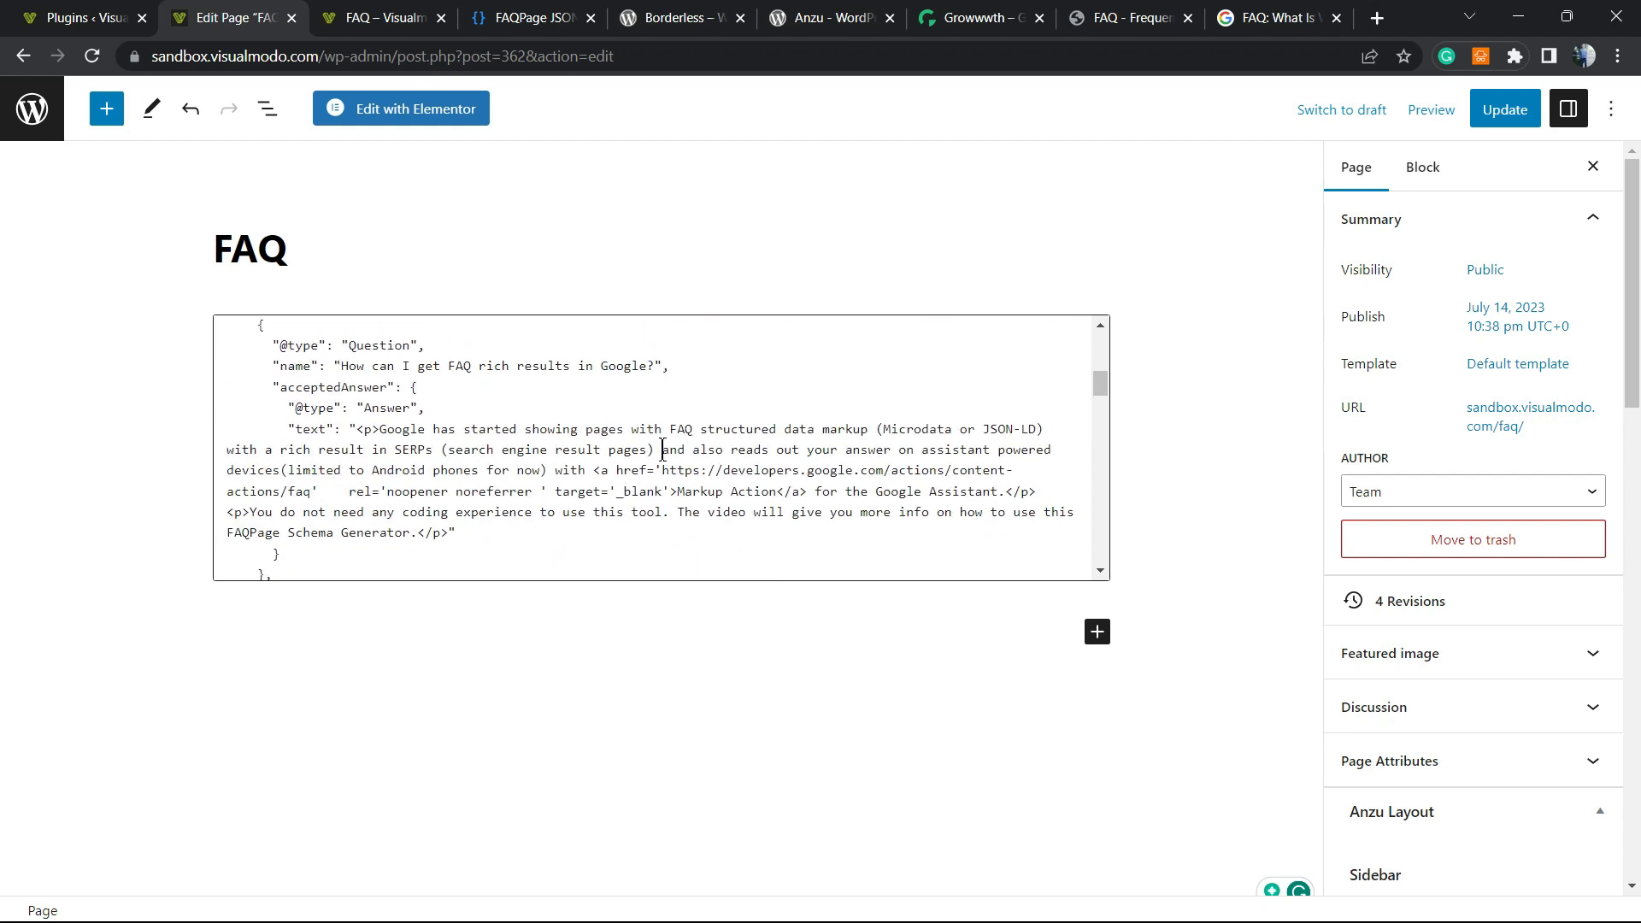
pyautogui.click(517, 438)
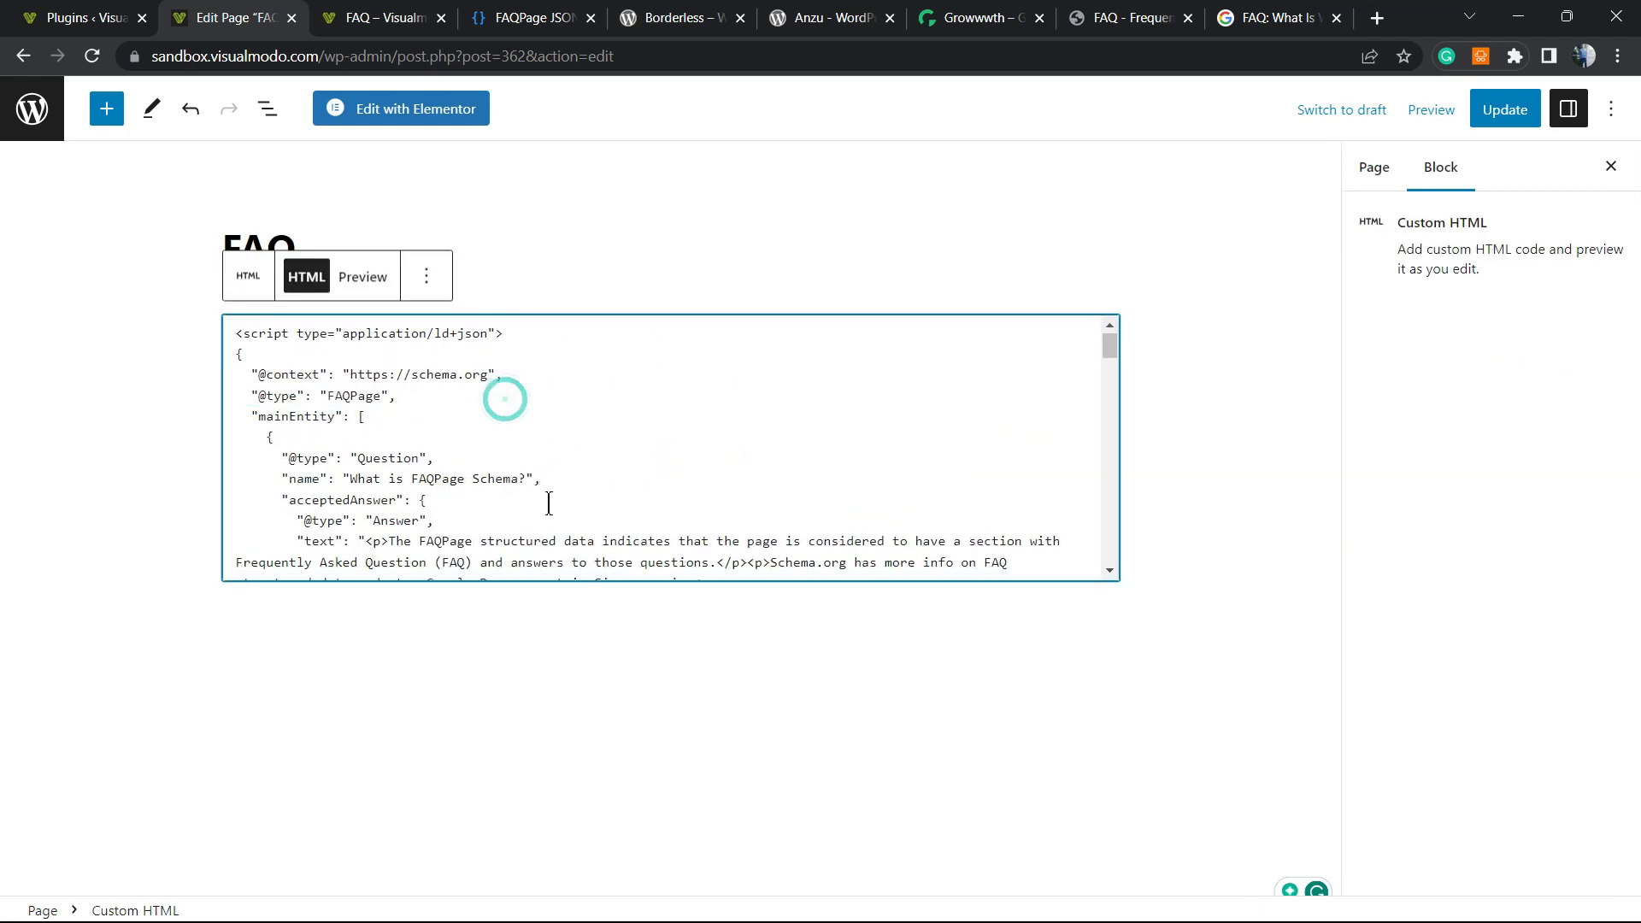
pyautogui.scroll(-3)
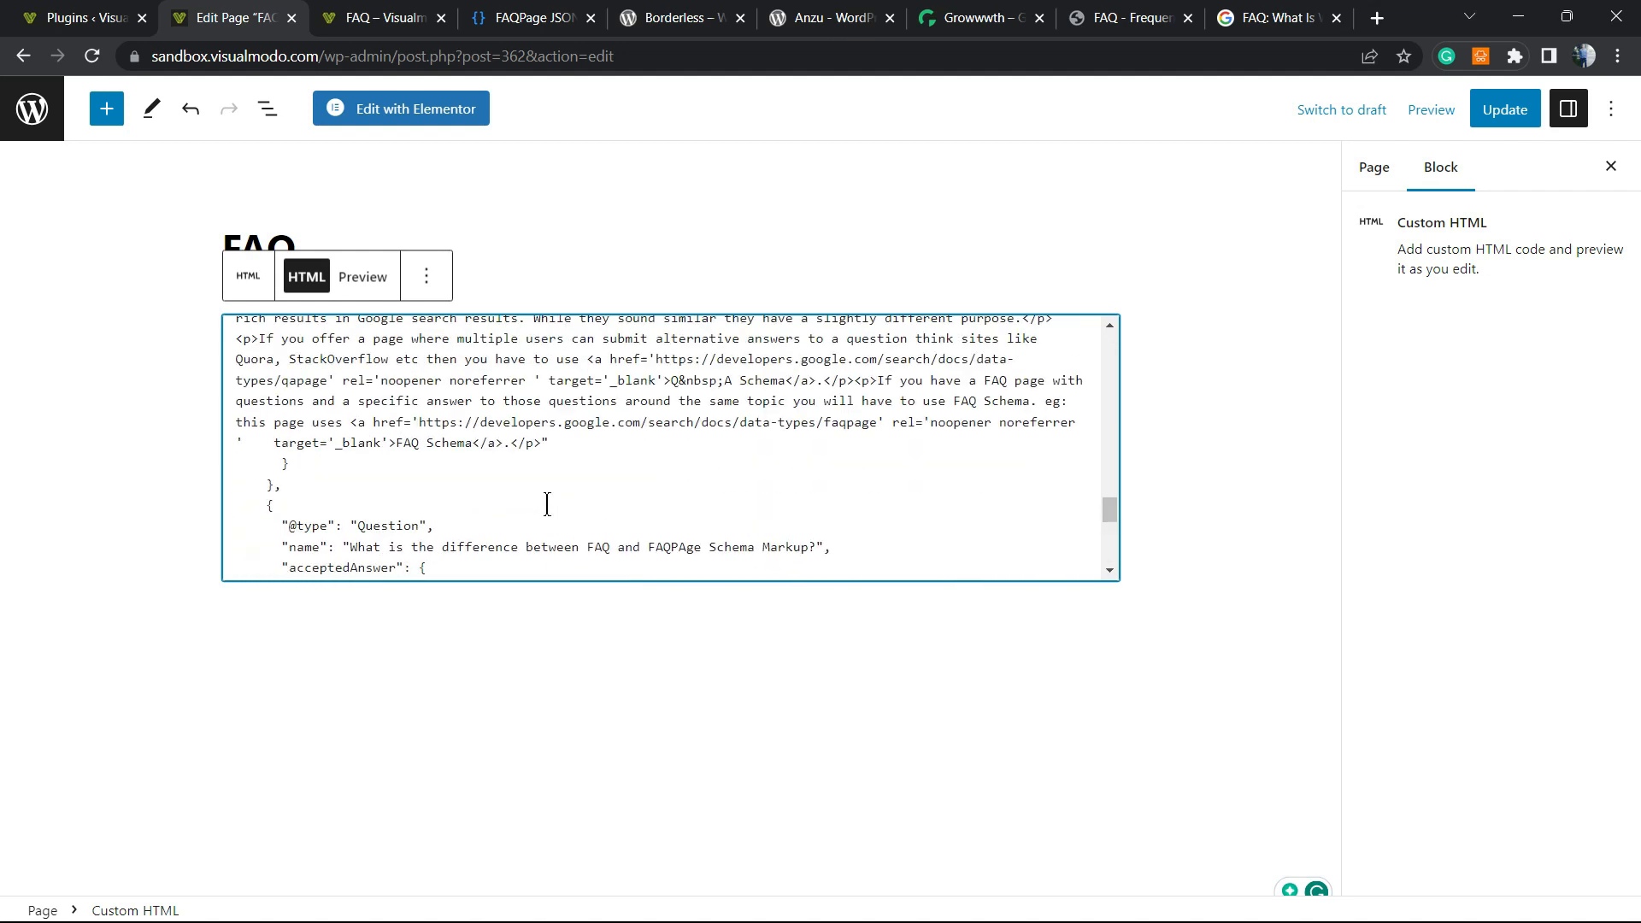
pyautogui.click(1356, 167)
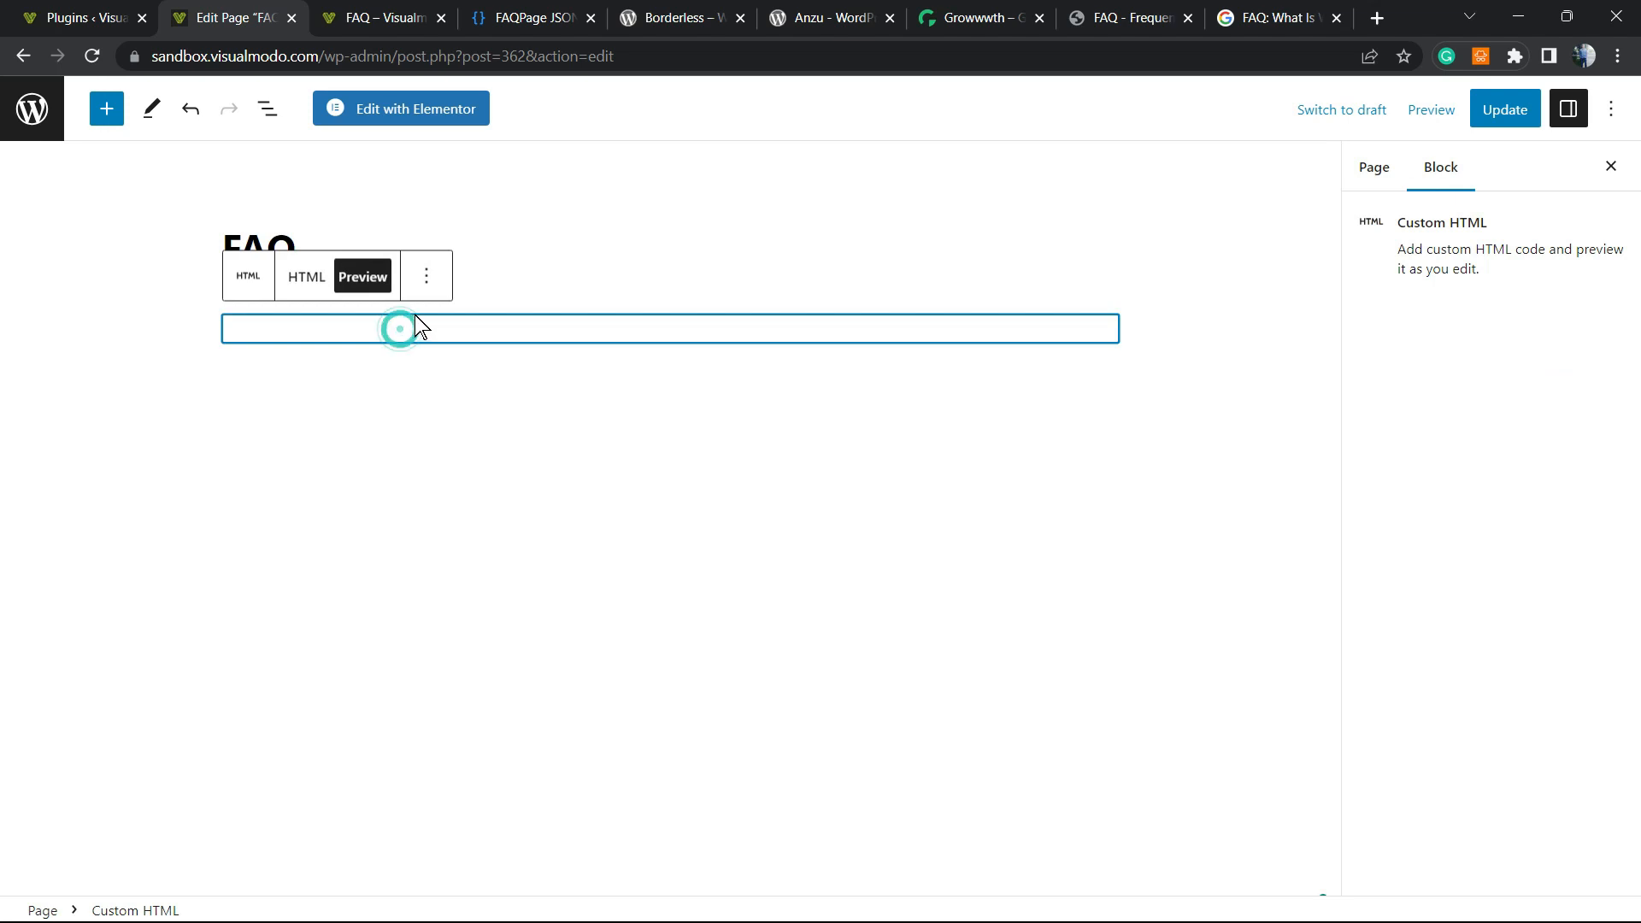
pyautogui.click(306, 276)
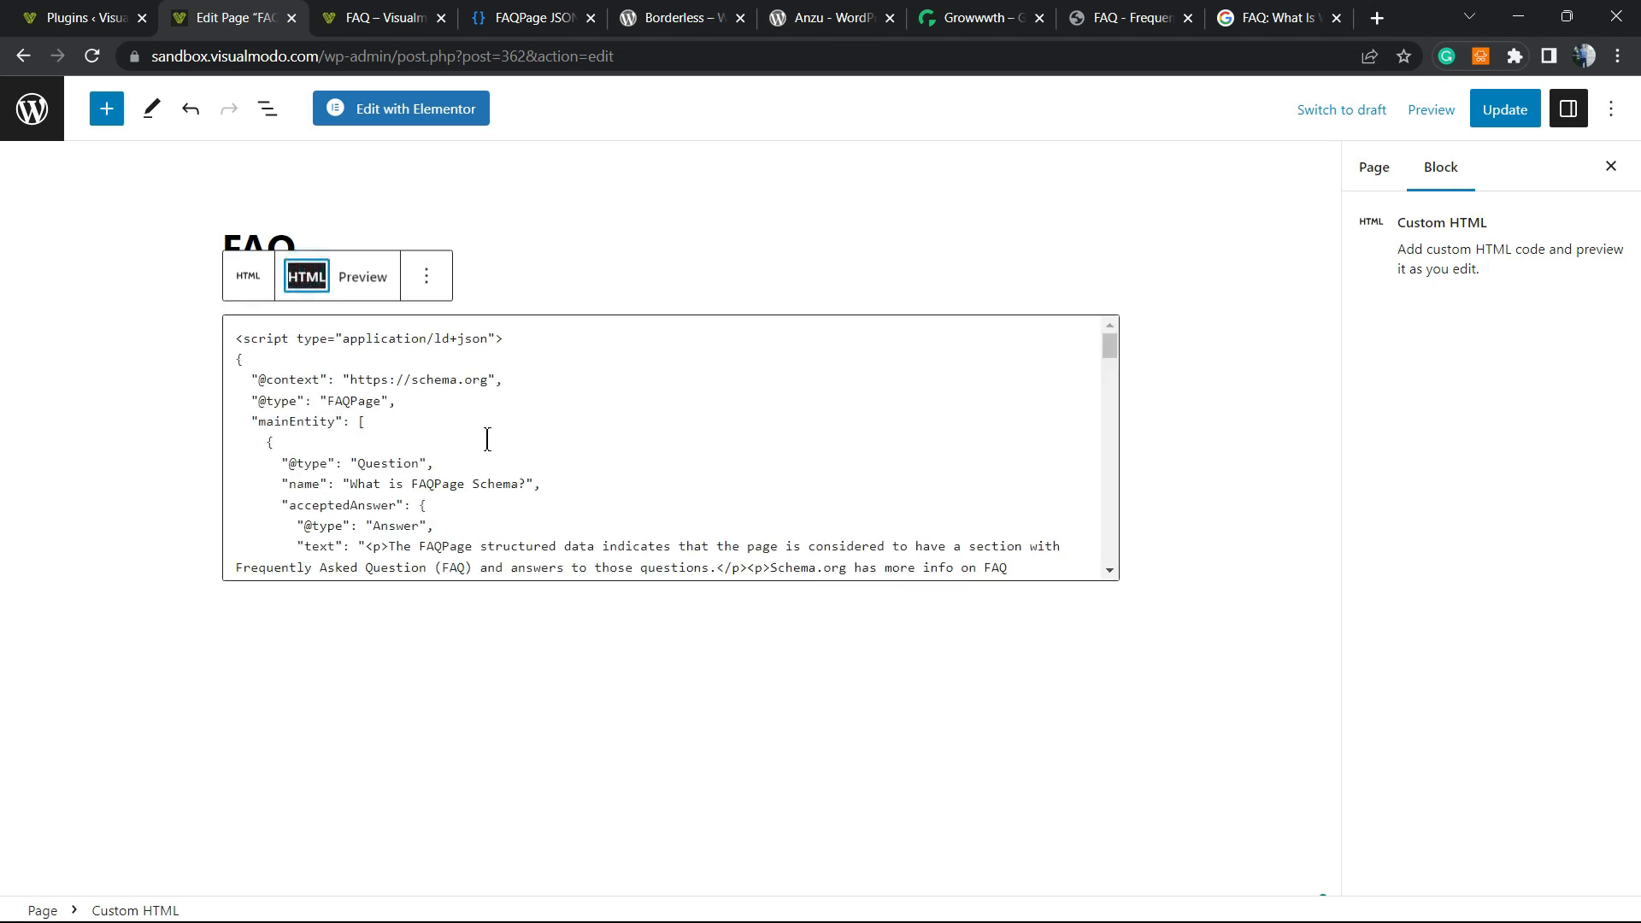
# Switch through the schema generator tab to the Borderless plugin page.
pyautogui.scroll(-3)
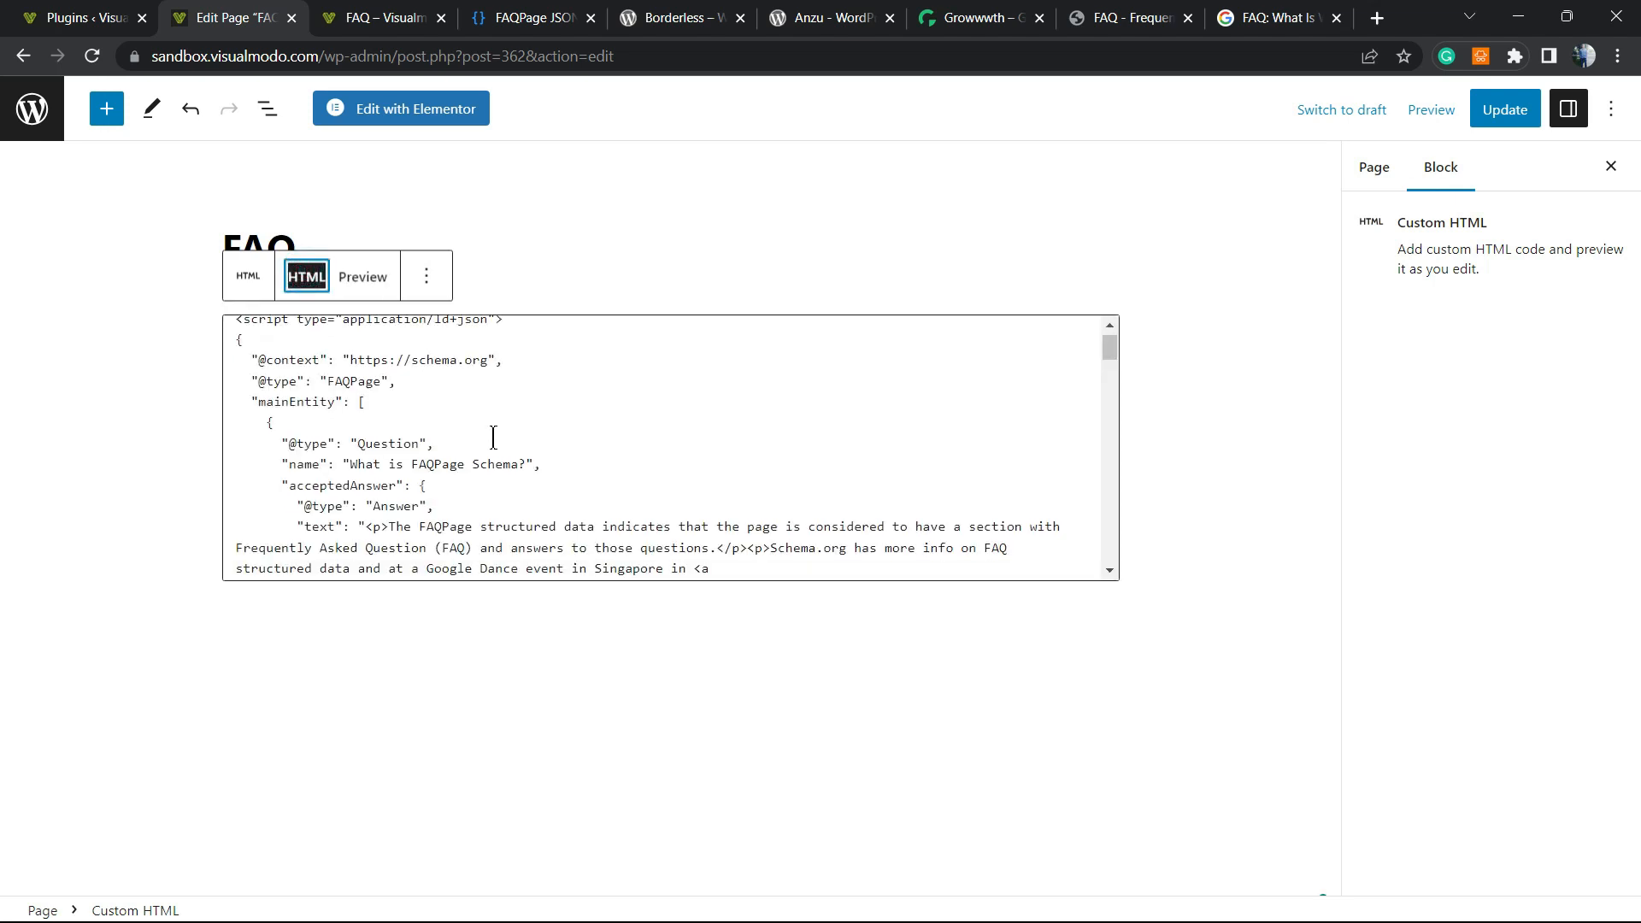
pyautogui.scroll(-3)
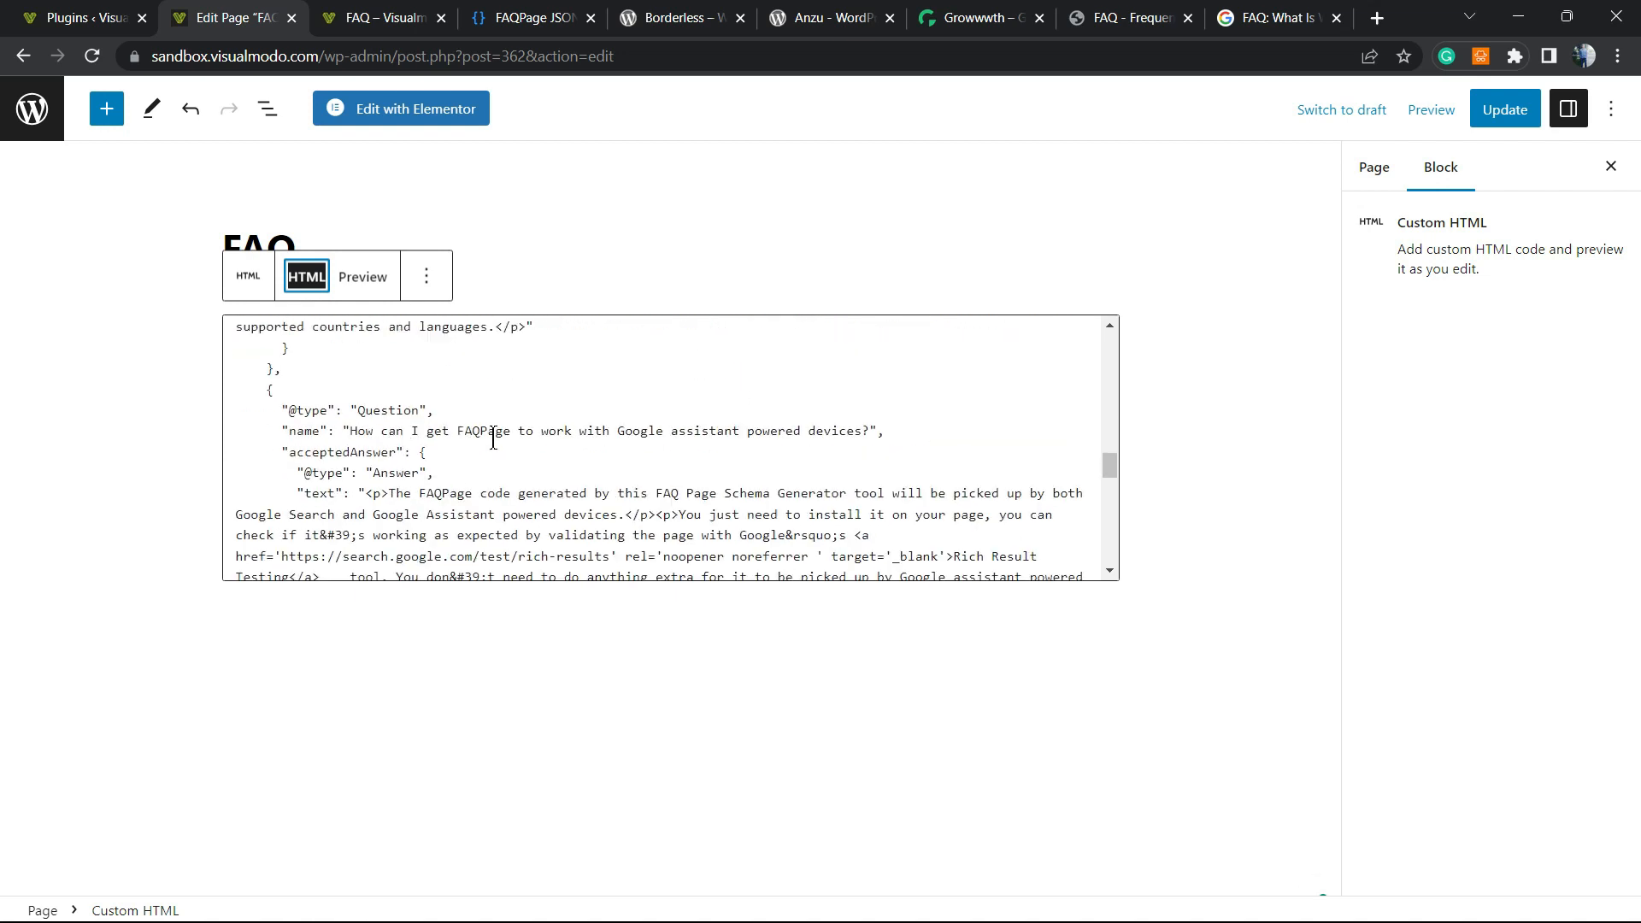
pyautogui.moveTo(482, 306)
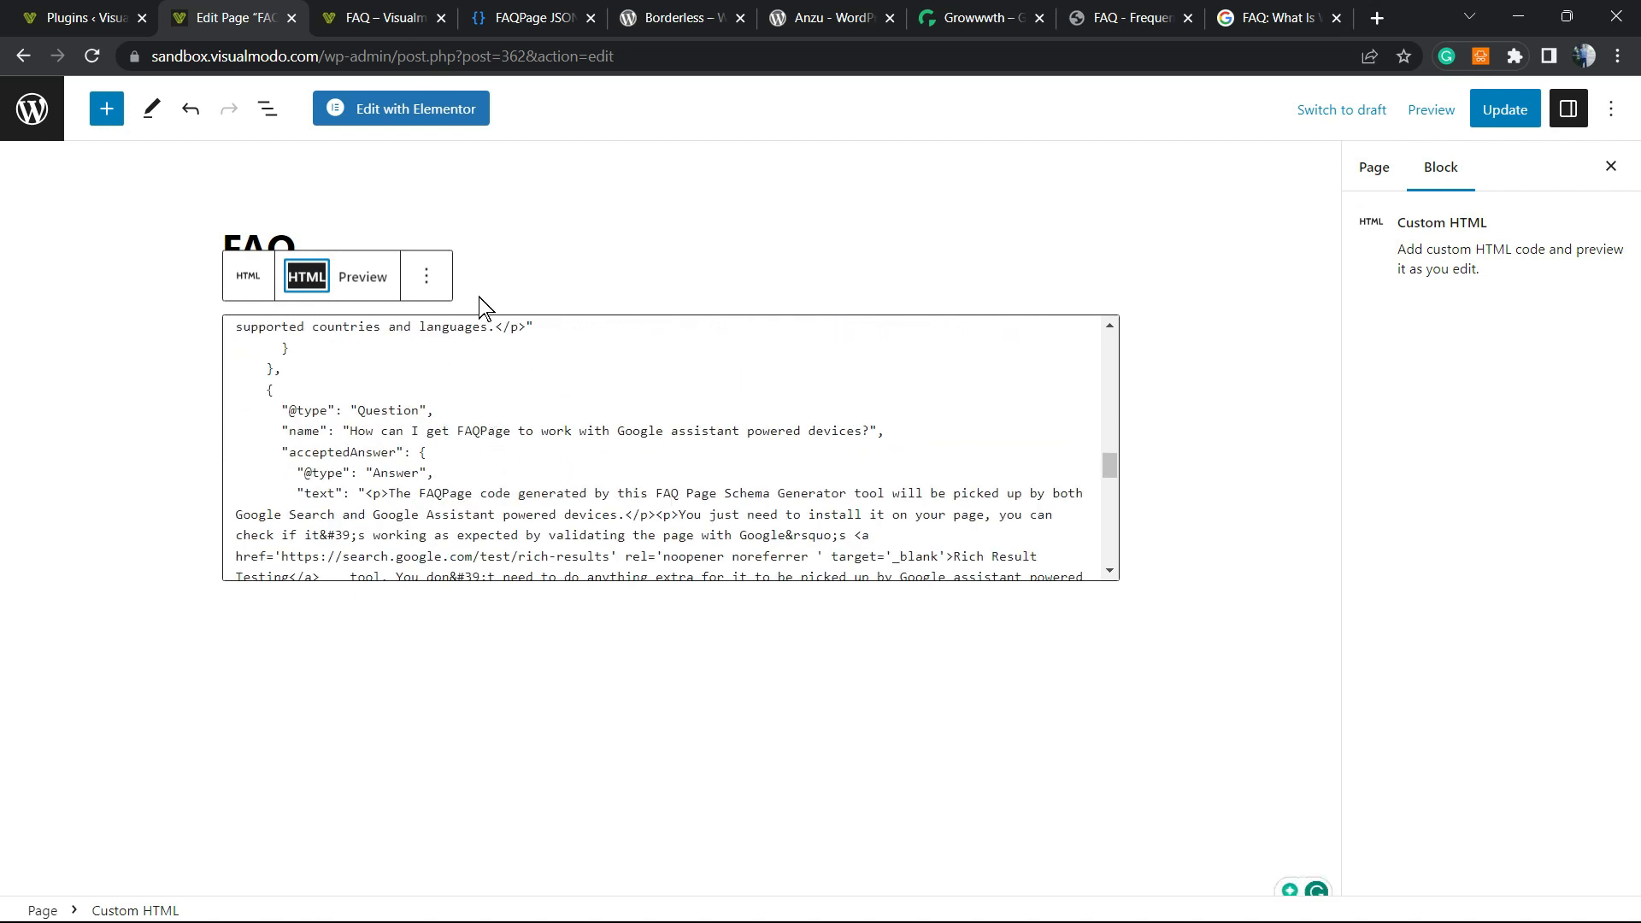
pyautogui.moveTo(497, 47)
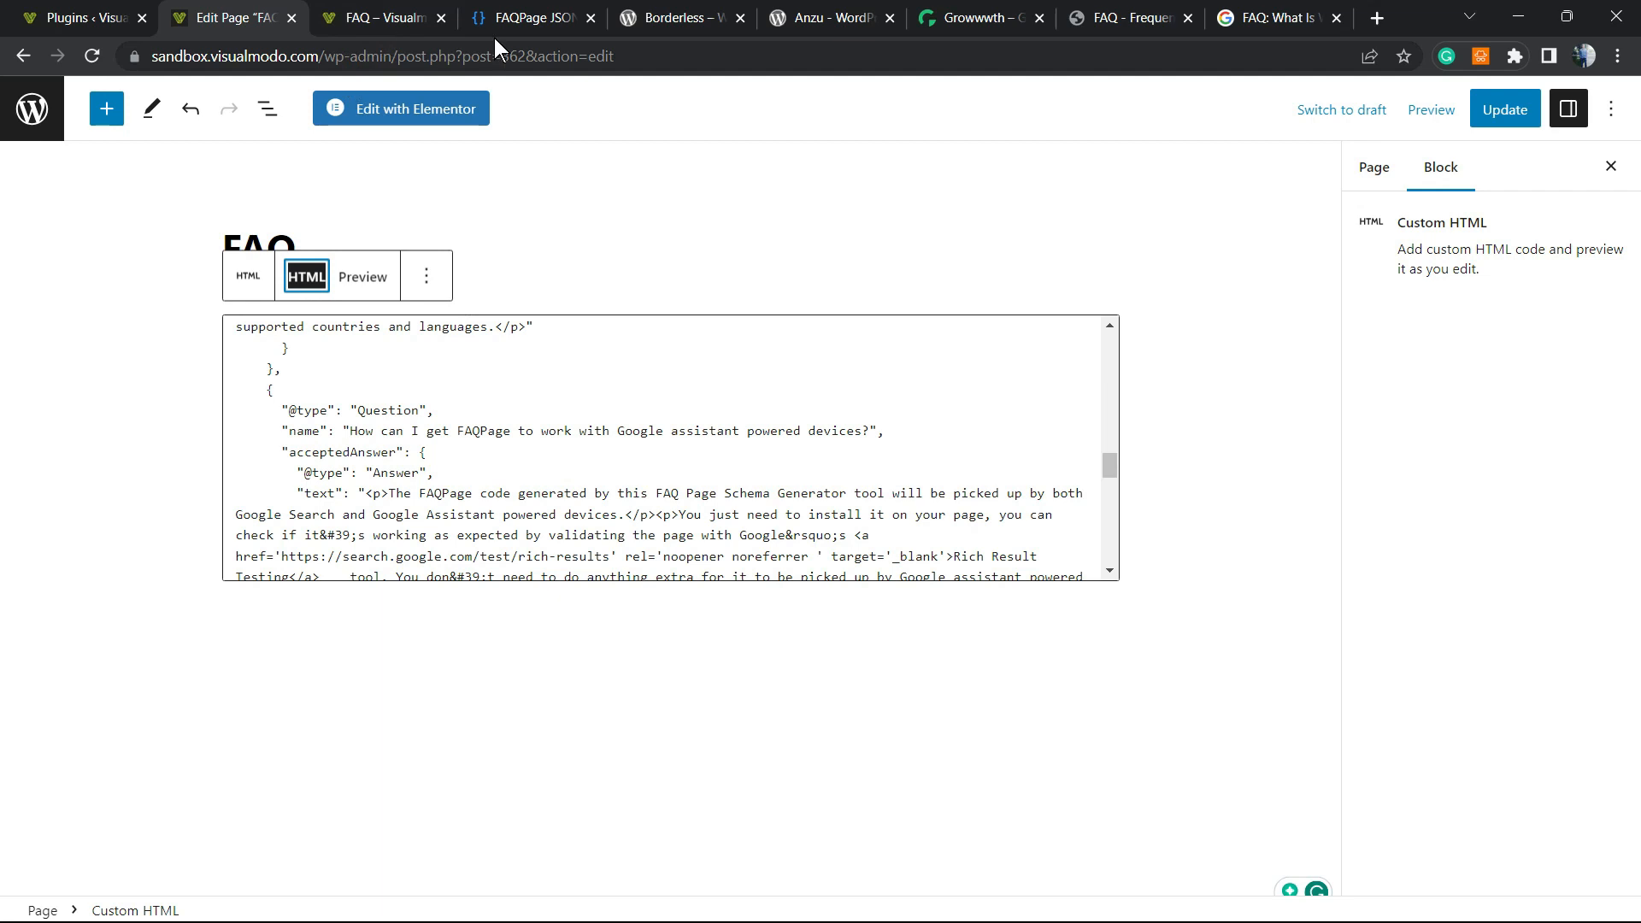
pyautogui.click(531, 18)
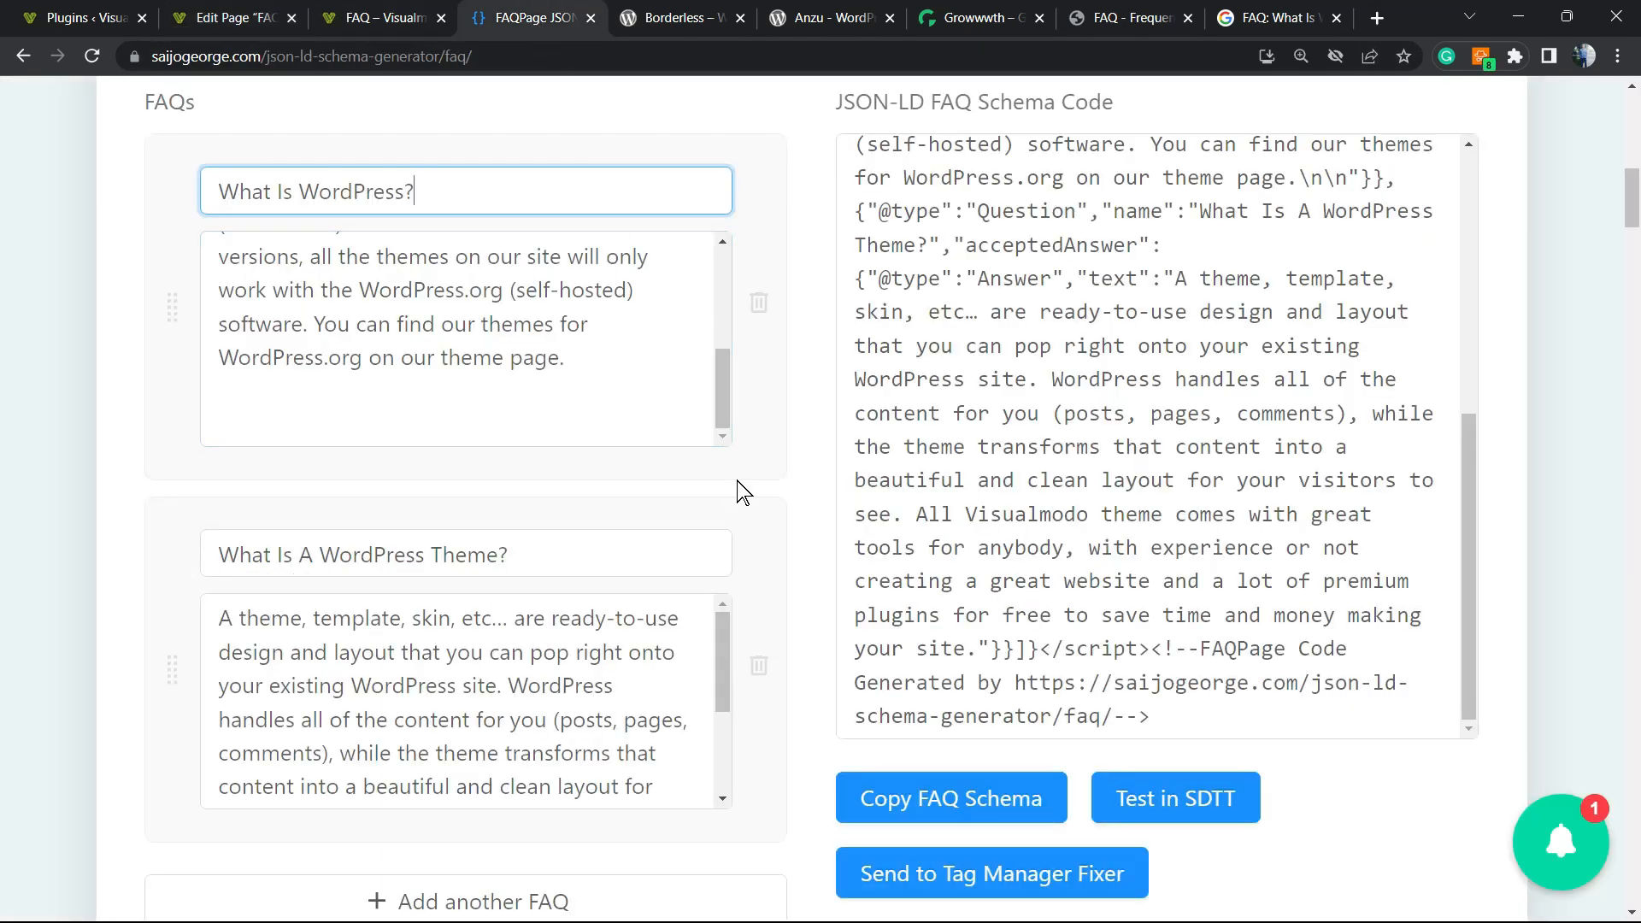
pyautogui.moveTo(709, 228)
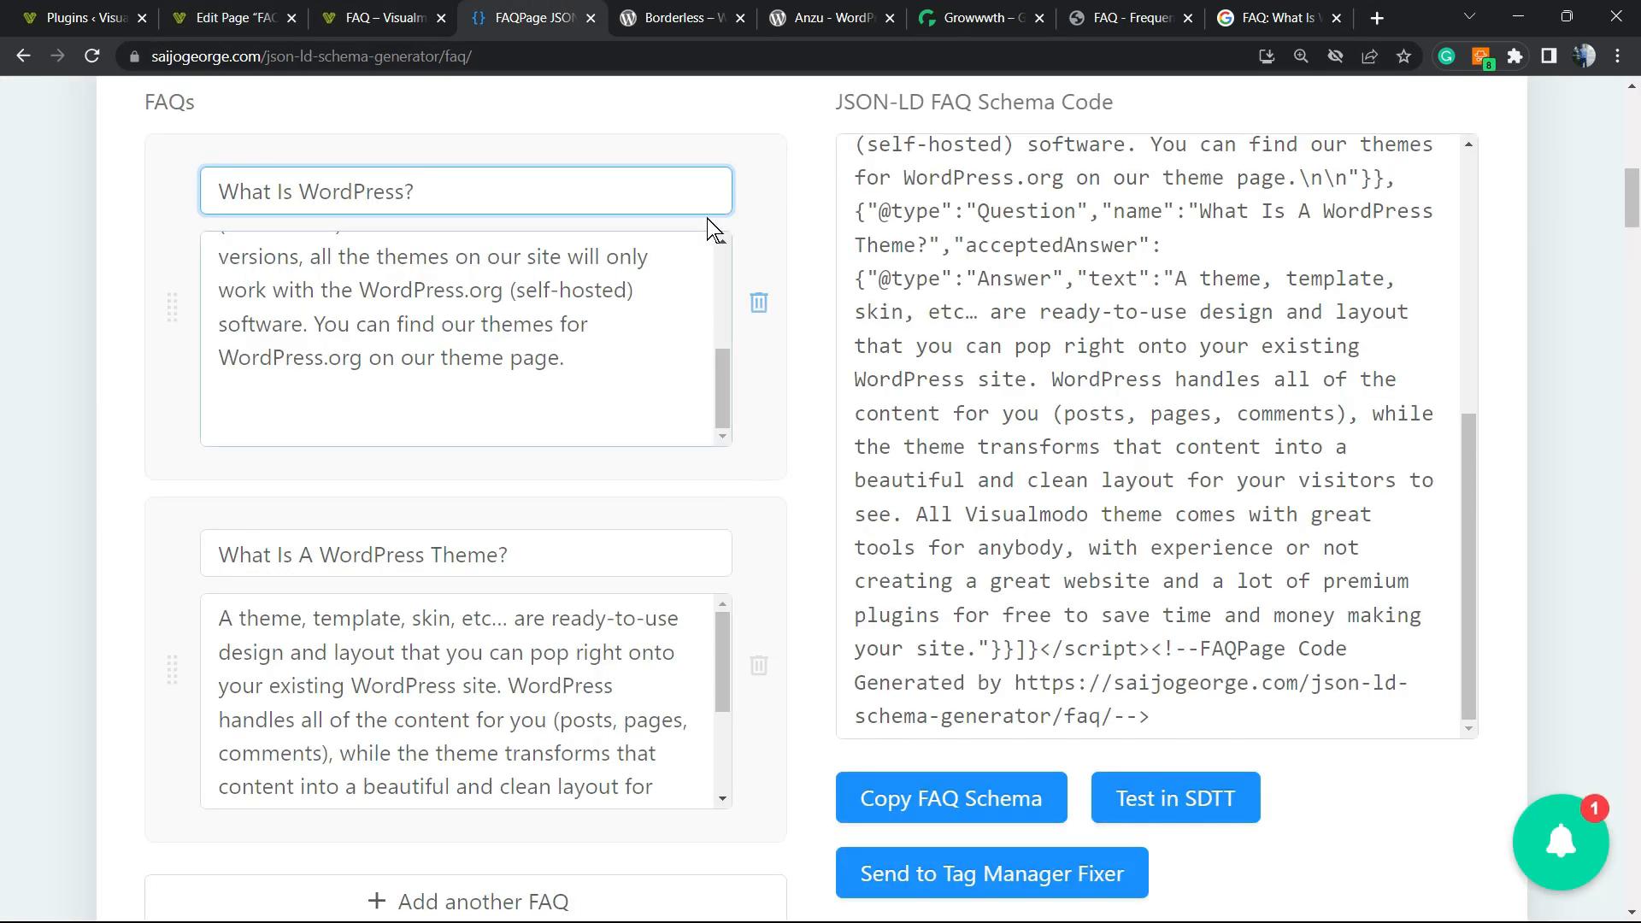
pyautogui.click(680, 18)
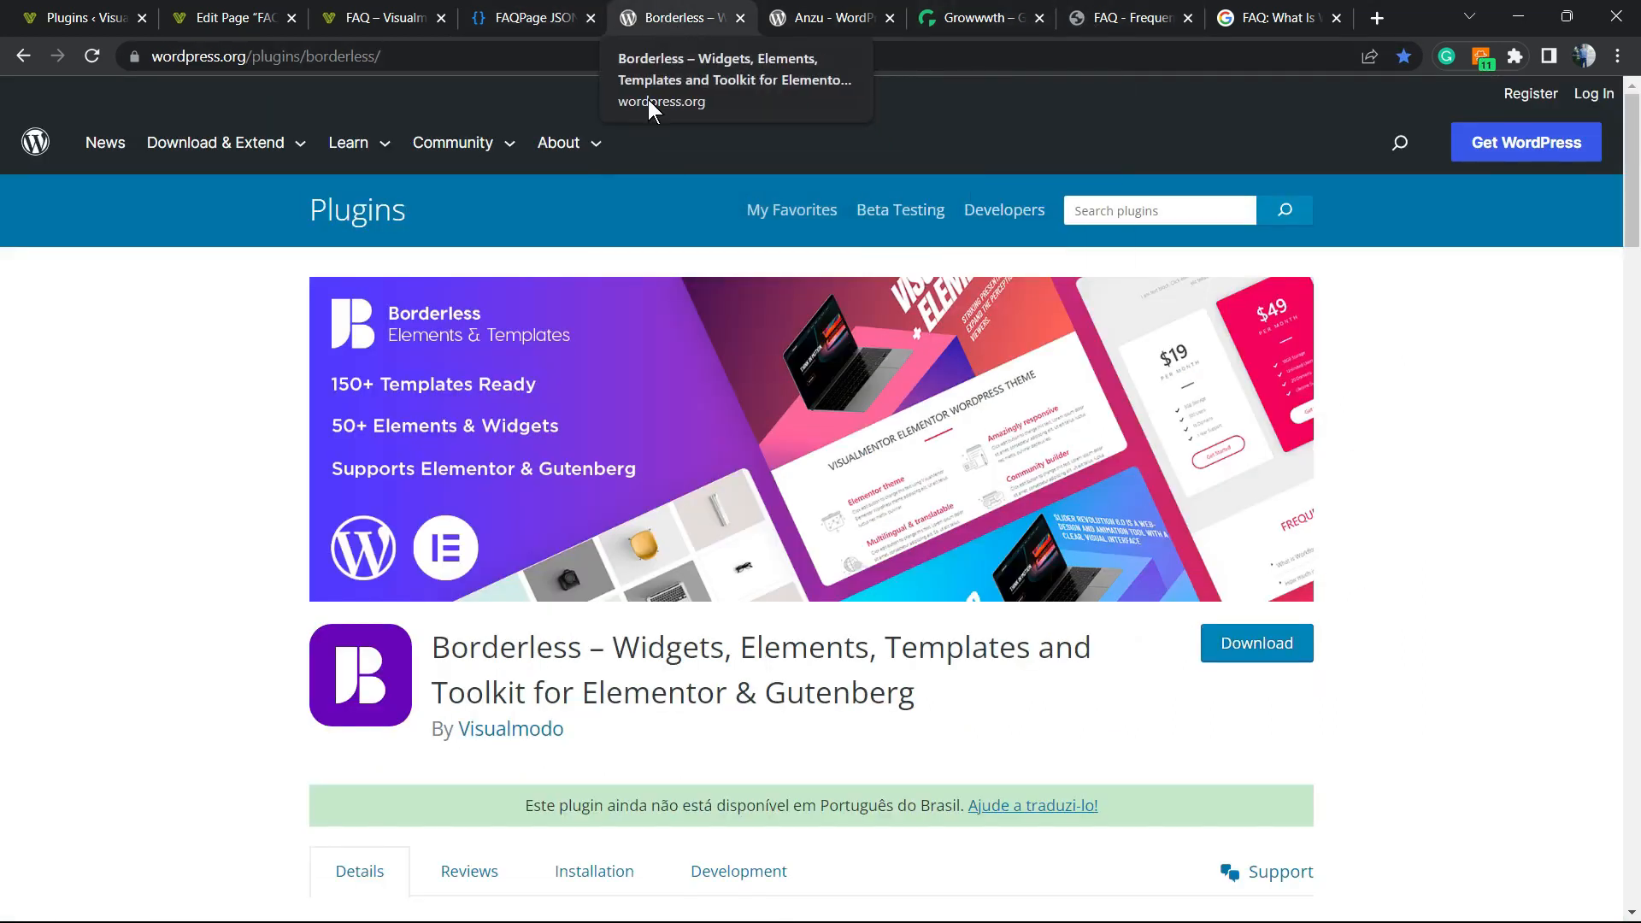
# Highlight the Borderless plugin name, glance at the Anzu theme page, then open Growwwth.
pyautogui.doubleClick(508, 647)
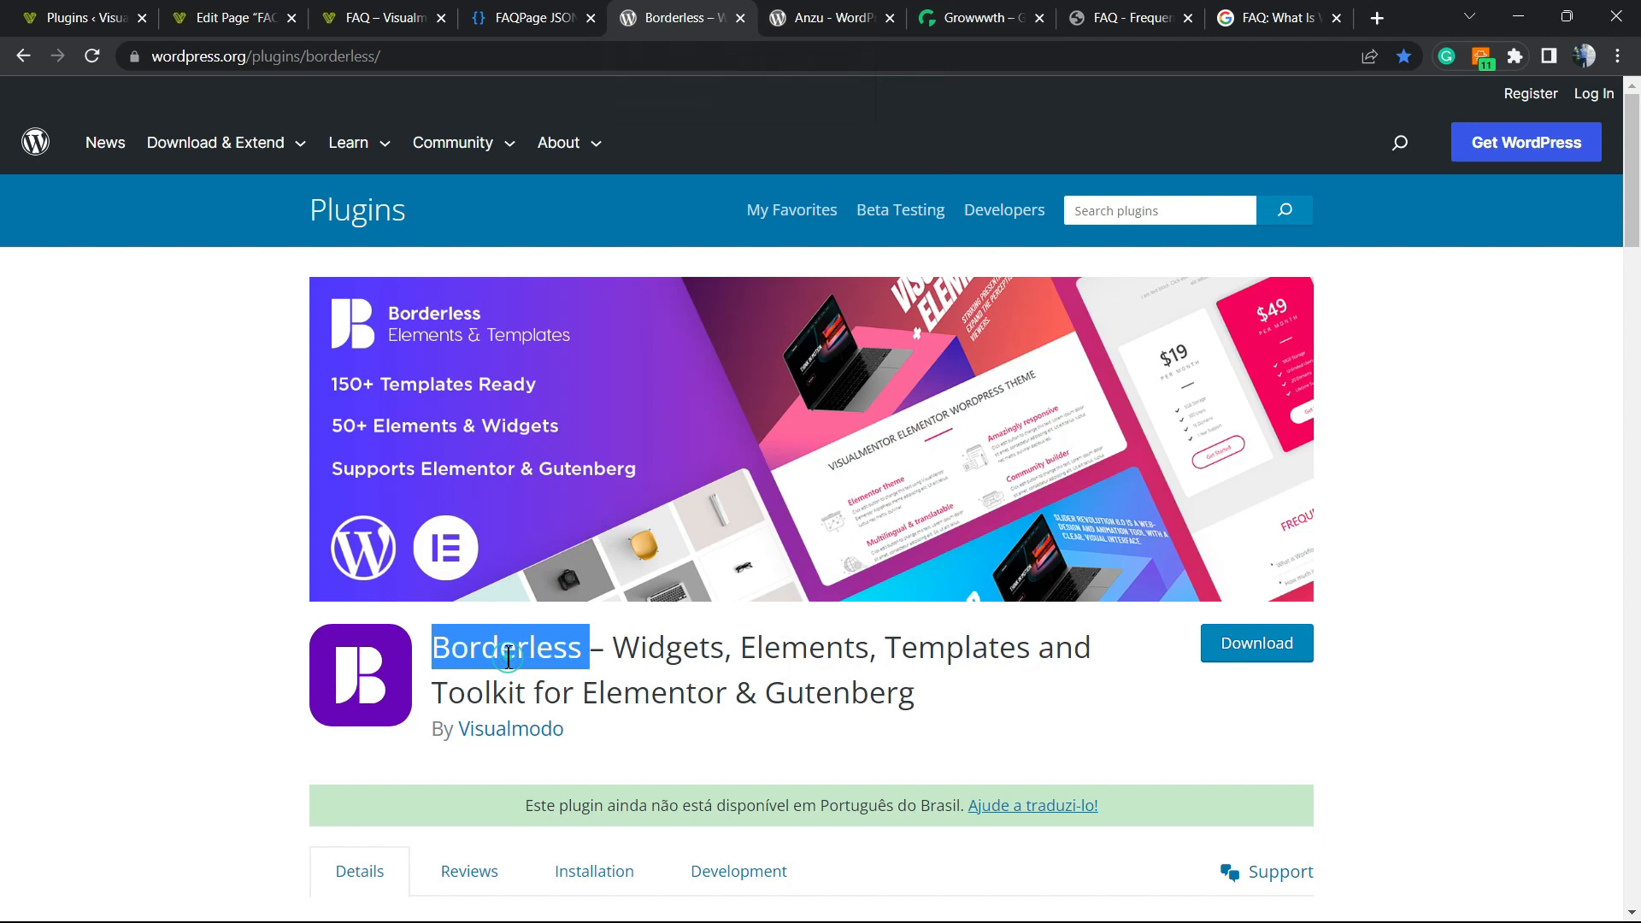
pyautogui.click(827, 18)
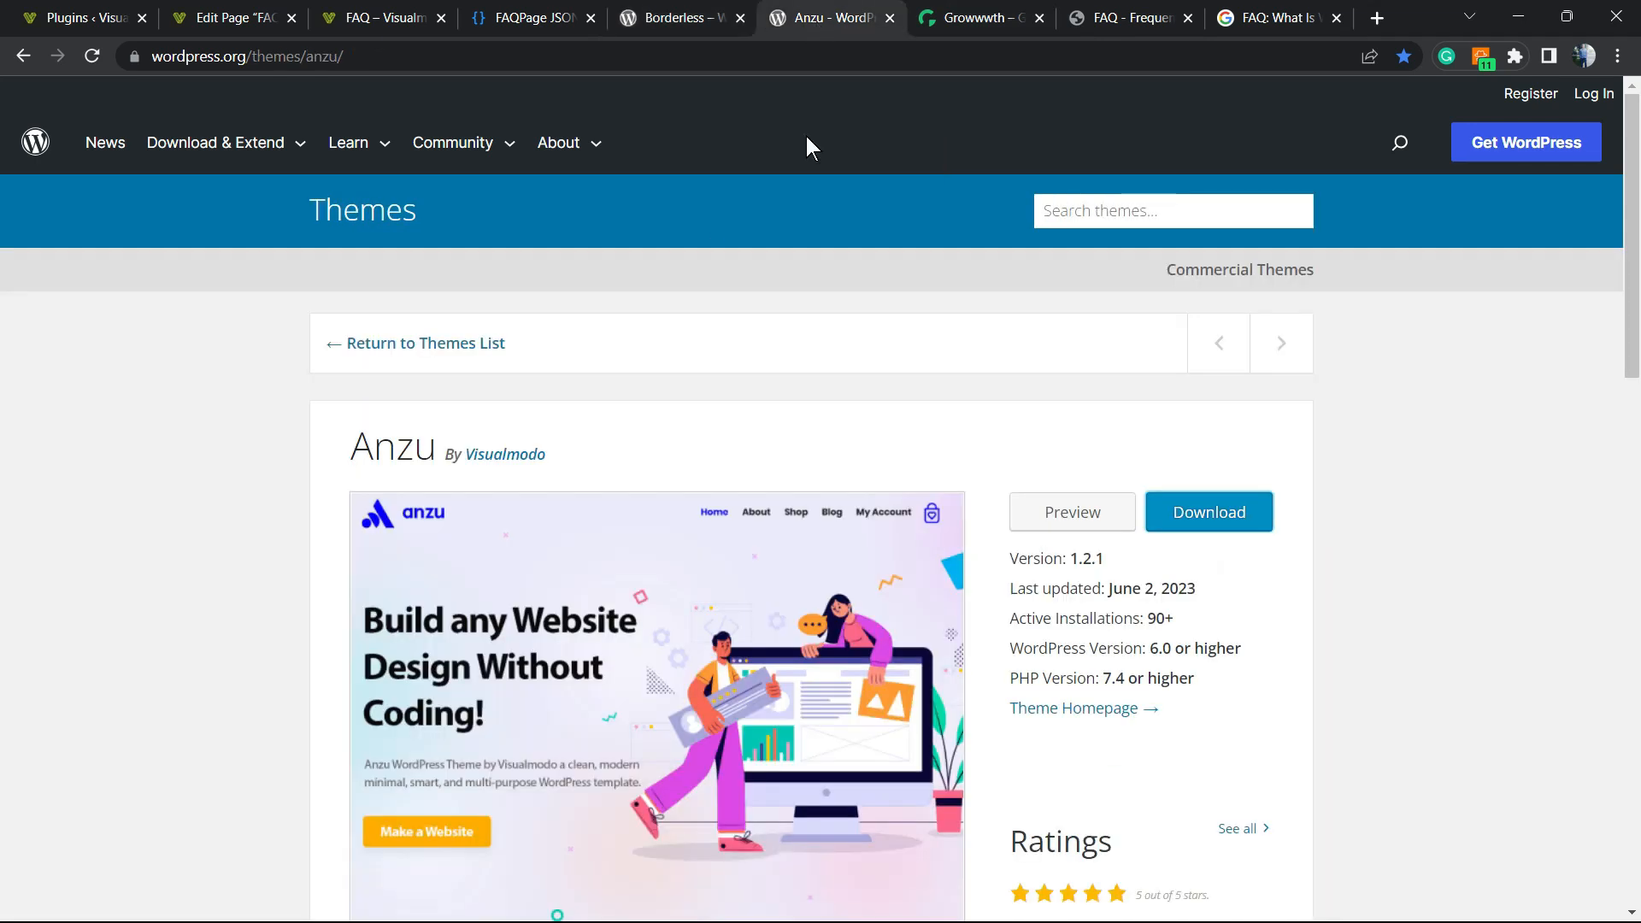
pyautogui.click(977, 17)
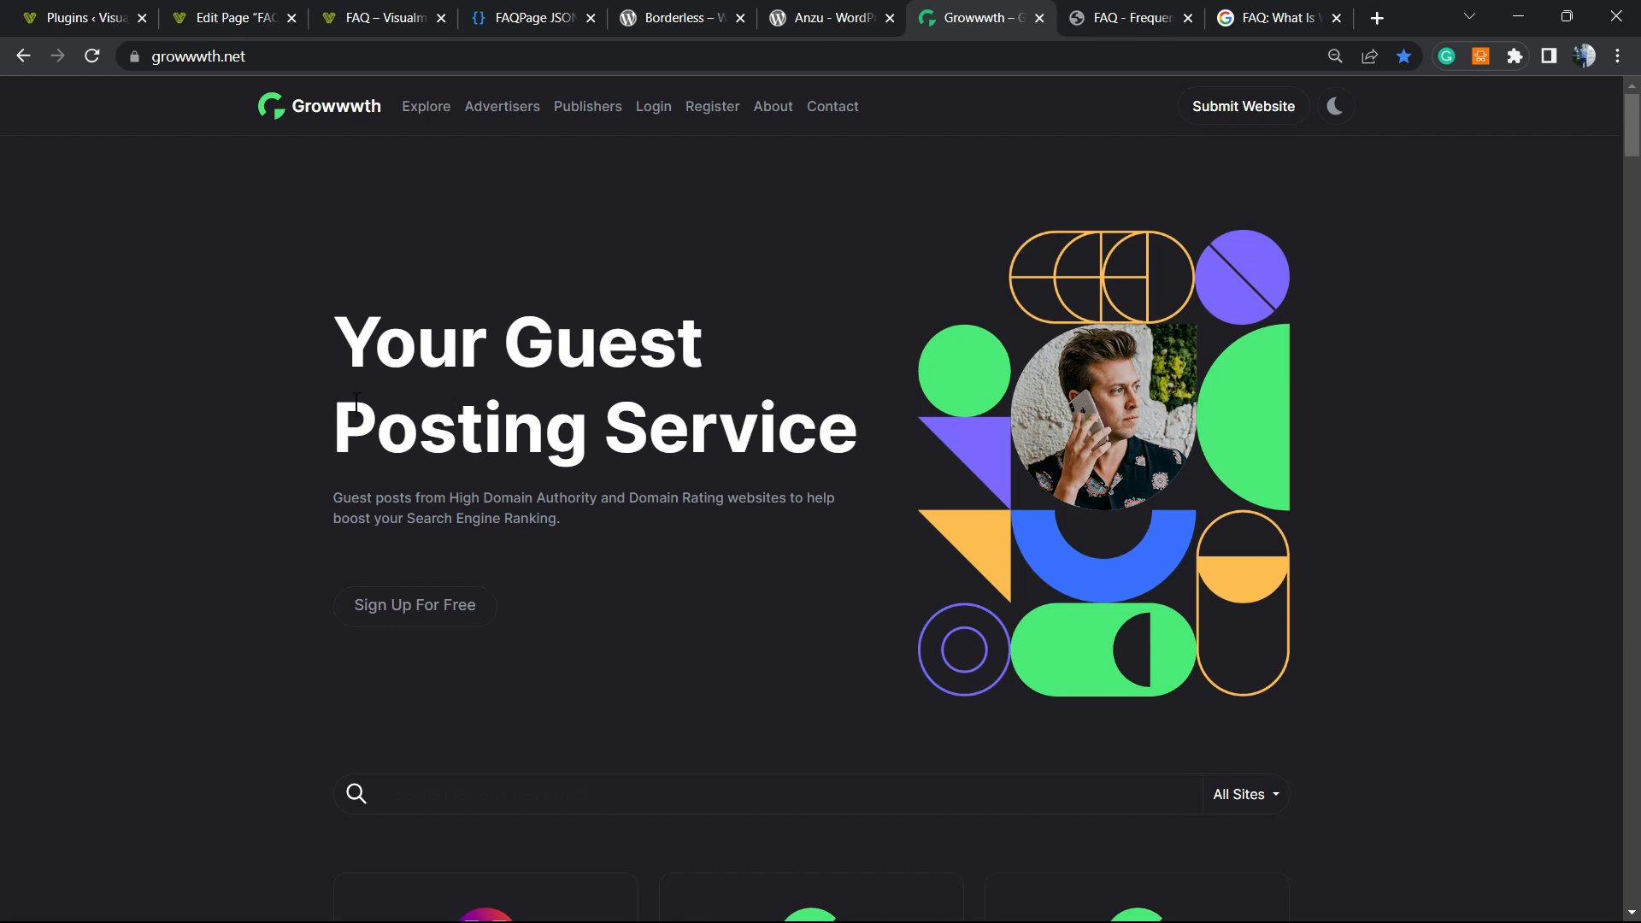
# Scroll through Growwwth's grid of listed publisher site cards.
pyautogui.scroll(-3)
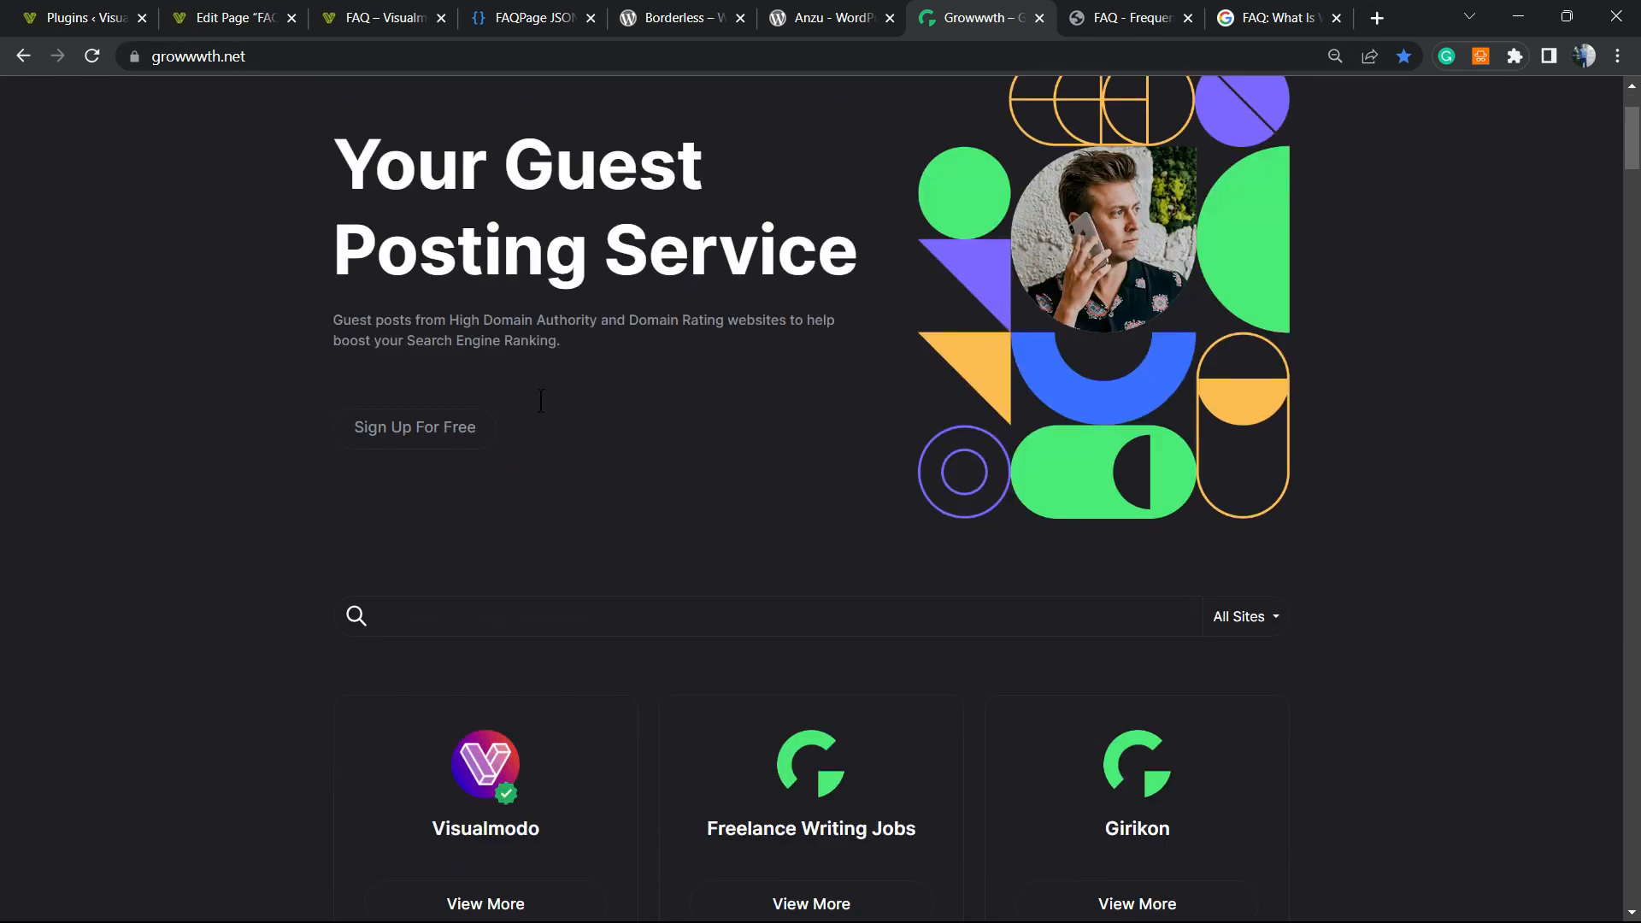
pyautogui.scroll(-3)
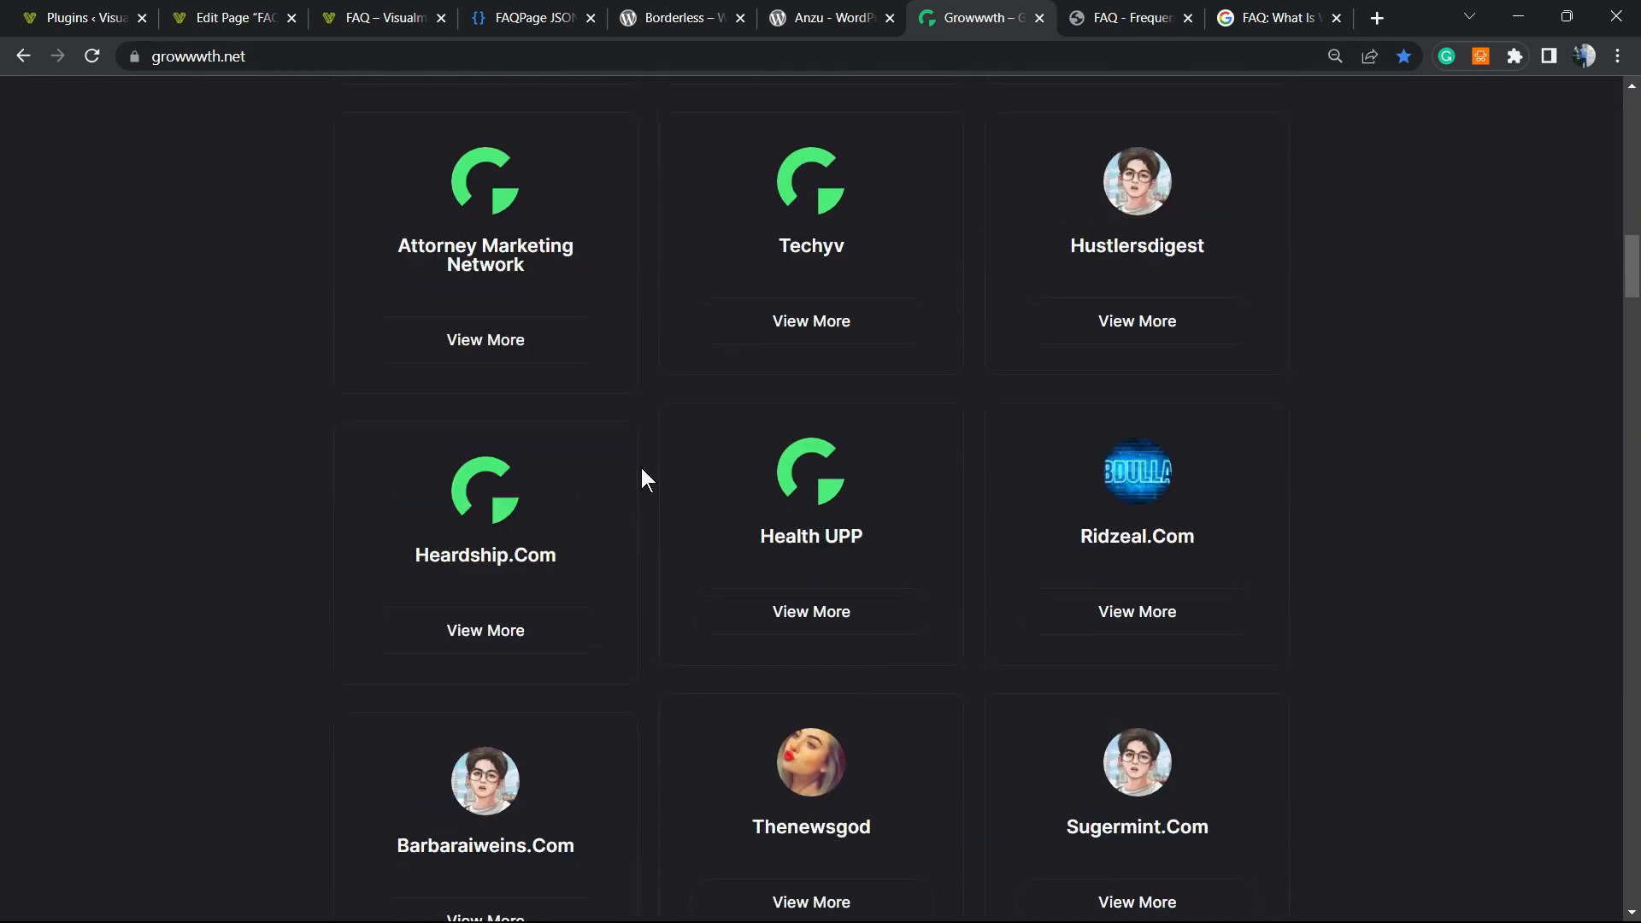
pyautogui.scroll(-3)
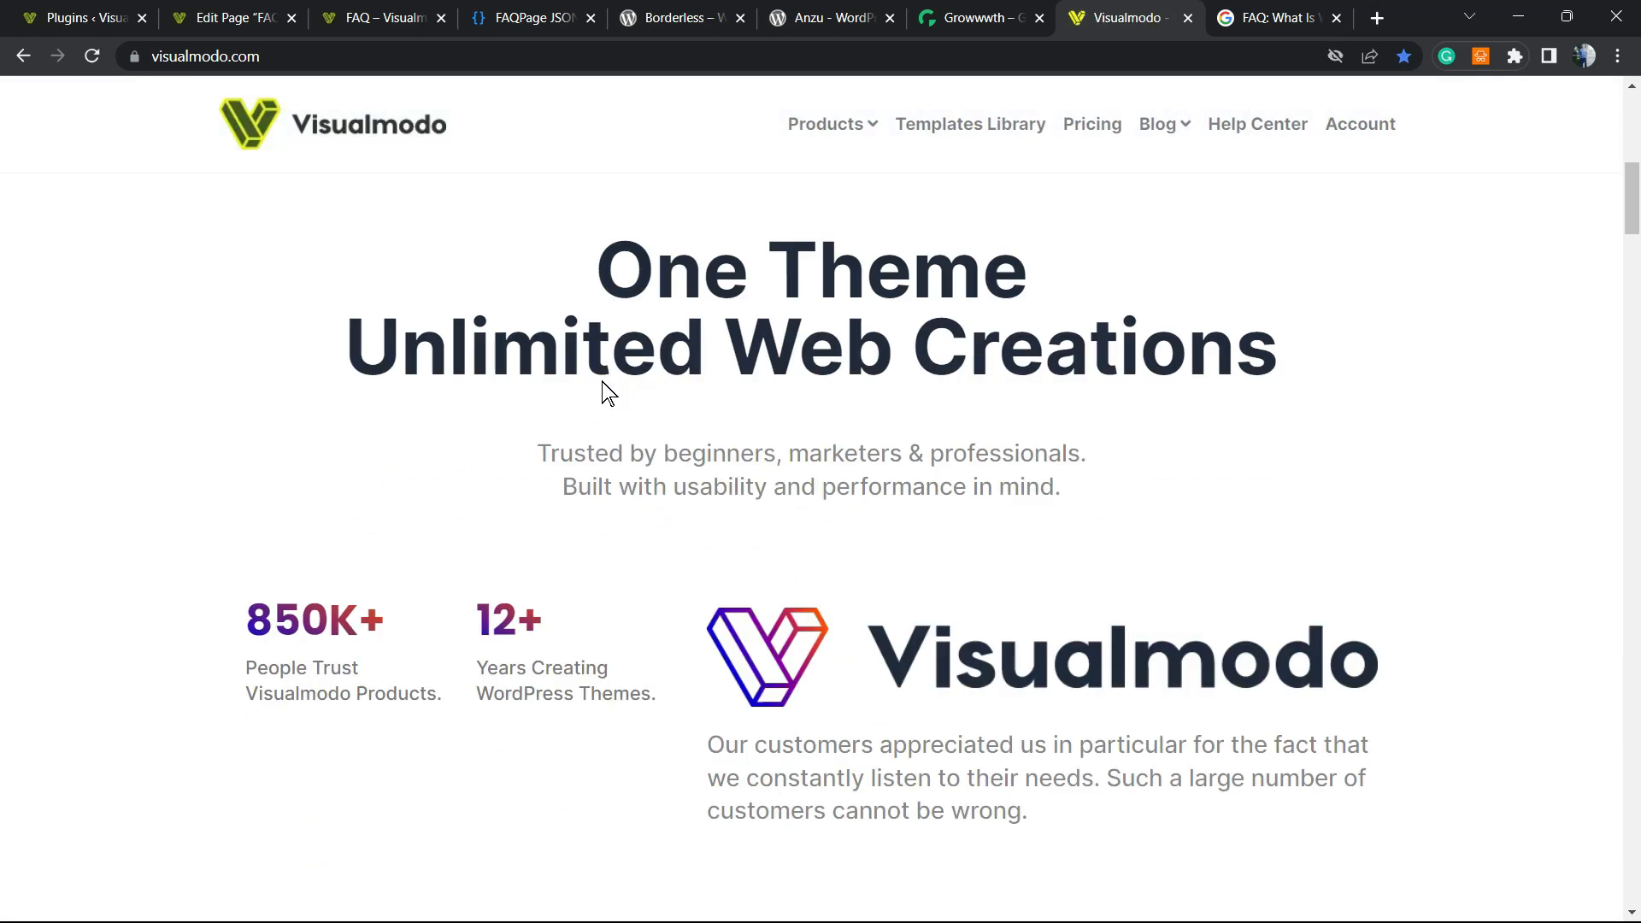
# Scroll the Visualmodo homepage to its banner about WordPress themes, plugins and templates.
pyautogui.scroll(-3)
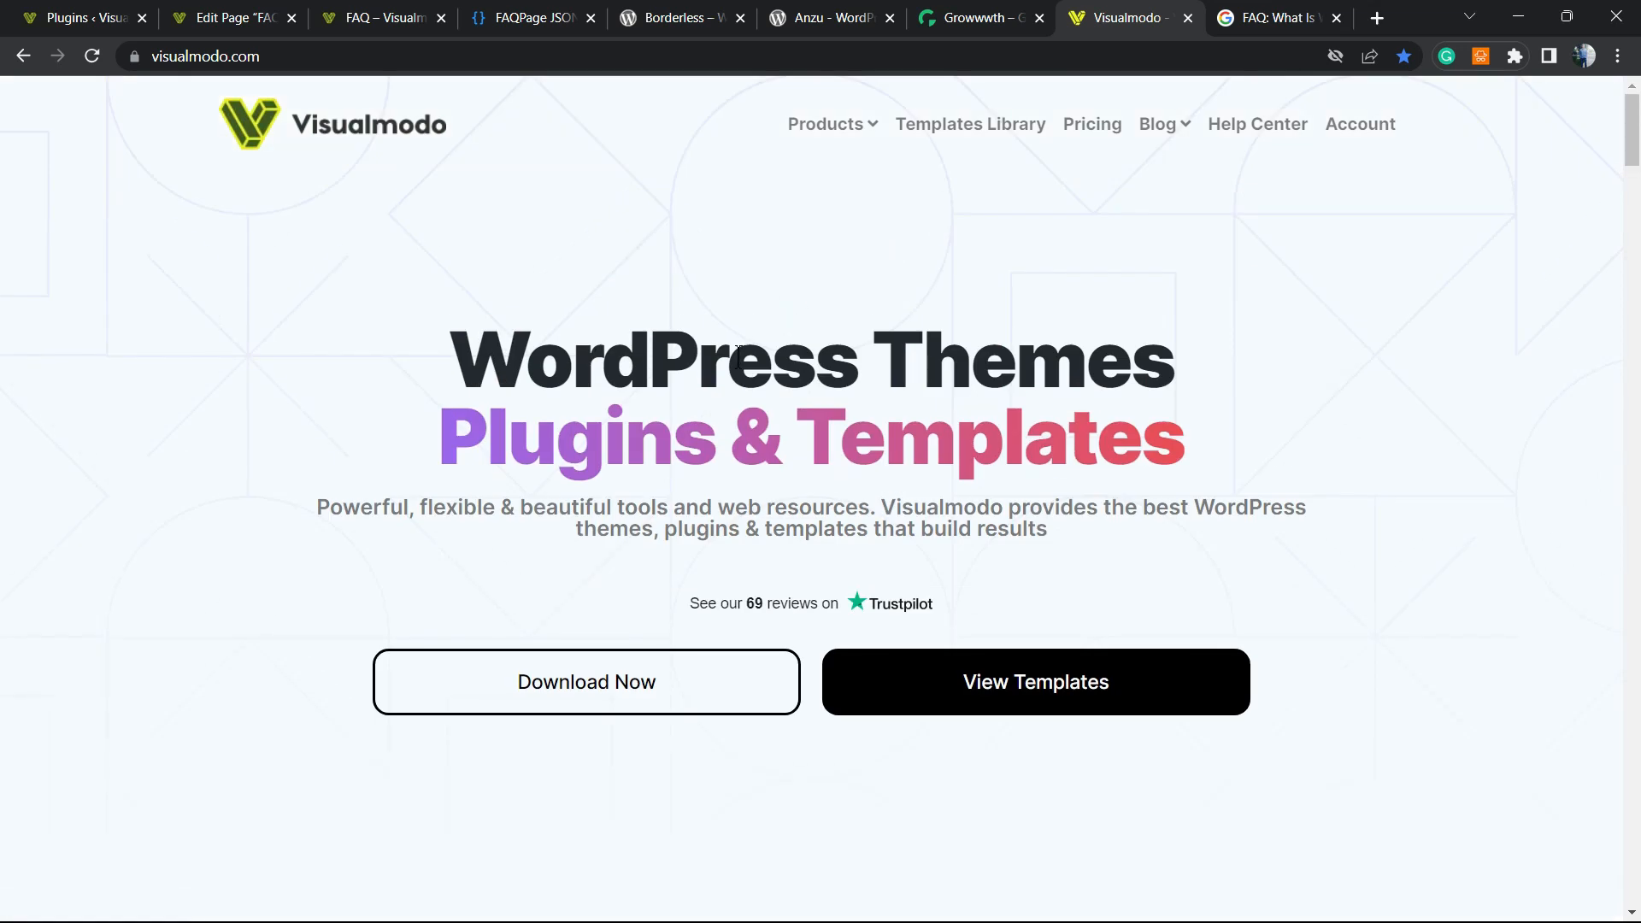
pyautogui.moveTo(749, 401)
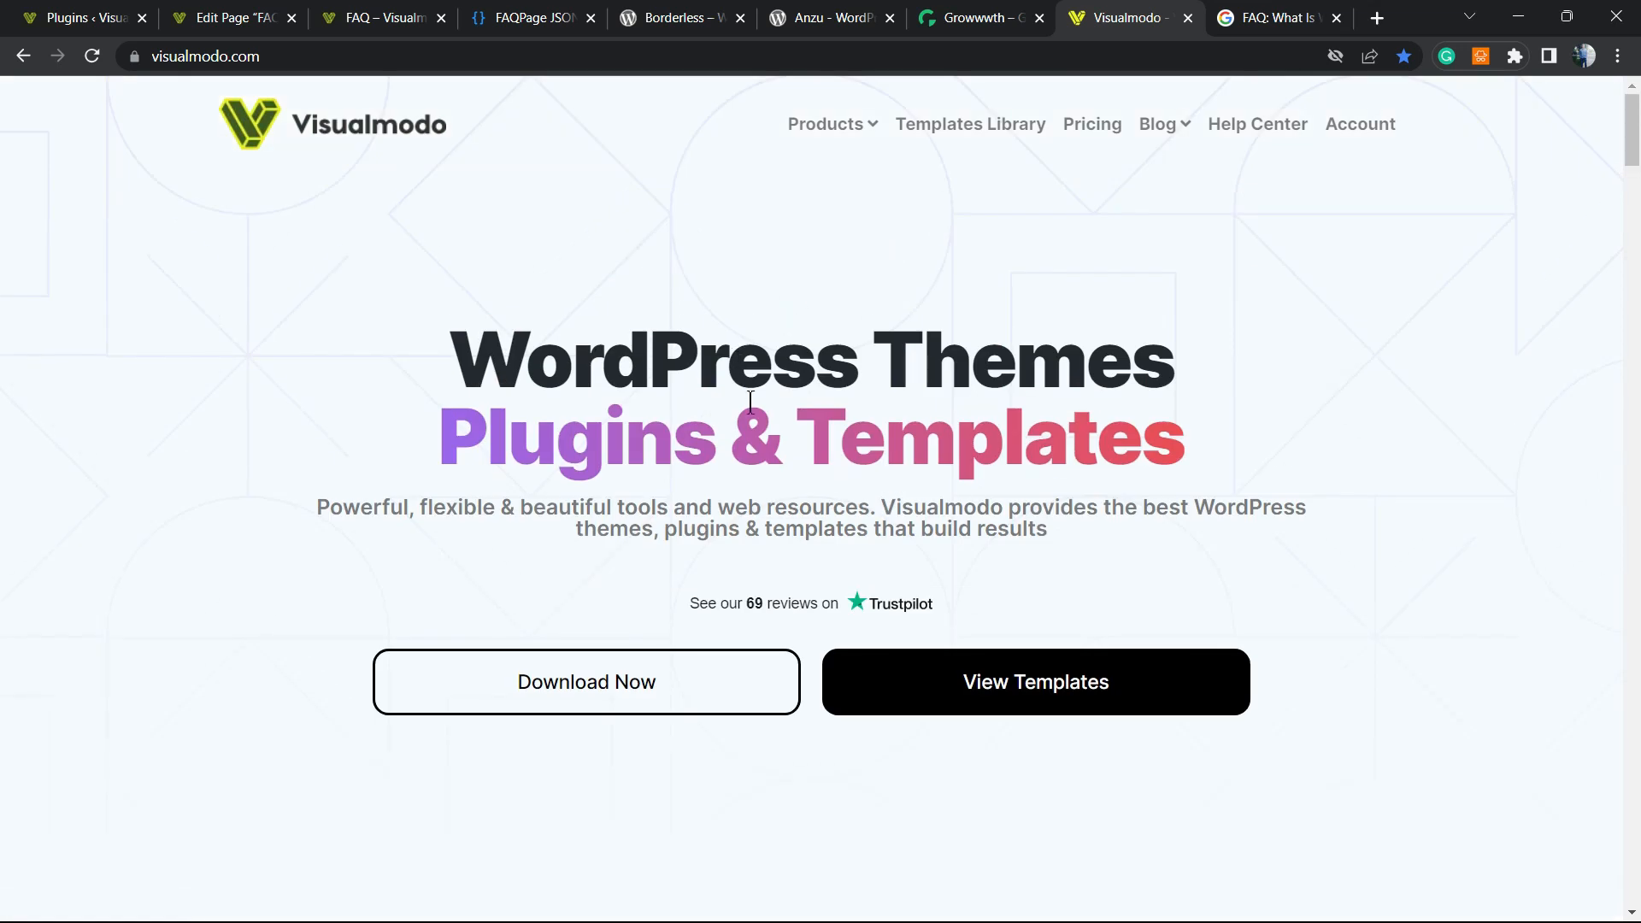